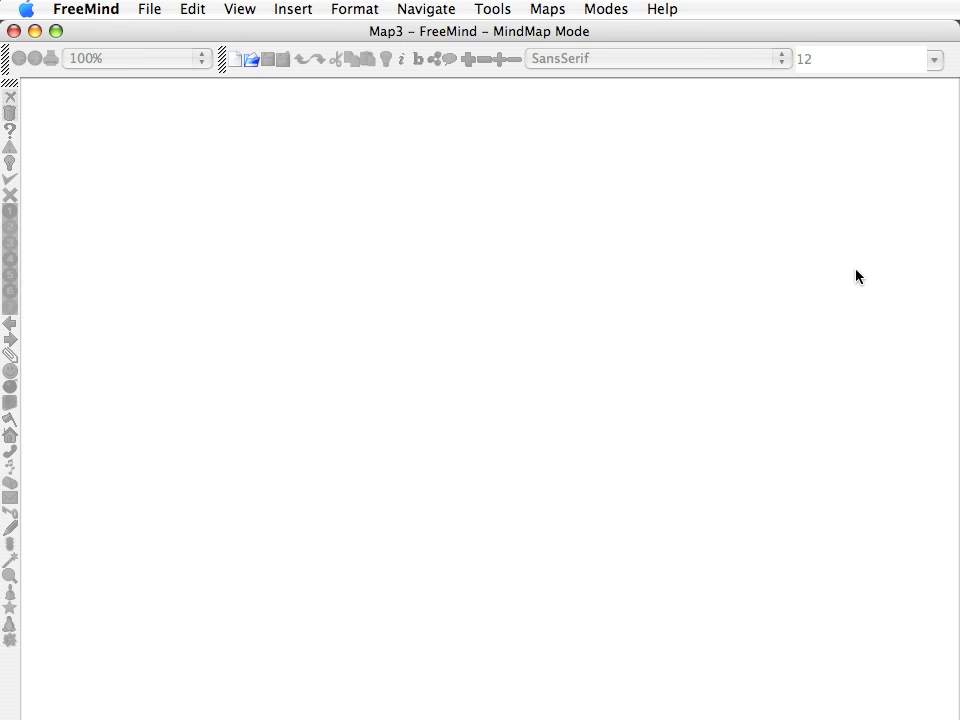
{"action": "mouse_move", "coordinate": [284, 180]}
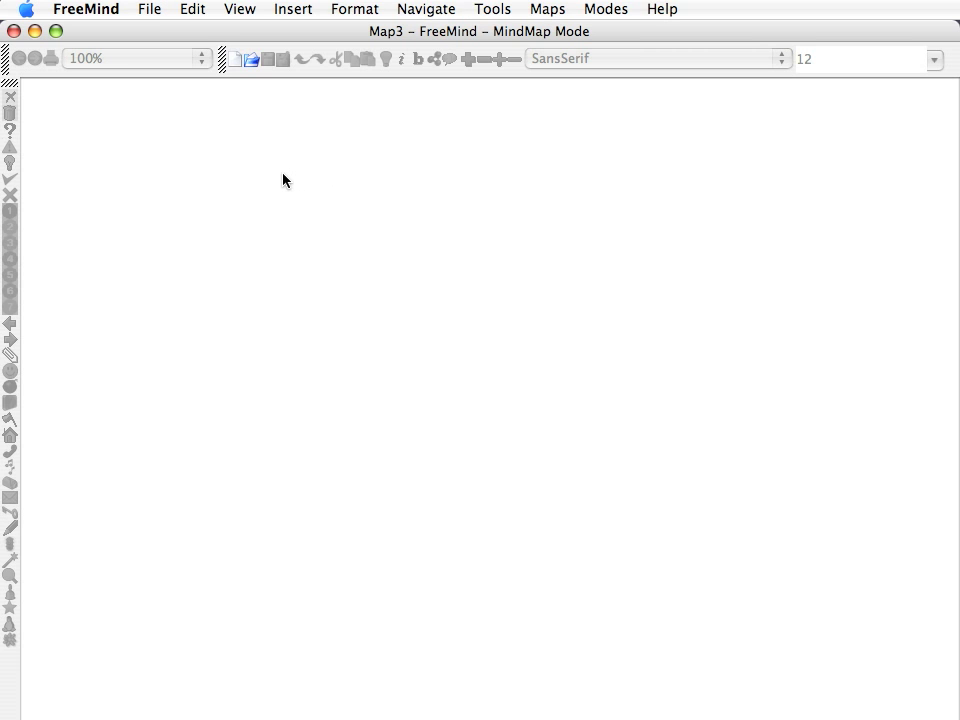
{"action": "mouse_move", "coordinate": [236, 64]}
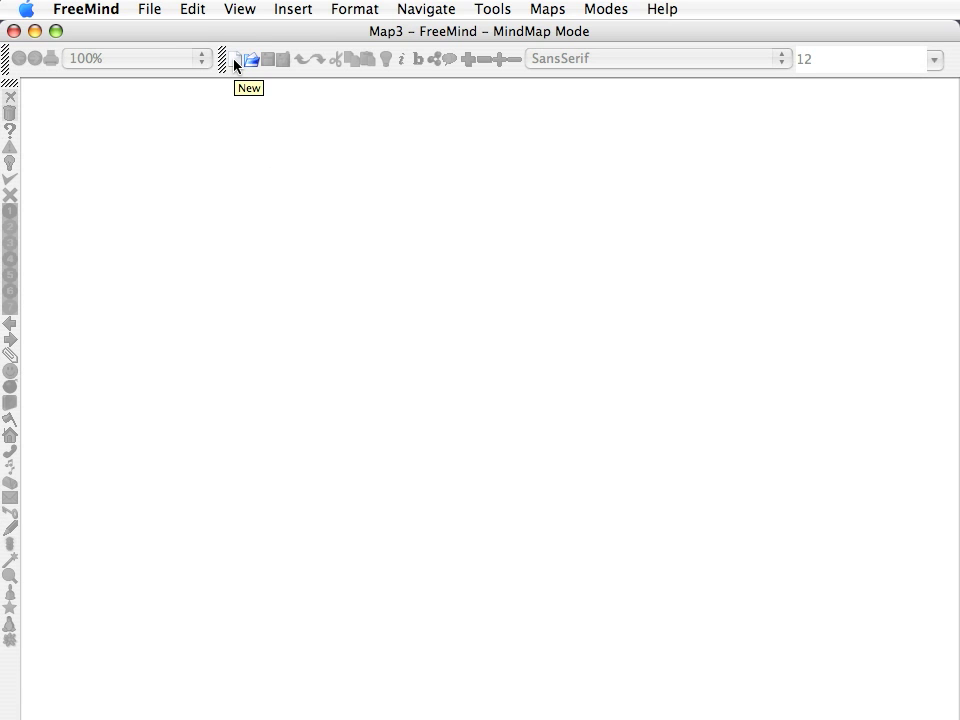
Start a new blank mind map with a default New Mindmap root node
{"action": "left_click", "coordinate": [250, 58]}
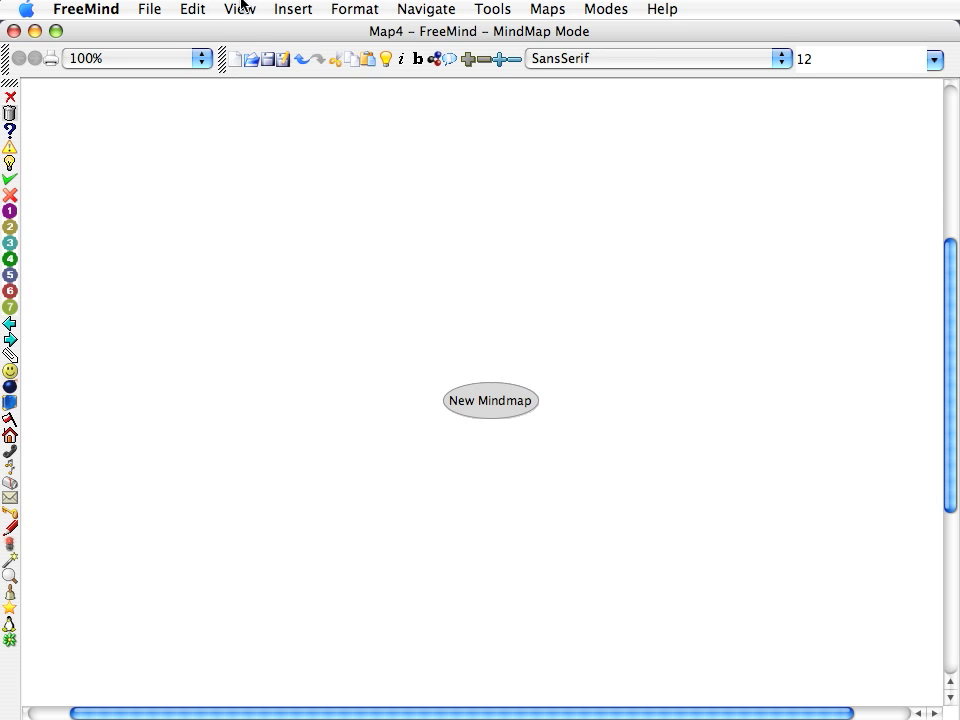
{"action": "mouse_move", "coordinate": [352, 244]}
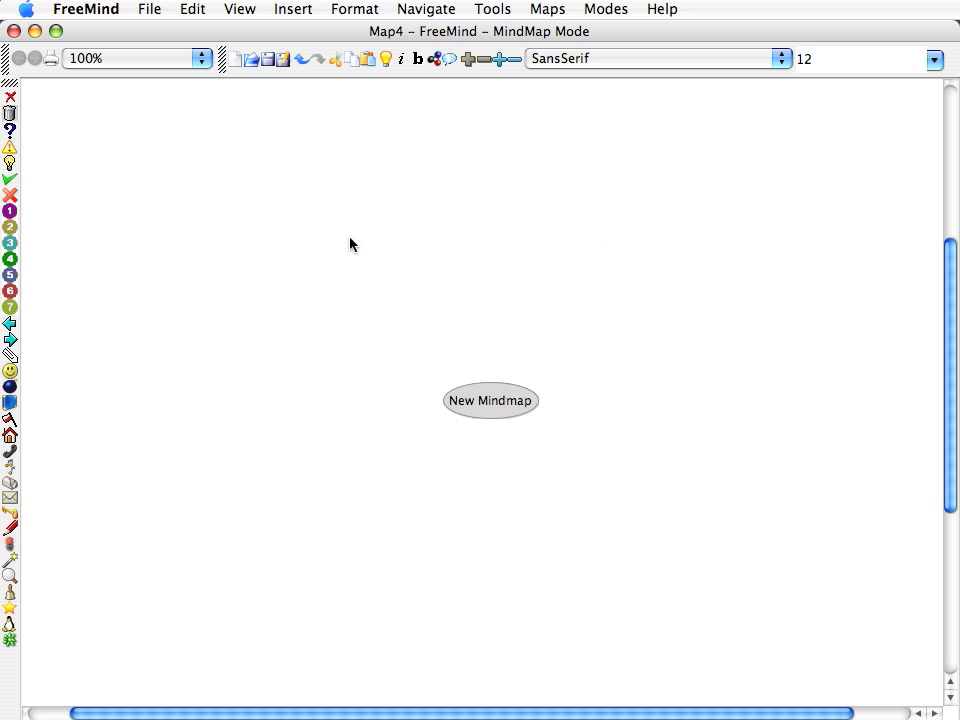
{"action": "mouse_move", "coordinate": [12, 638]}
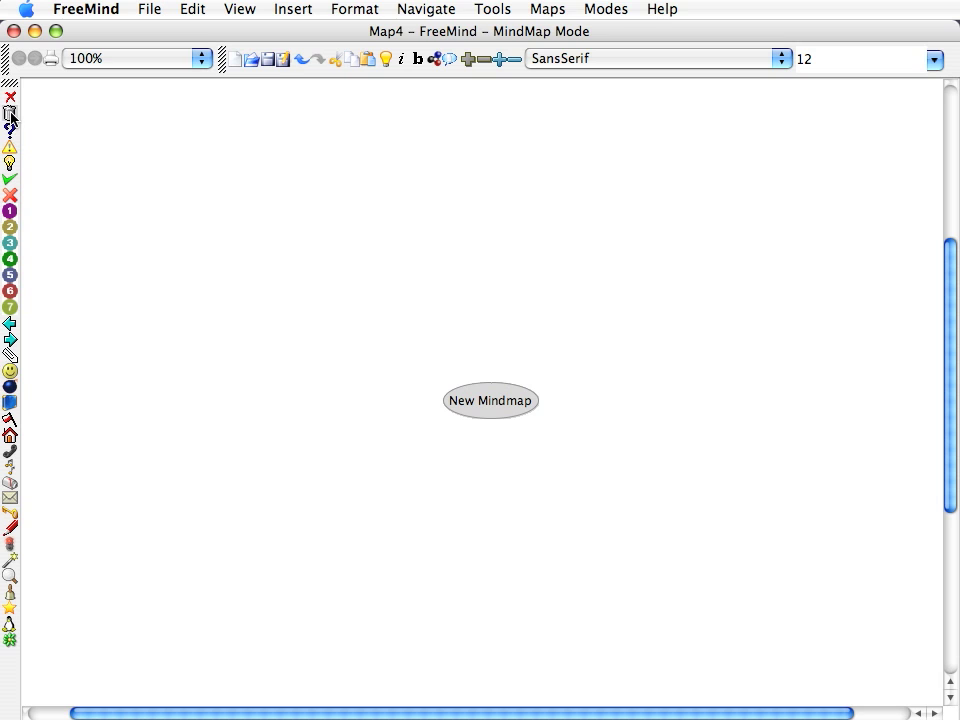
{"action": "mouse_move", "coordinate": [12, 112]}
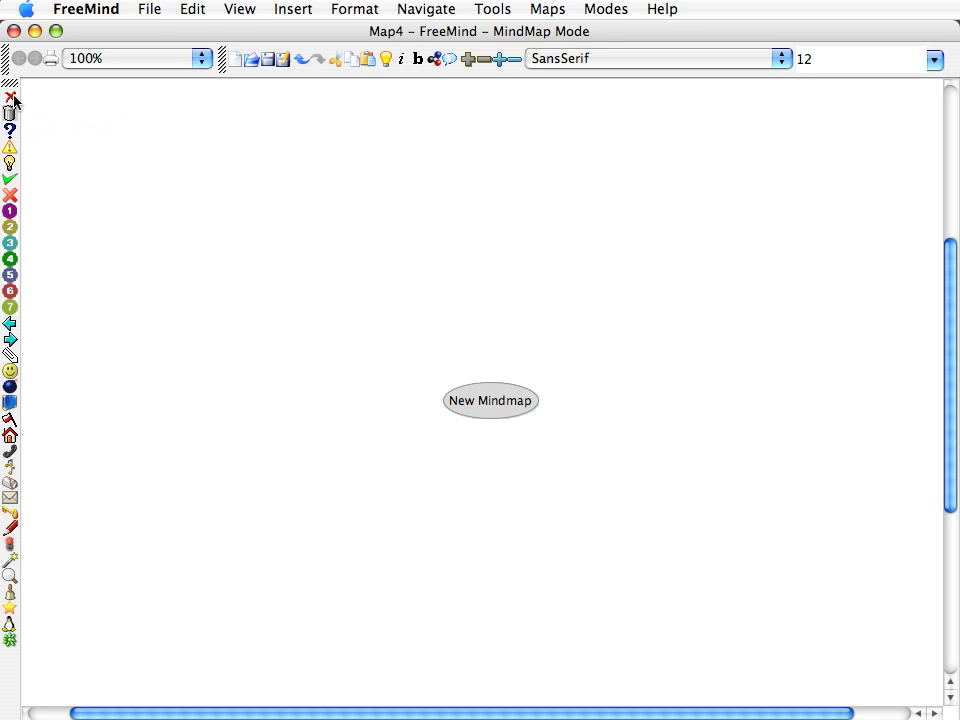
{"action": "mouse_move", "coordinate": [24, 402]}
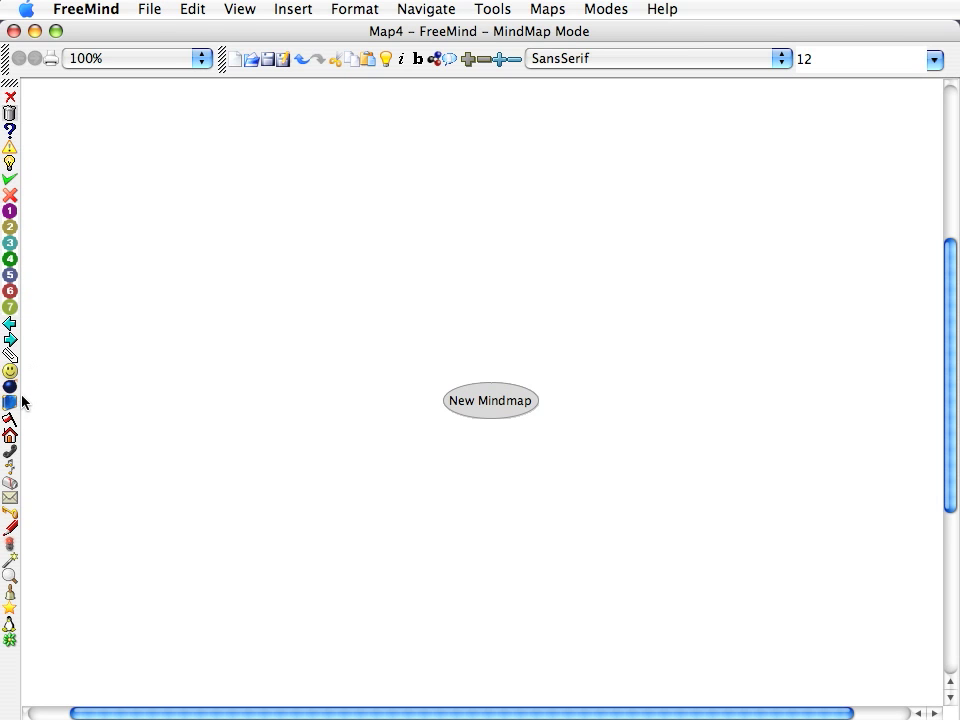
{"action": "mouse_move", "coordinate": [22, 408]}
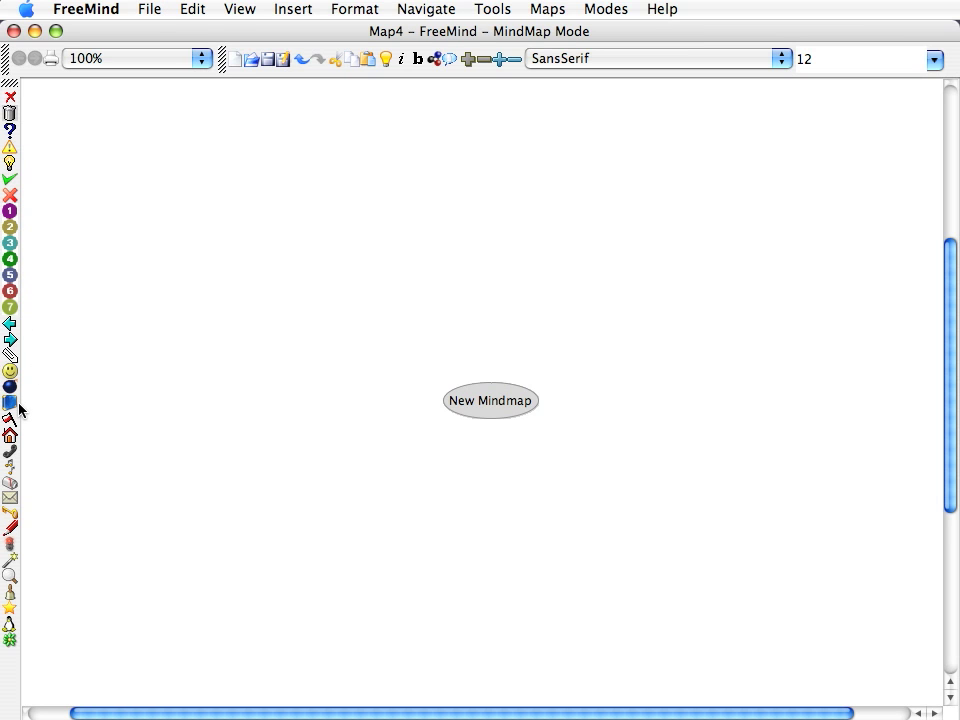
{"action": "mouse_move", "coordinate": [320, 402]}
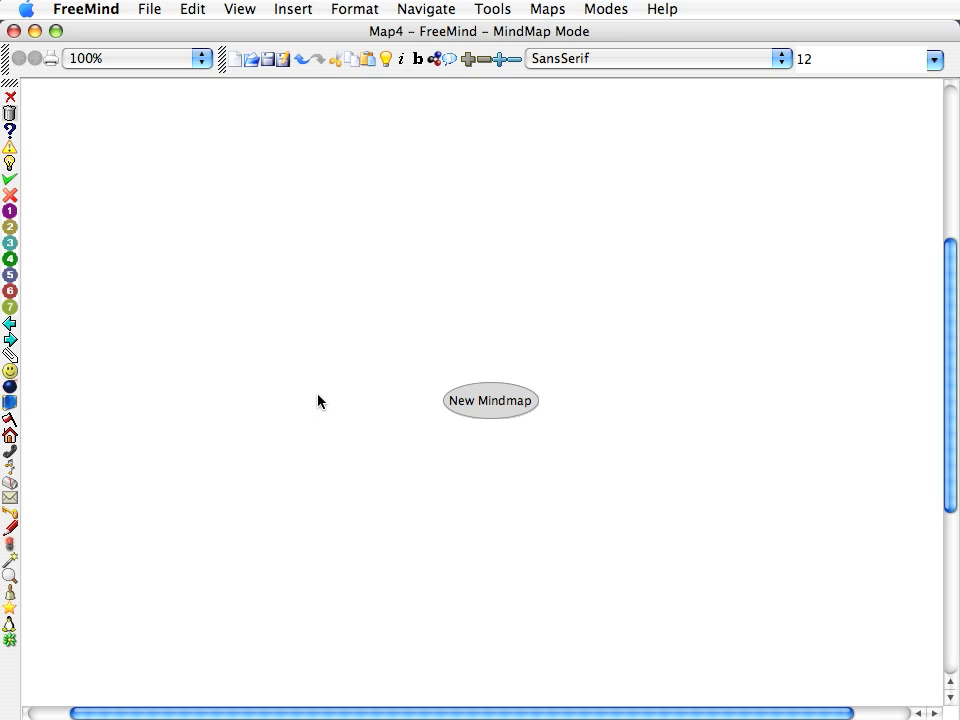
{"action": "mouse_move", "coordinate": [314, 400]}
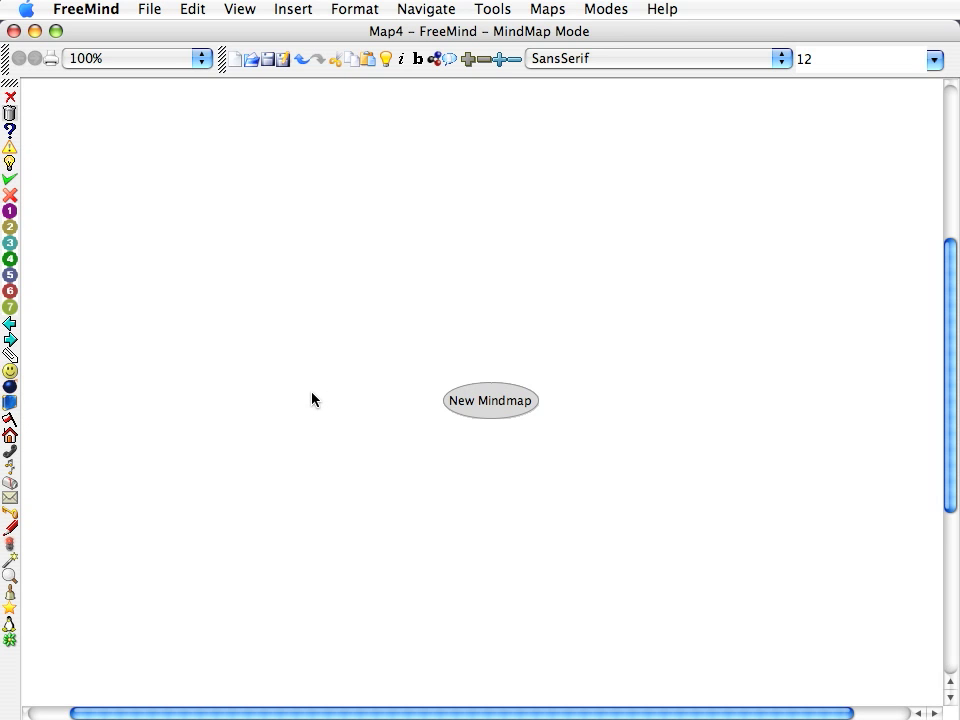
{"action": "mouse_move", "coordinate": [142, 344]}
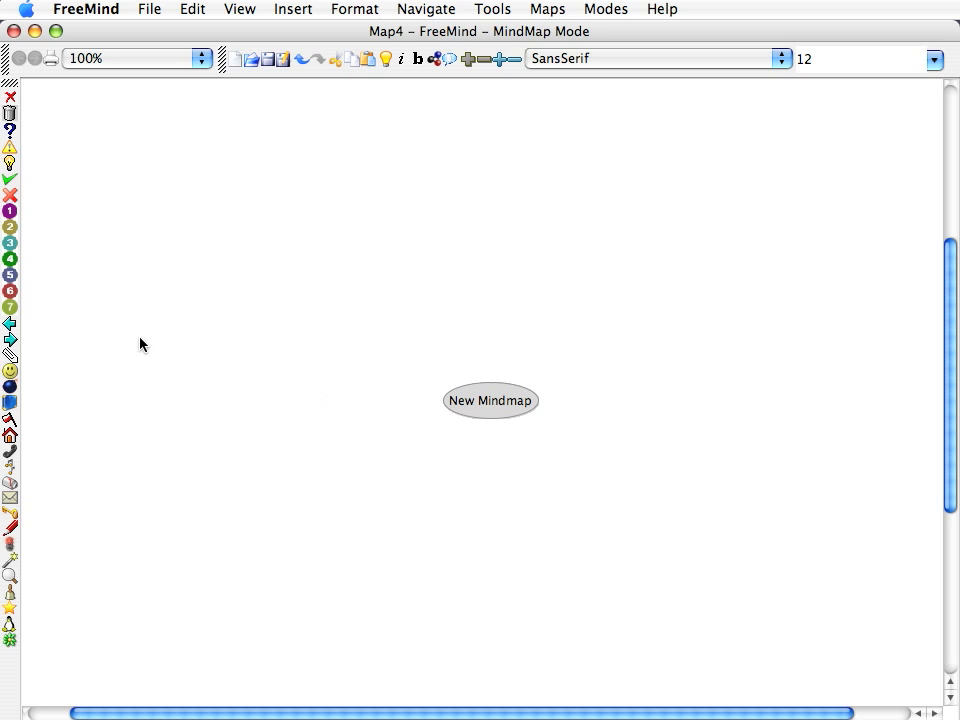
{"action": "mouse_move", "coordinate": [70, 240]}
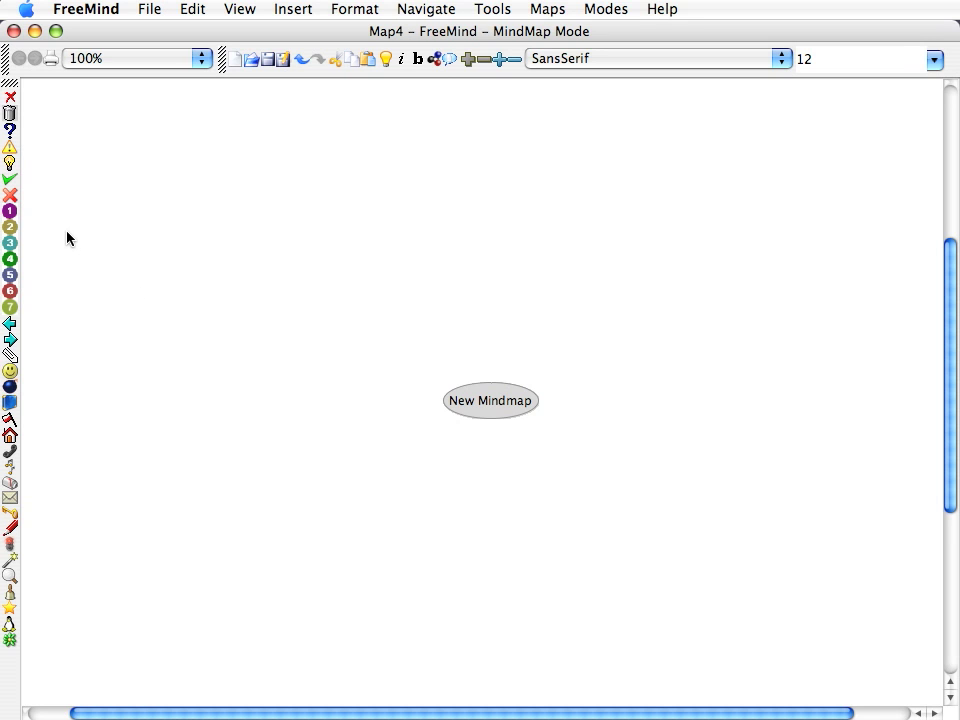
{"action": "mouse_move", "coordinate": [112, 364]}
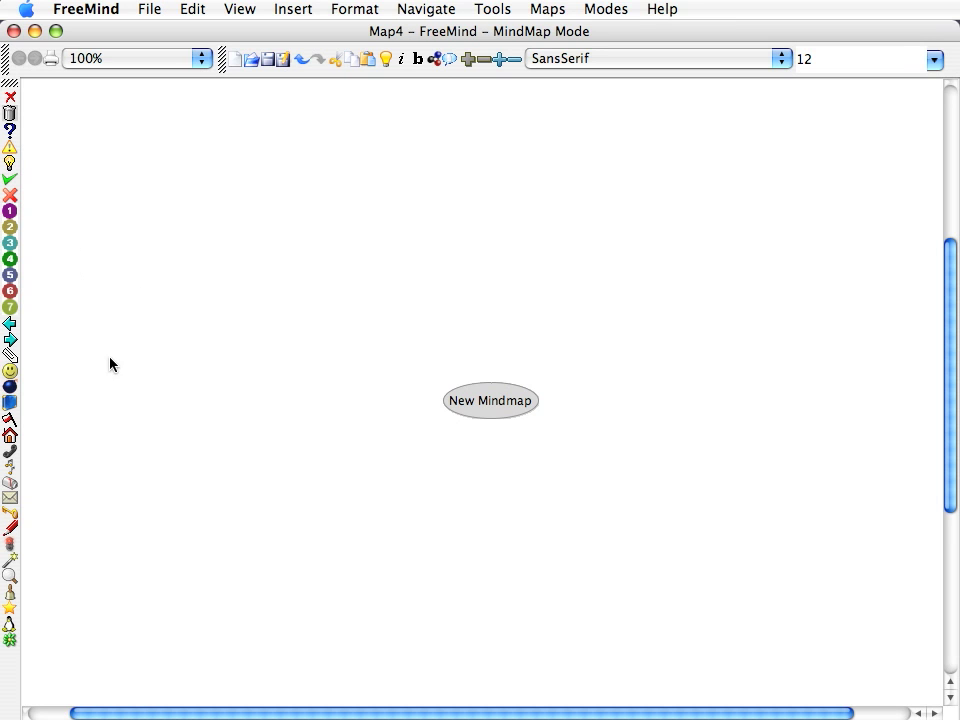
{"action": "mouse_move", "coordinate": [10, 392]}
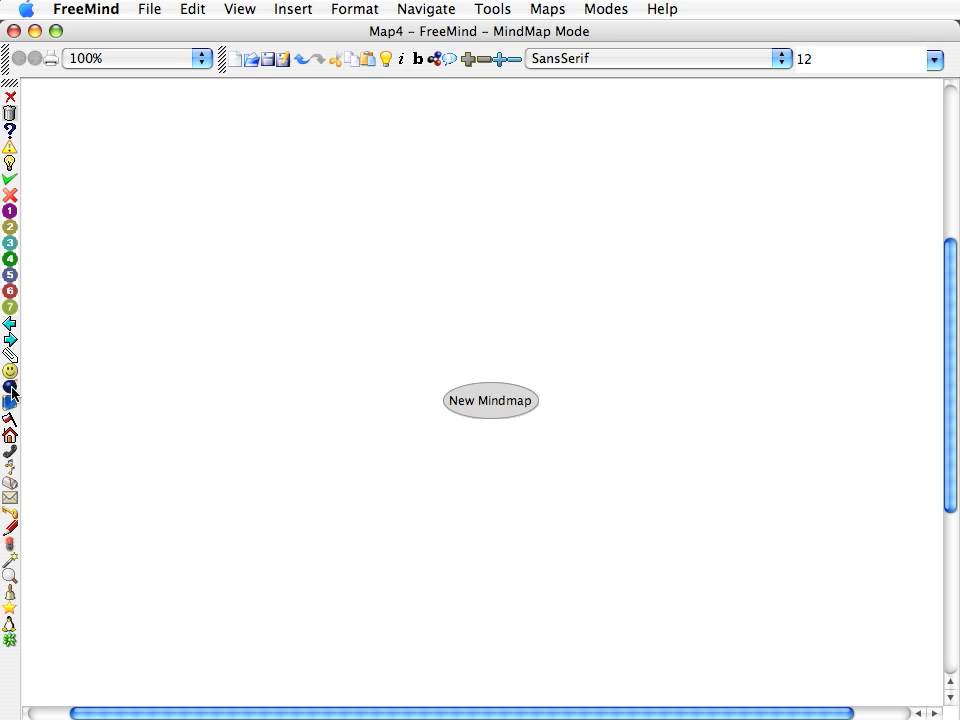
{"action": "mouse_move", "coordinate": [10, 388]}
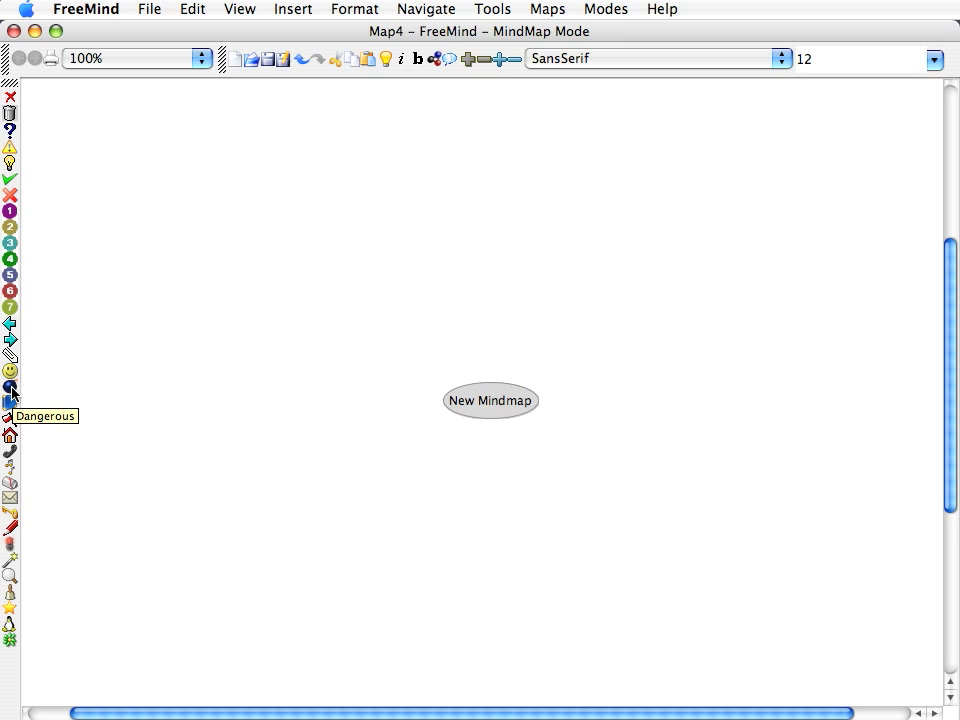
{"action": "mouse_move", "coordinate": [220, 212]}
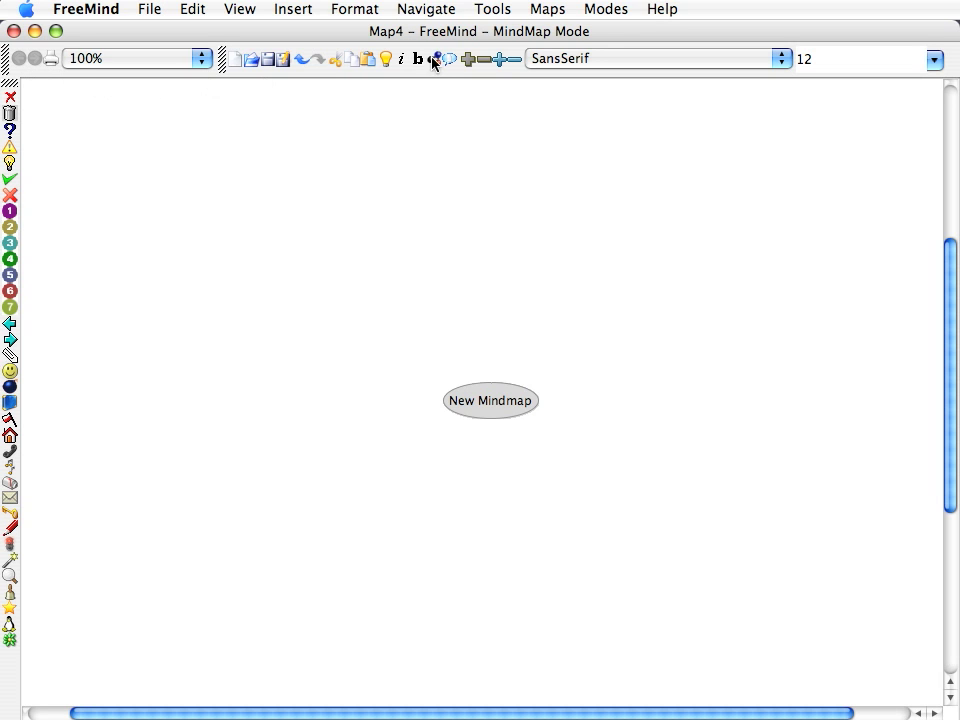
{"action": "mouse_move", "coordinate": [58, 84]}
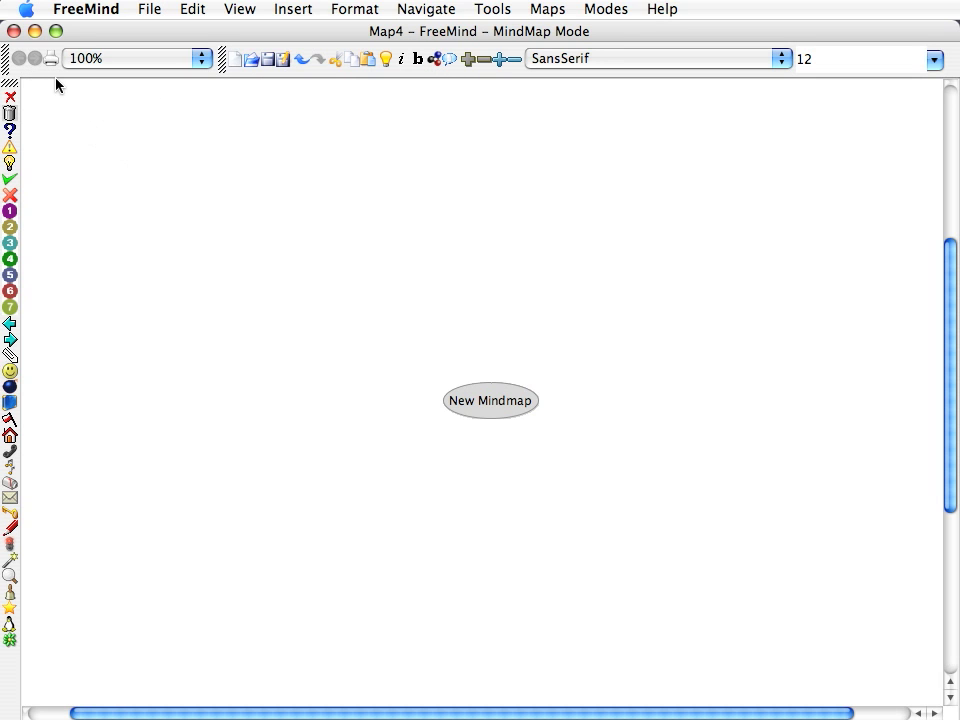
{"action": "mouse_move", "coordinate": [296, 124]}
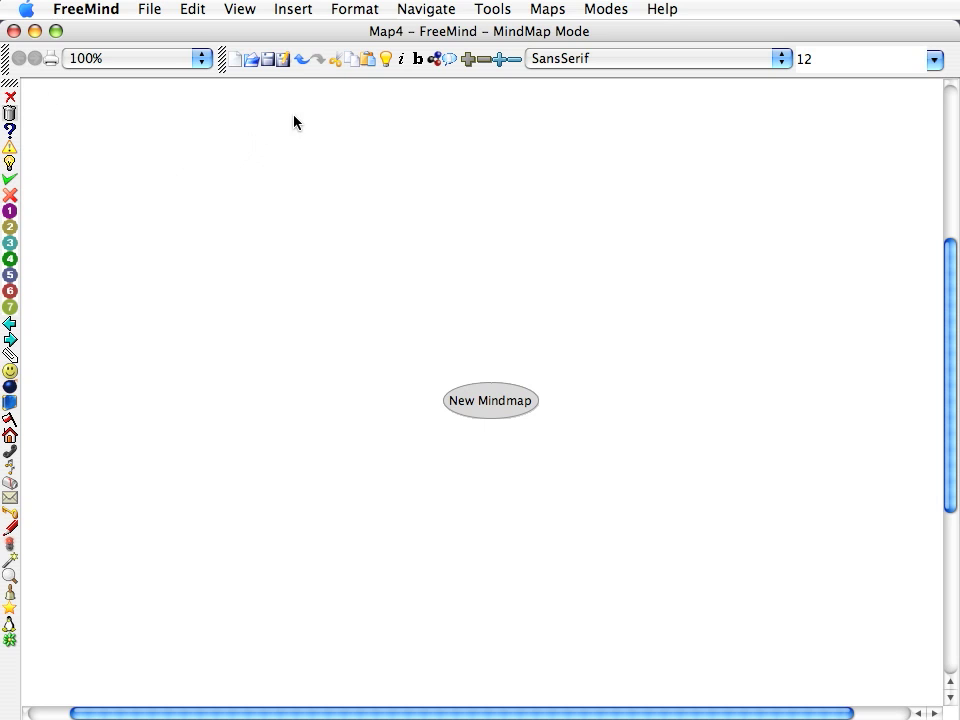
{"action": "mouse_move", "coordinate": [540, 168]}
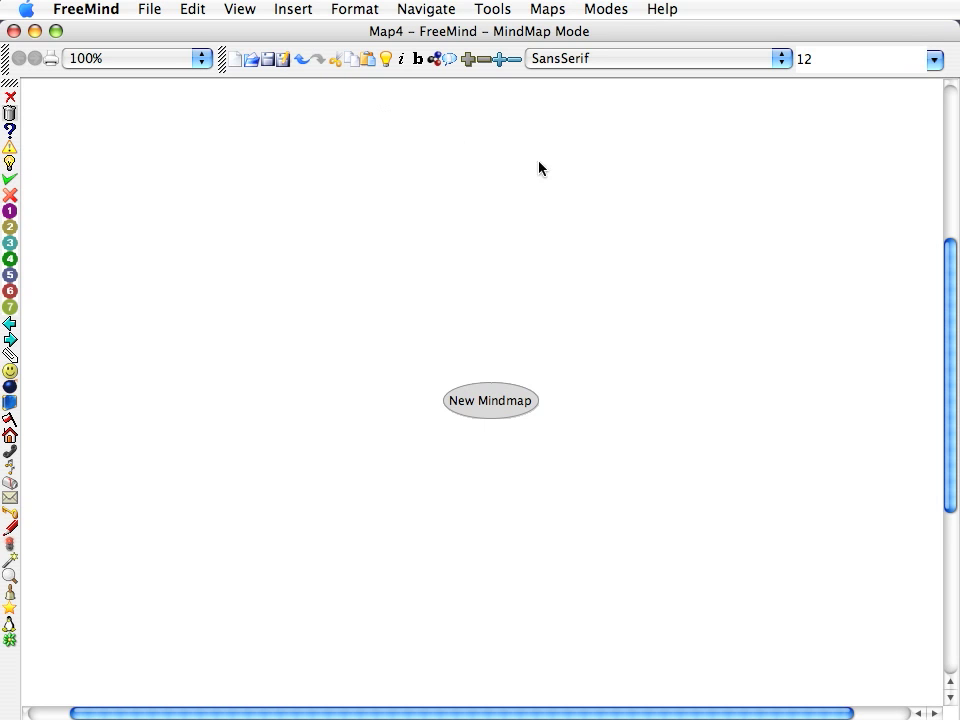
{"action": "mouse_move", "coordinate": [136, 150]}
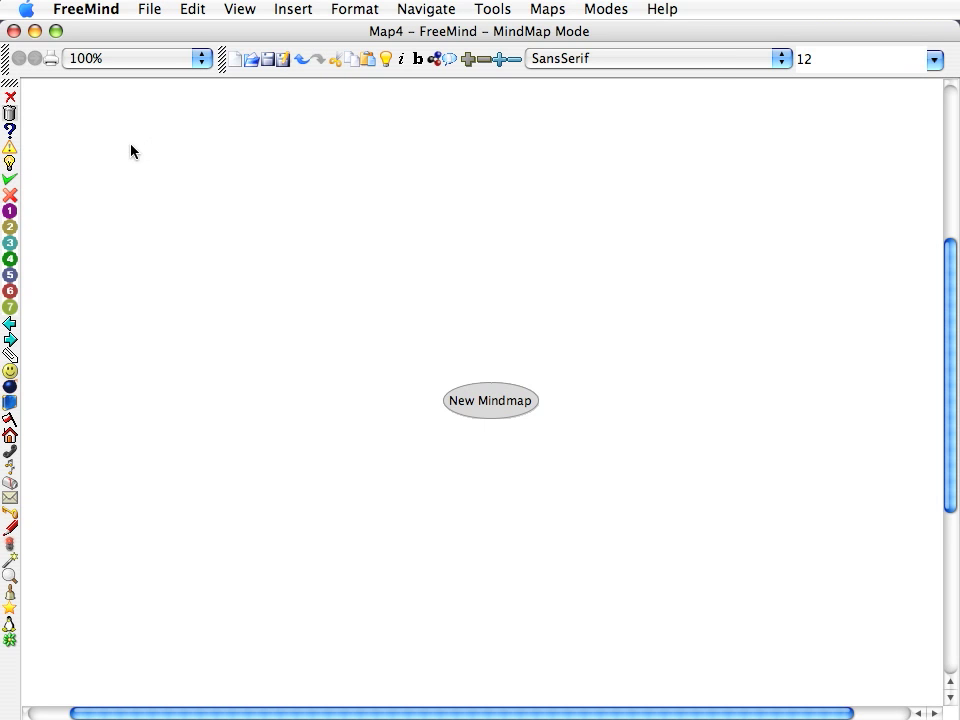
{"action": "mouse_move", "coordinate": [904, 150]}
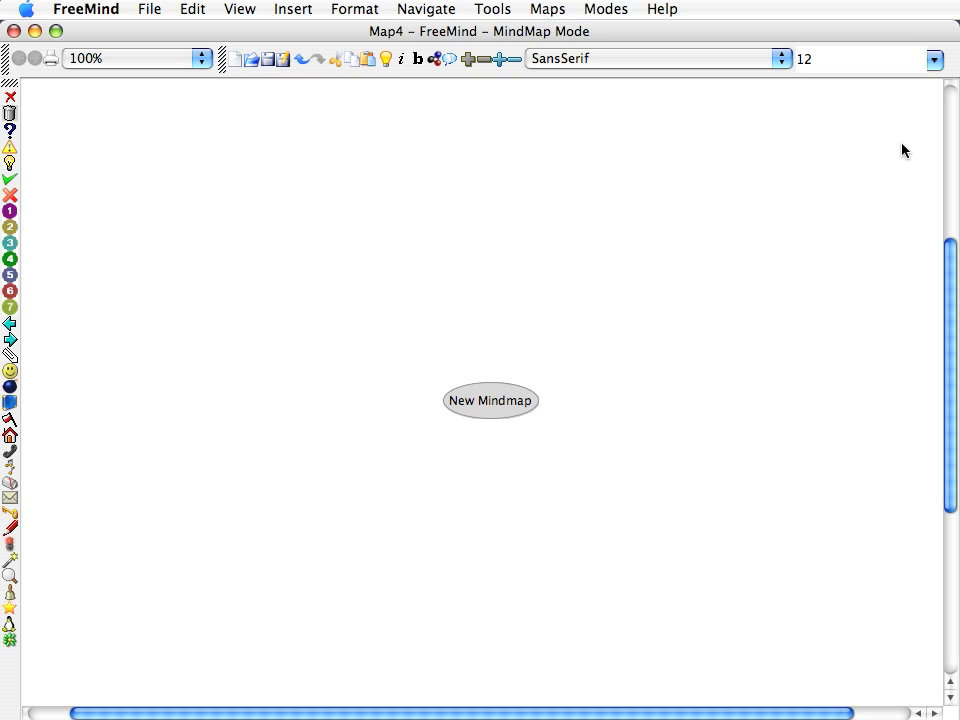
{"action": "mouse_move", "coordinate": [864, 66]}
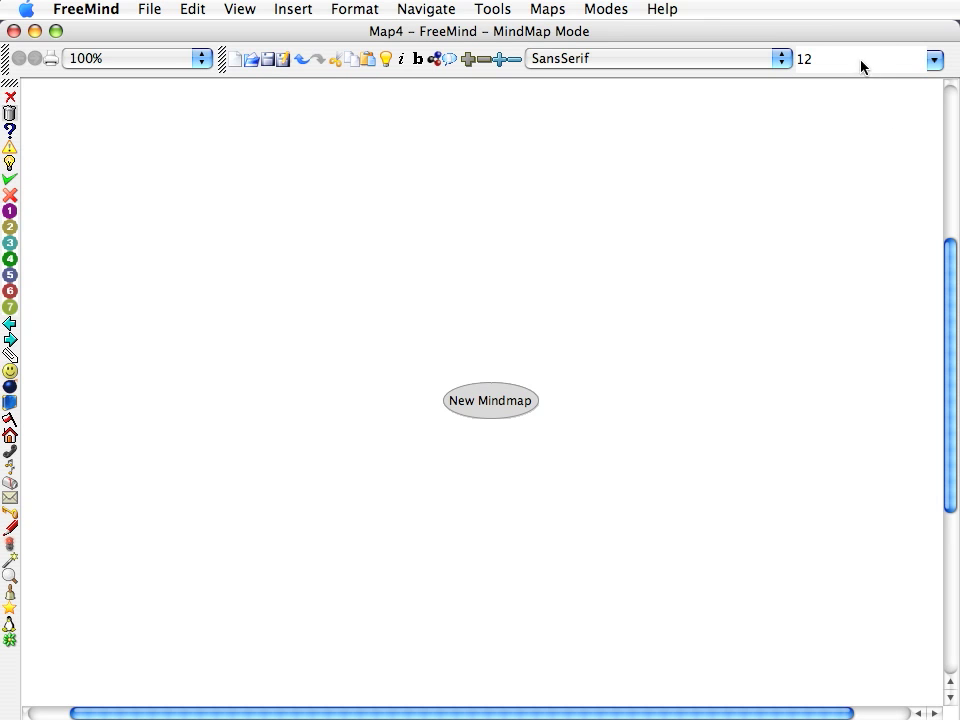
{"action": "mouse_move", "coordinate": [548, 284]}
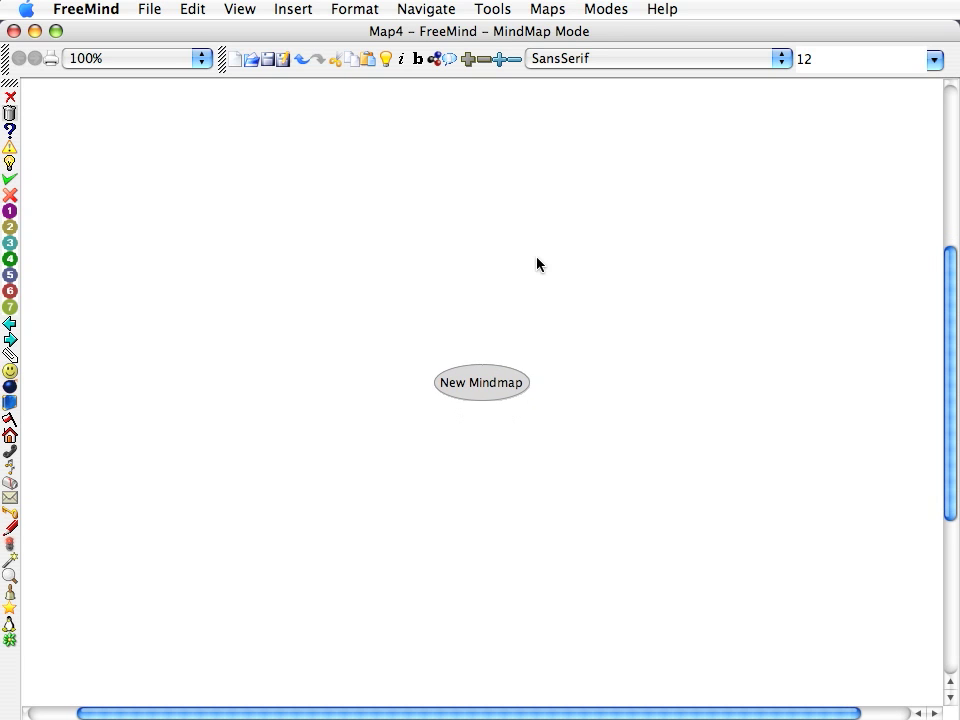
{"action": "mouse_move", "coordinate": [562, 404]}
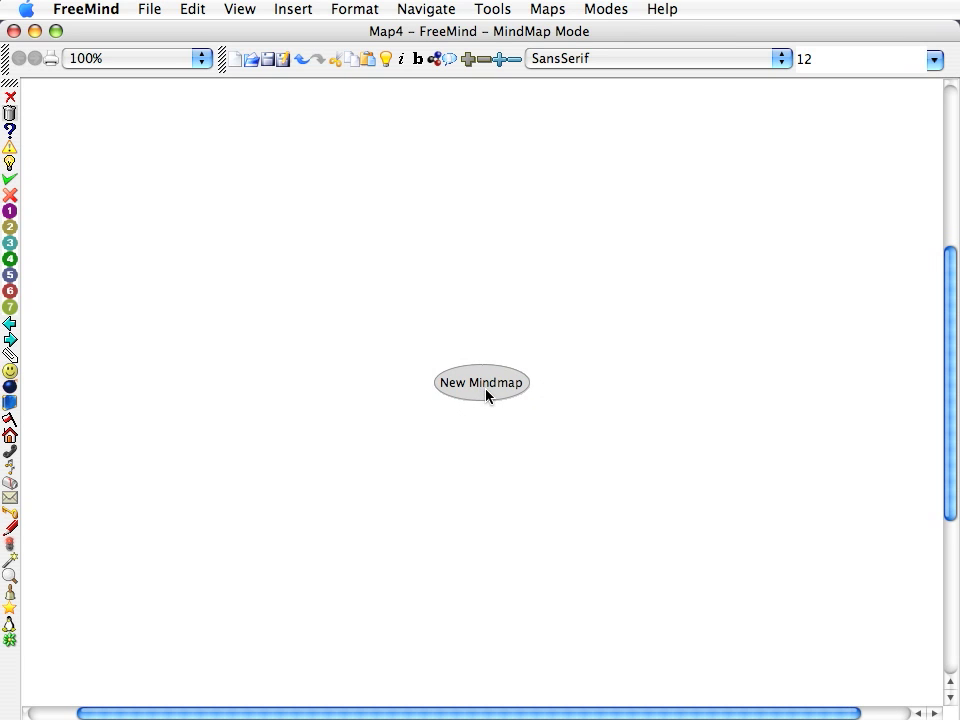
{"action": "mouse_move", "coordinate": [480, 392]}
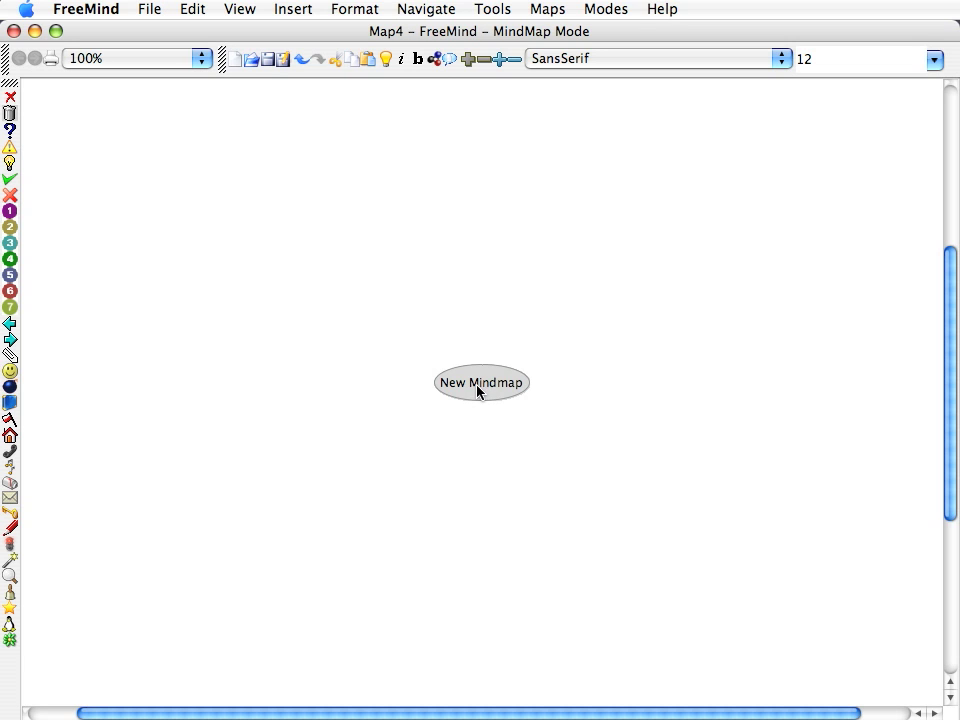
{"action": "double_click", "coordinate": [482, 384]}
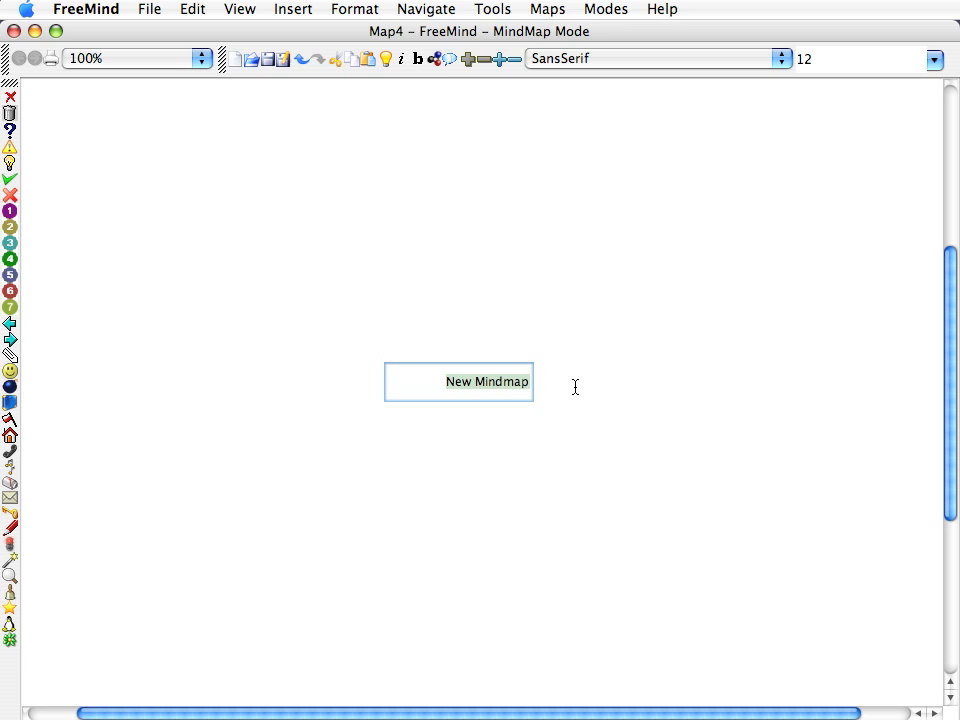
{"action": "type", "text": "Final"}
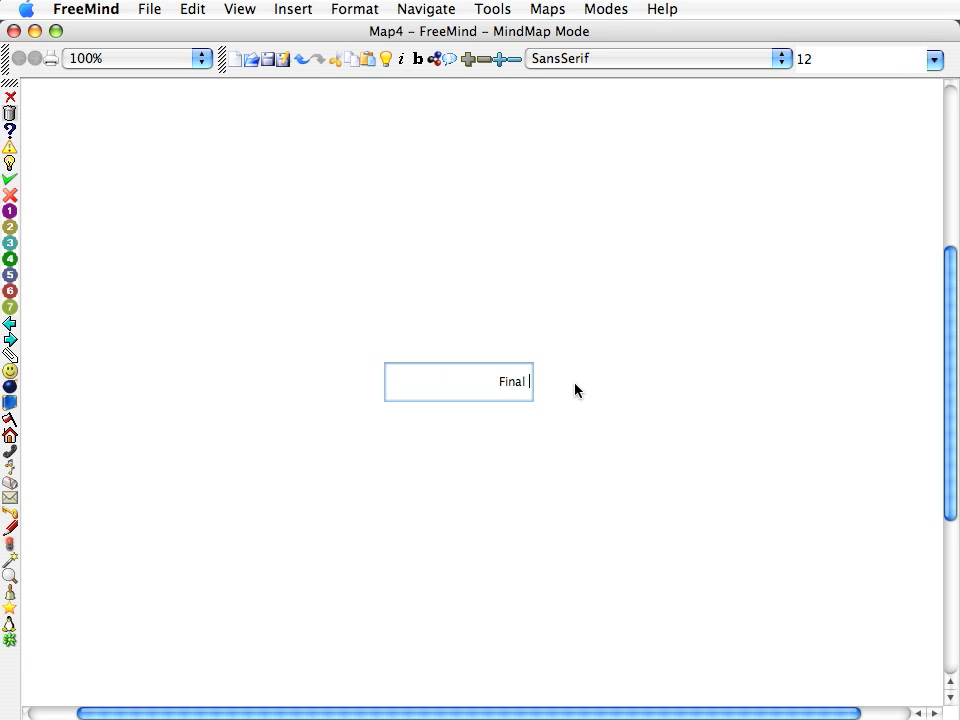
{"action": "type", "text": "Group Project"}
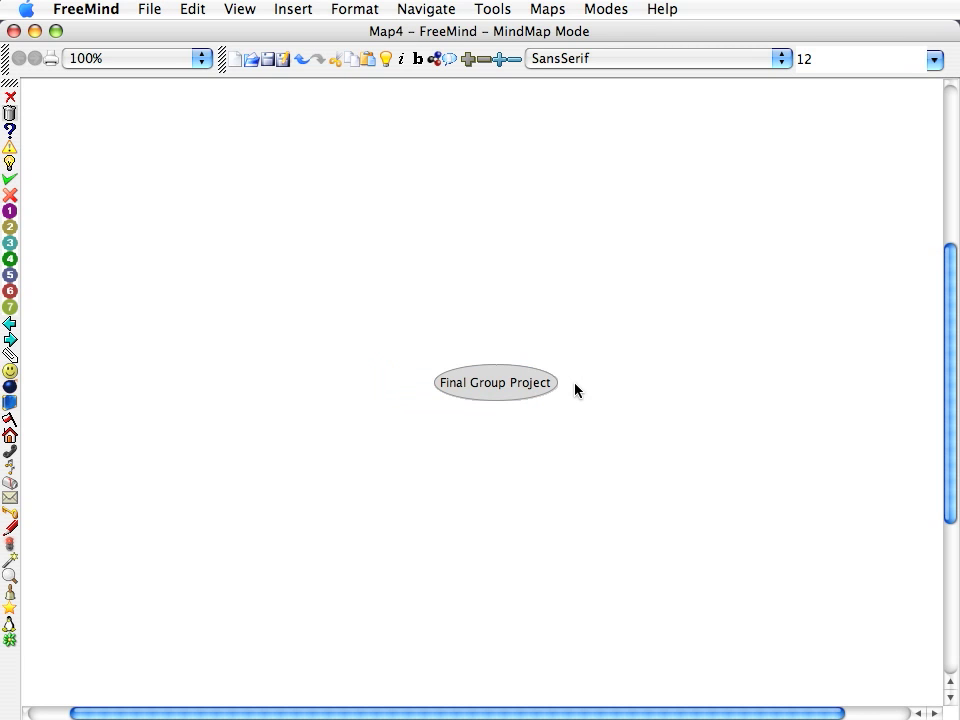
{"action": "mouse_move", "coordinate": [600, 390]}
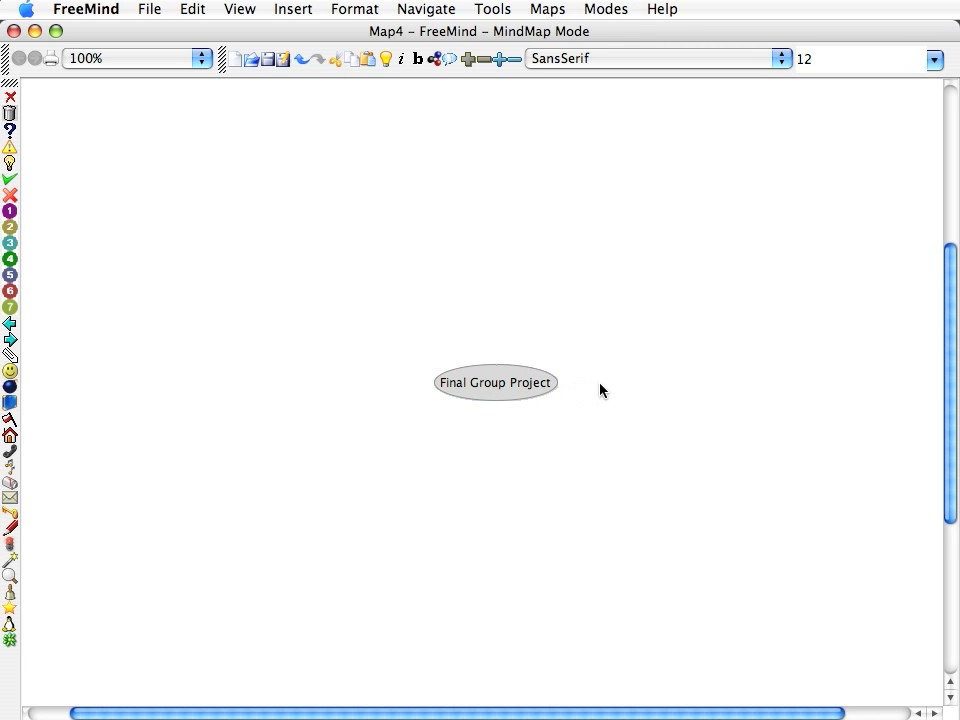
{"action": "mouse_move", "coordinate": [560, 220]}
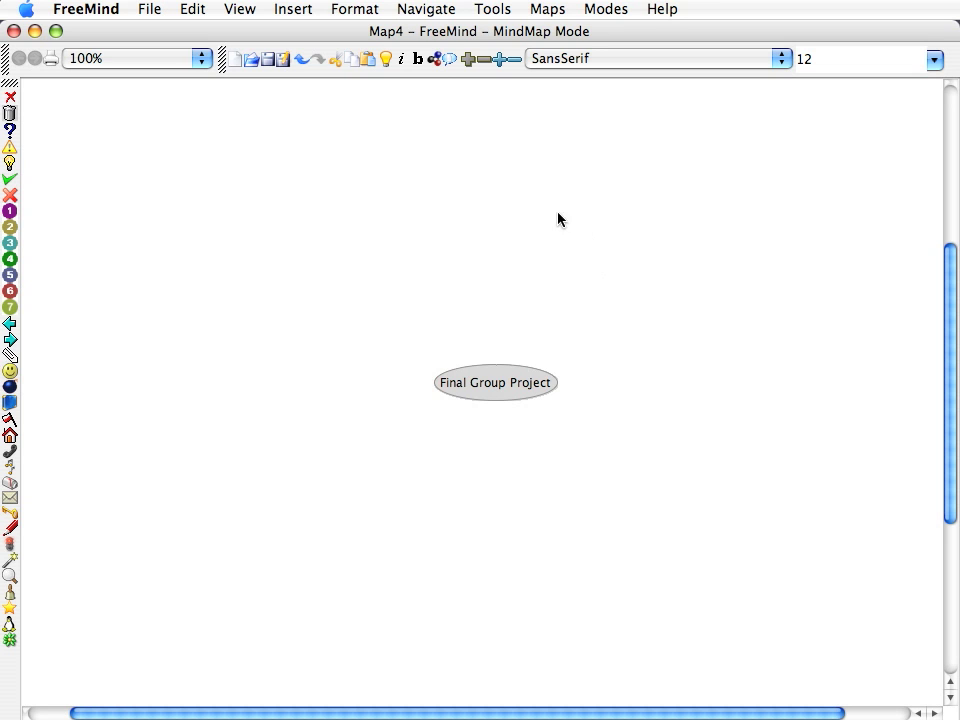
{"action": "mouse_move", "coordinate": [656, 308]}
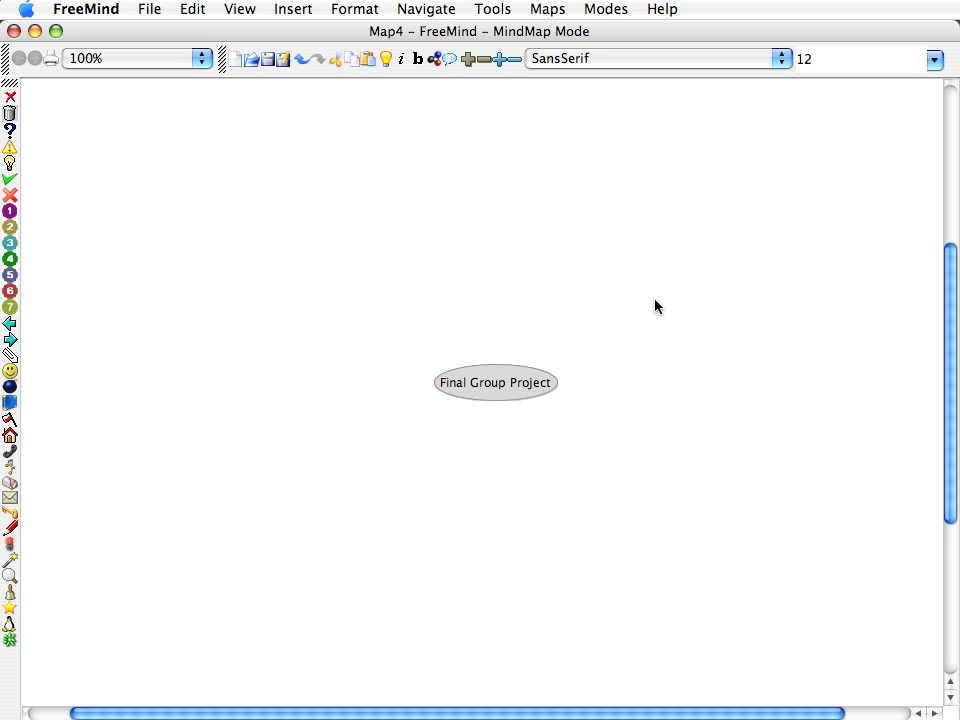
{"action": "mouse_move", "coordinate": [510, 270]}
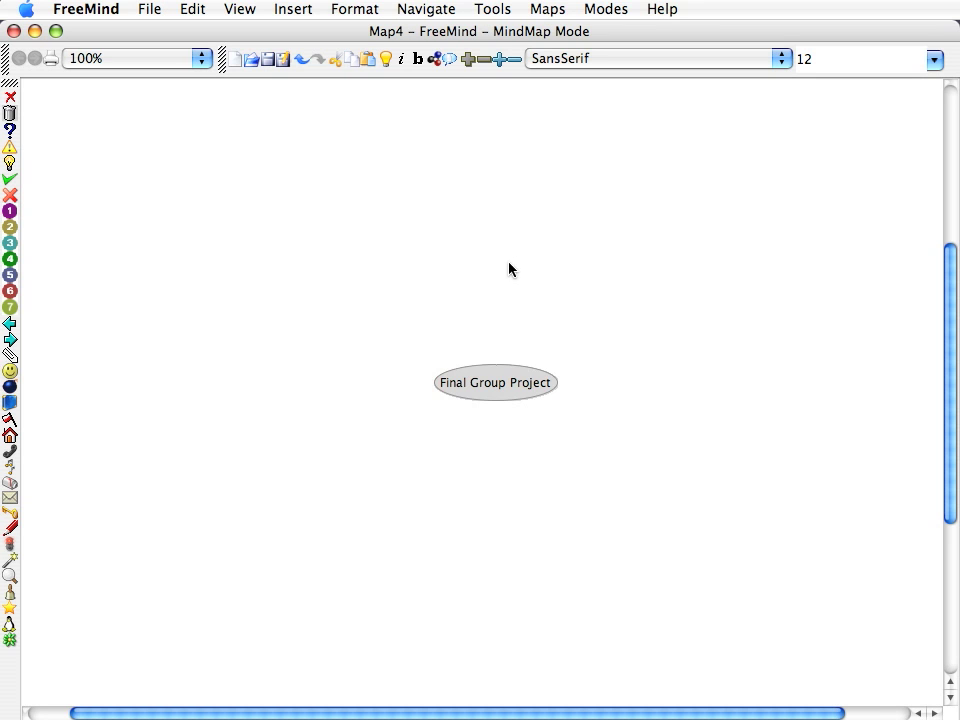
{"action": "mouse_move", "coordinate": [548, 324]}
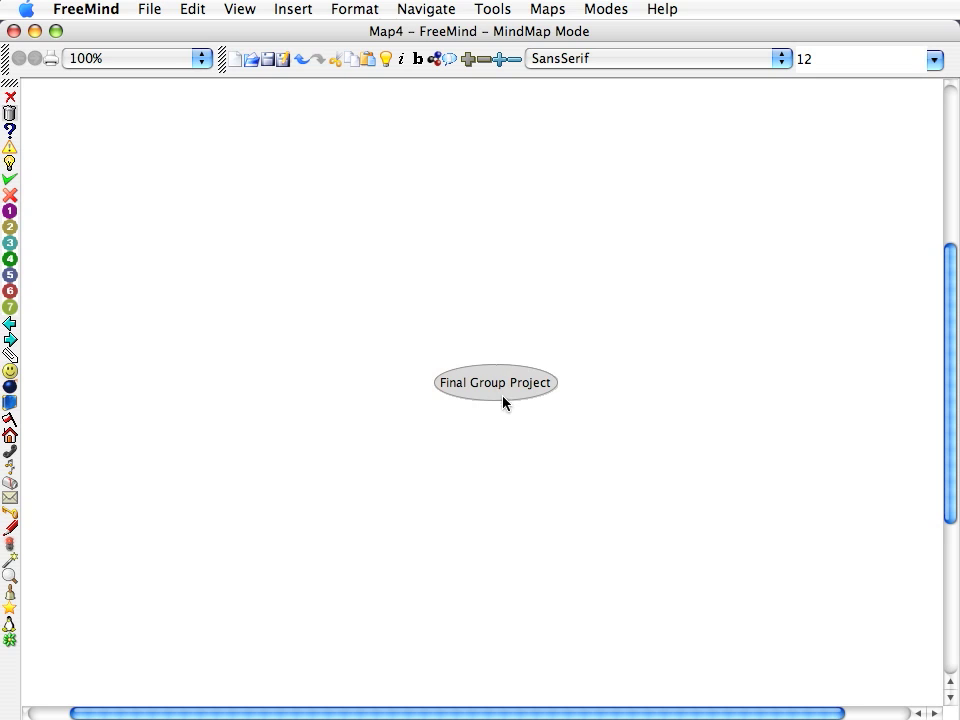
{"action": "mouse_move", "coordinate": [496, 398]}
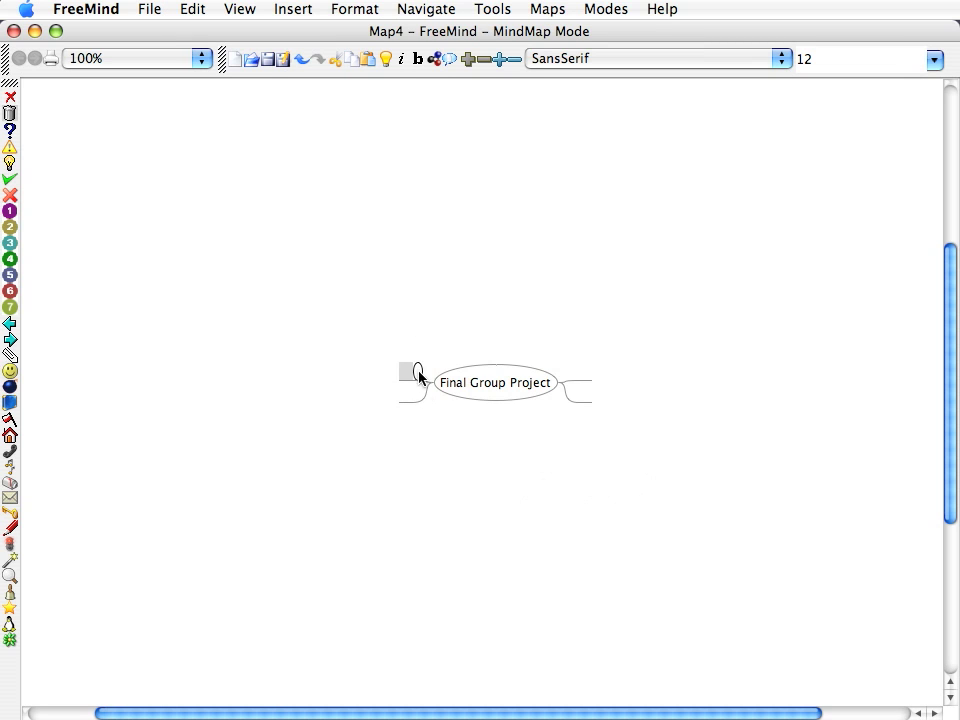
{"action": "mouse_move", "coordinate": [610, 480]}
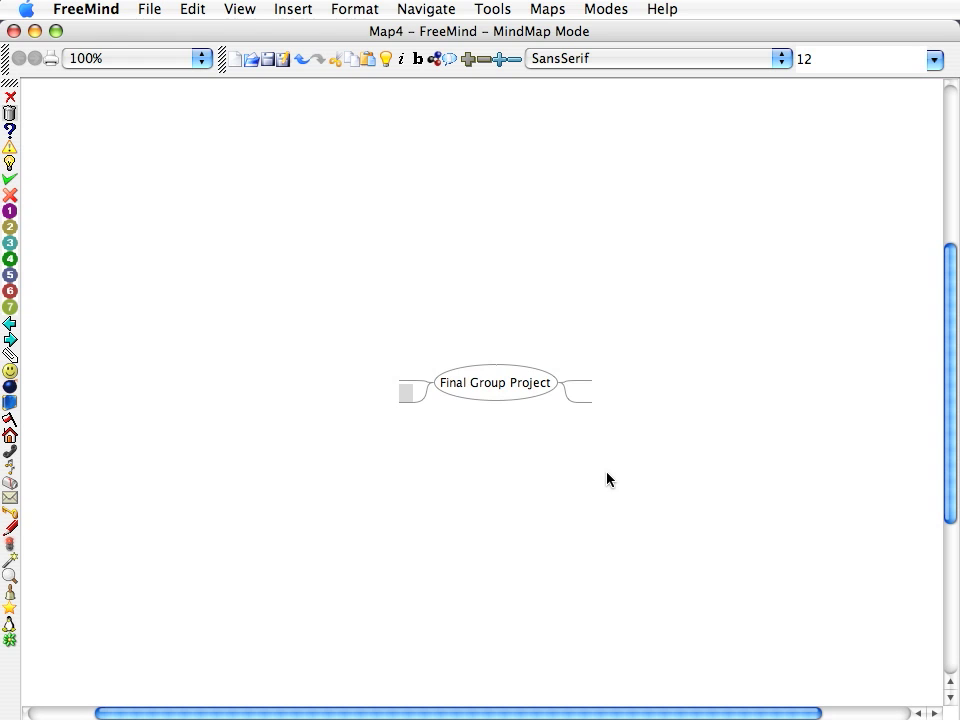
Give the four empty branches a rounded bubble shape via Format > Bubble
{"action": "left_click", "coordinate": [496, 384]}
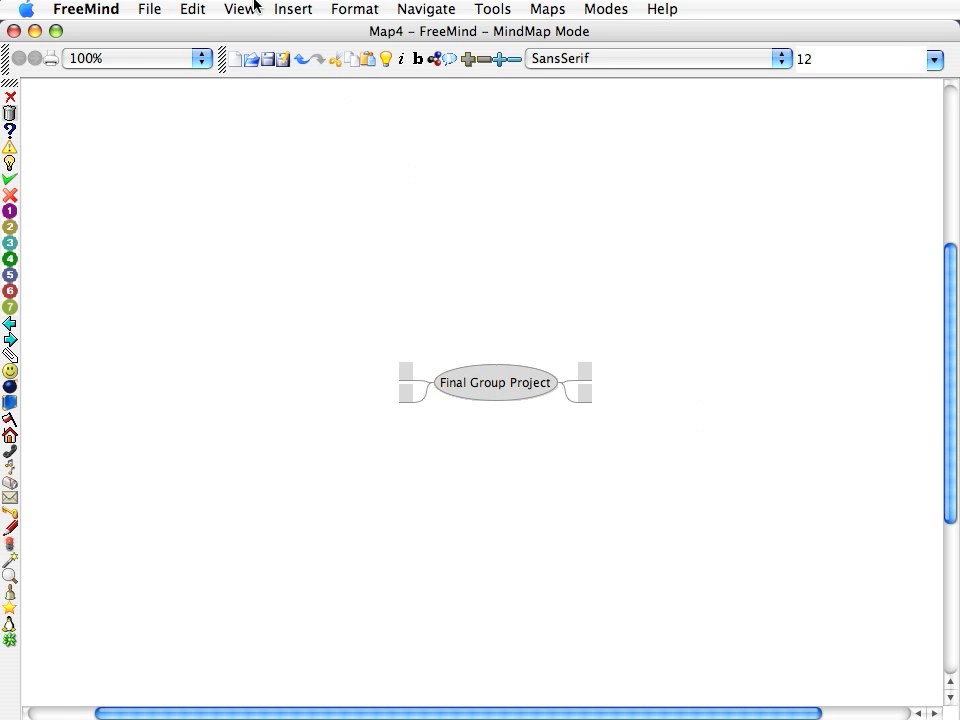
{"action": "left_click", "coordinate": [352, 8]}
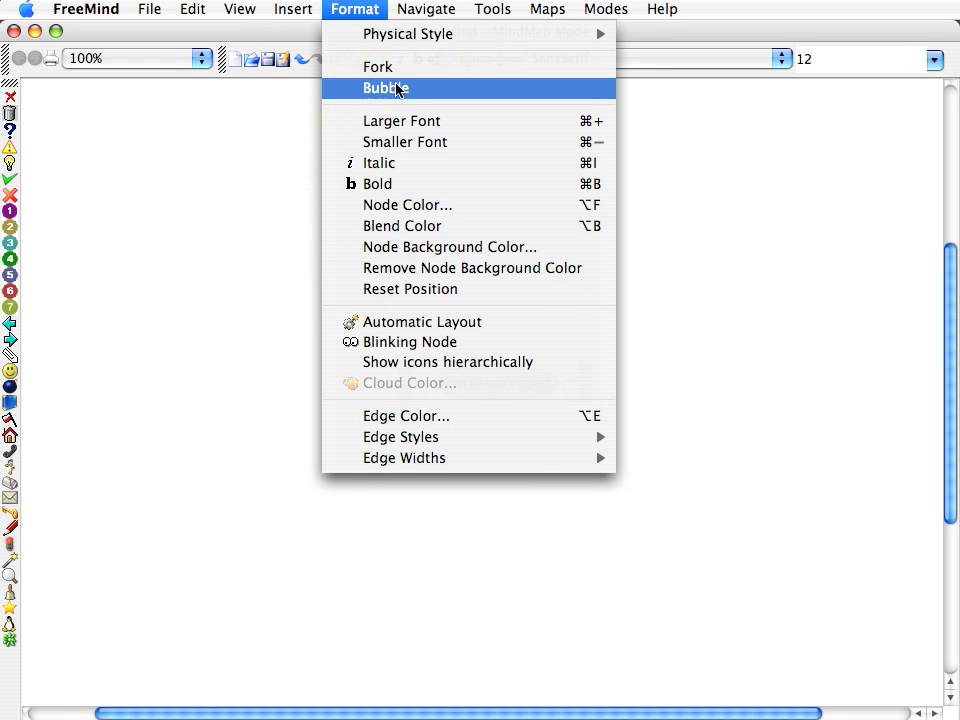
{"action": "left_click", "coordinate": [384, 88]}
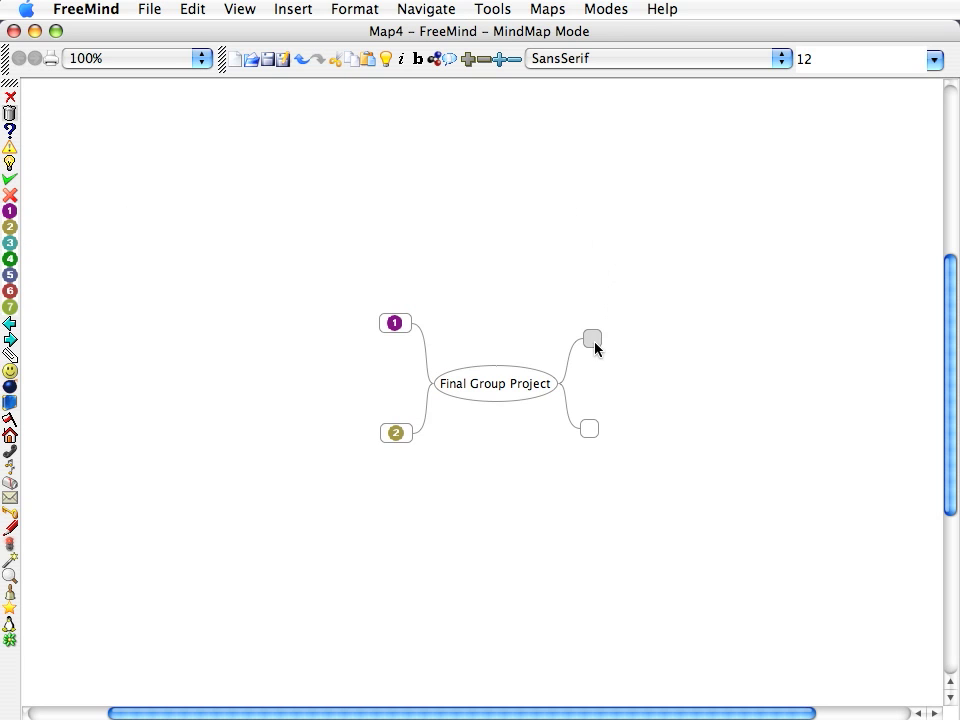
Number the branches and add Games and Food under branch 1
{"action": "left_click", "coordinate": [594, 338]}
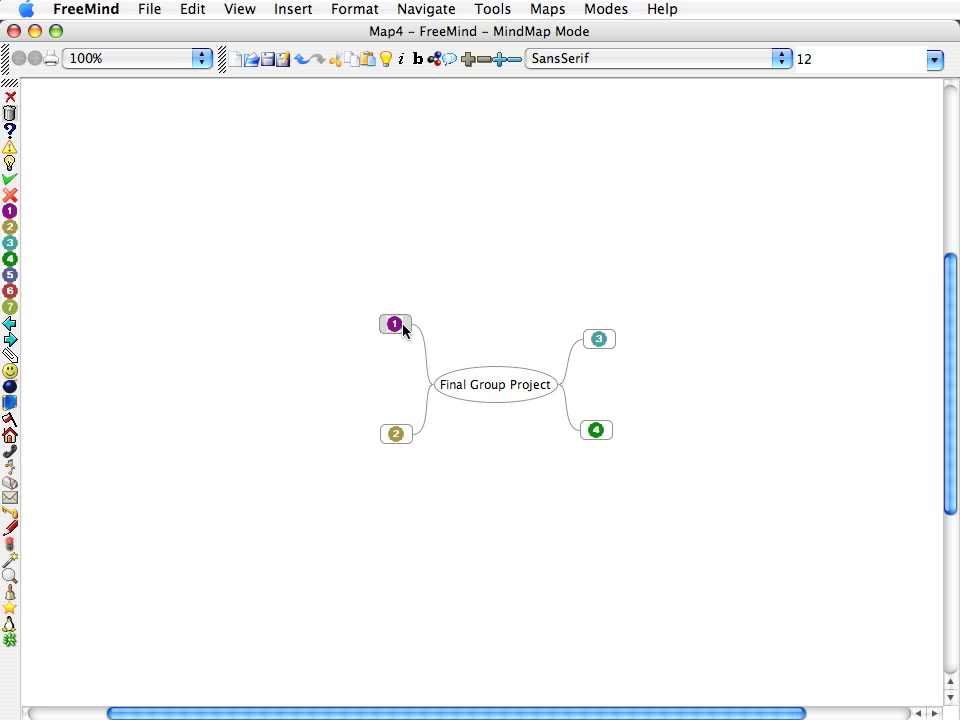
{"action": "double_click", "coordinate": [396, 324]}
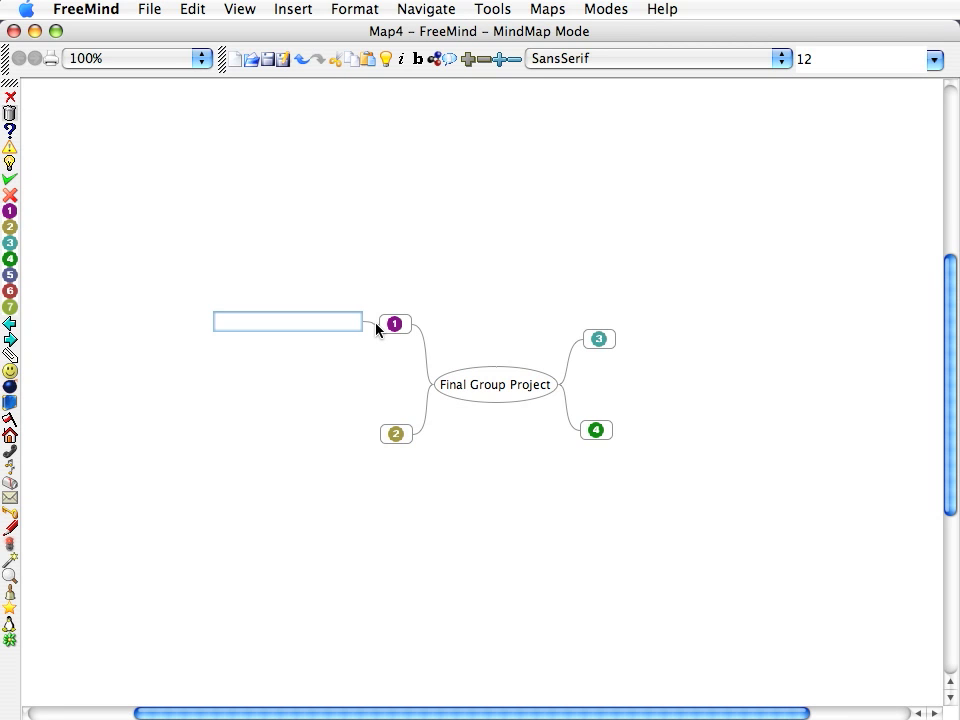
{"action": "type", "text": "Games"}
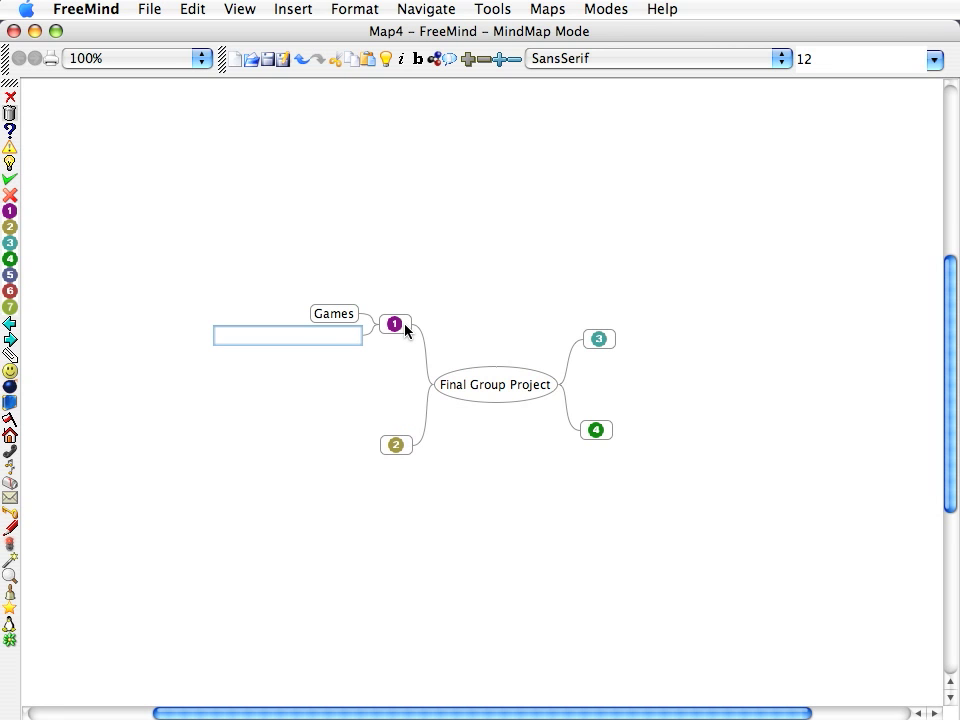
{"action": "type", "text": "Food"}
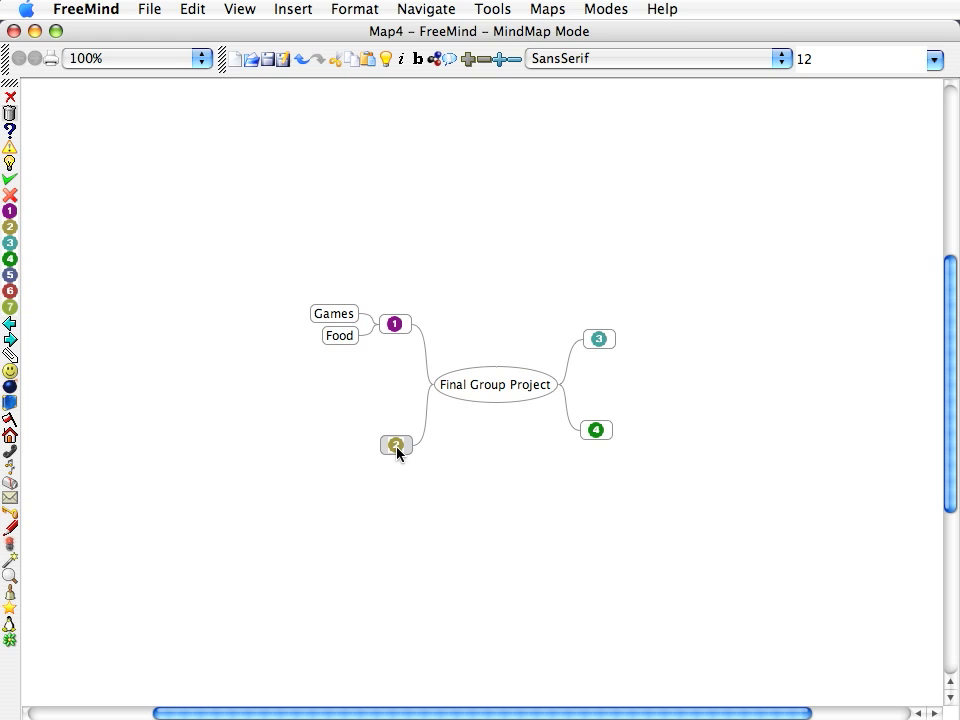
Add Movies and Playstation under branch 2, Crossbow and Wiffle ball bat under branch 3
{"action": "double_click", "coordinate": [396, 444]}
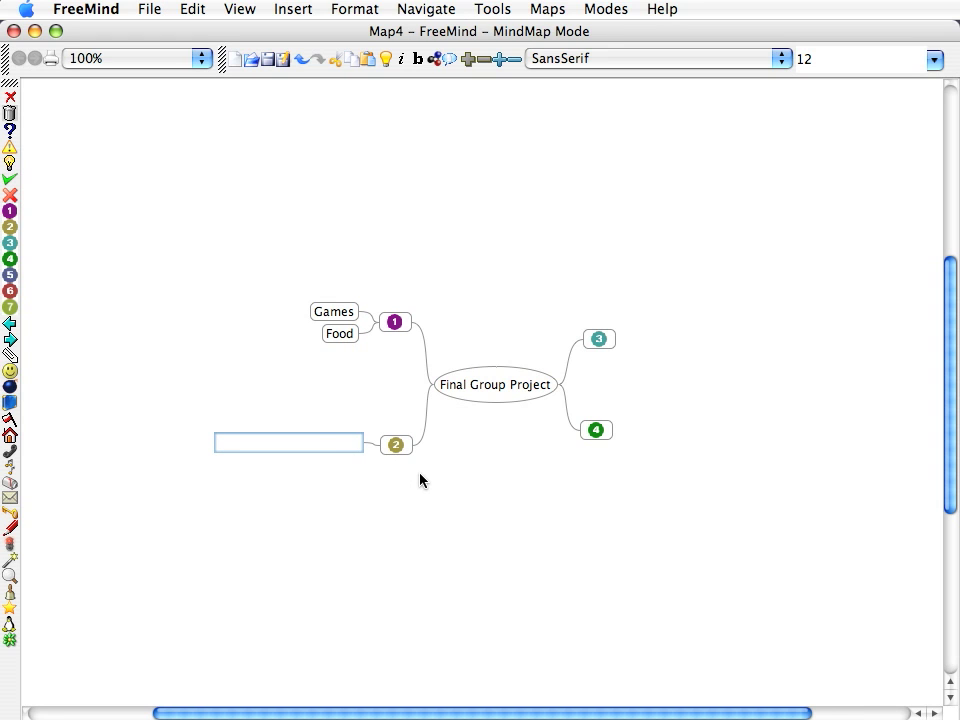
{"action": "type", "text": "Movies"}
{"action": "type", "text": "Pla"}
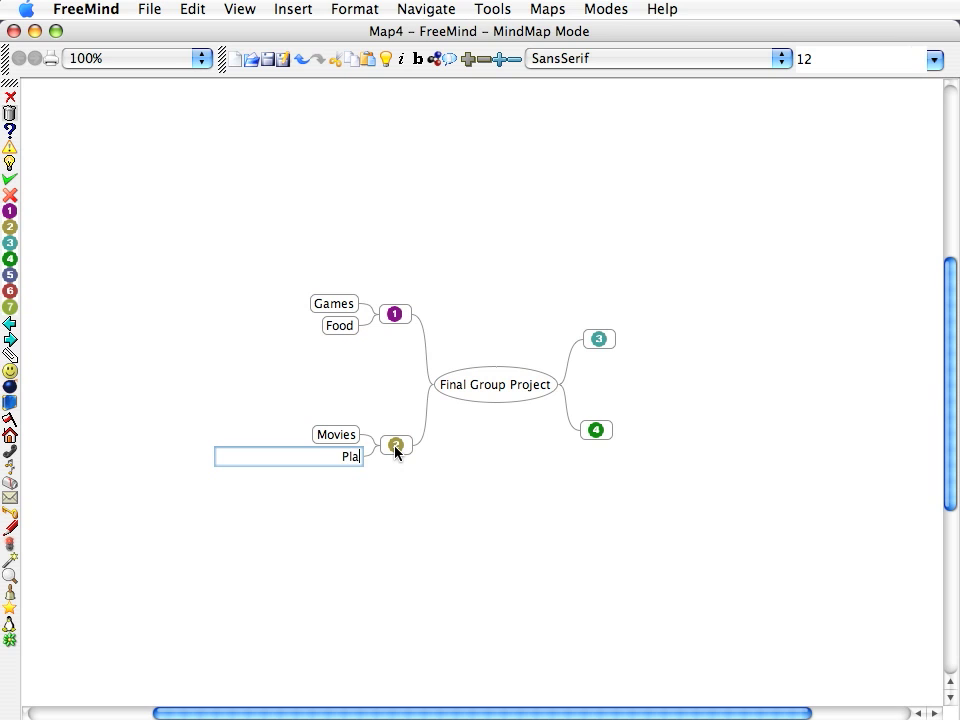
{"action": "type", "text": "ystation"}
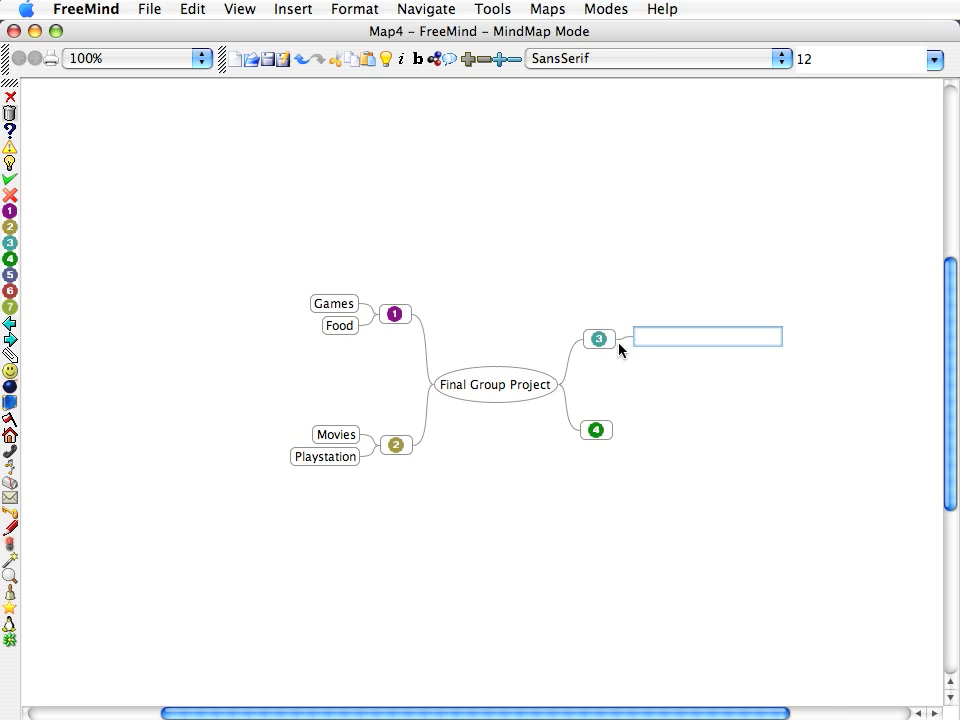
{"action": "type", "text": "Crossbow"}
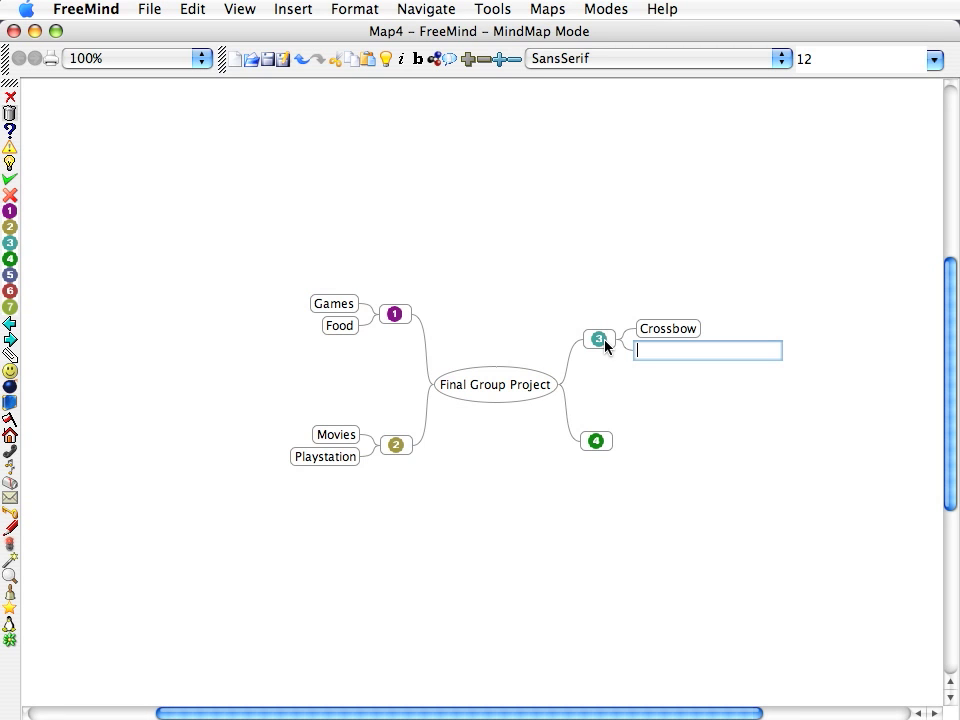
{"action": "type", "text": "Wiffle"}
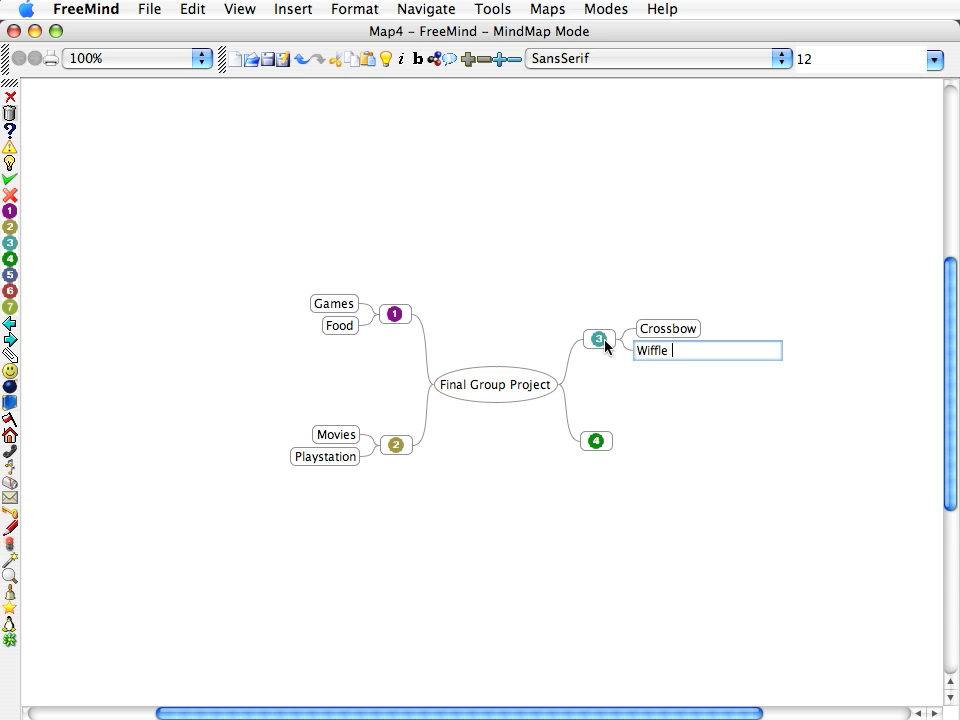
{"action": "type", "text": "ball bat"}
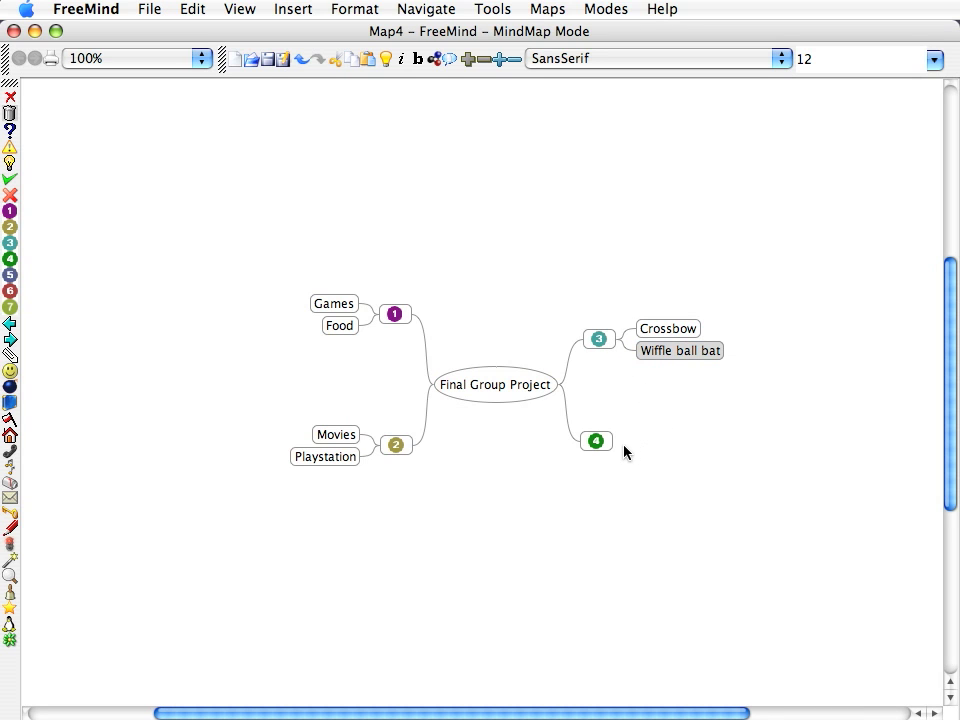
Add Dictionary, Blank DVDs and Establishing World Peace under branch 4
{"action": "double_click", "coordinate": [596, 442]}
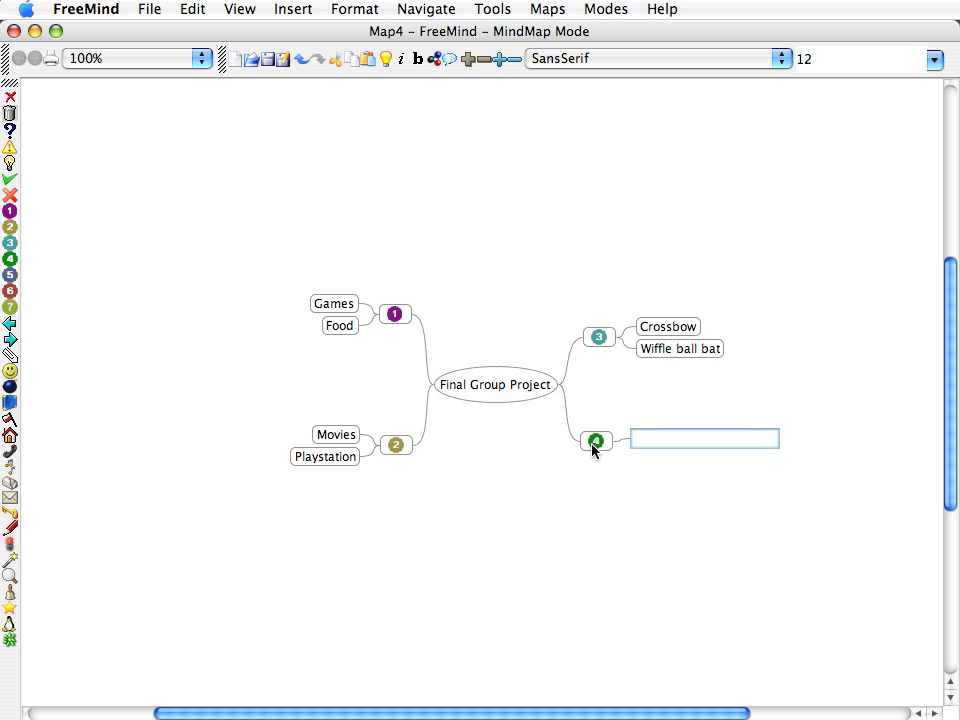
{"action": "type", "text": "Da"}
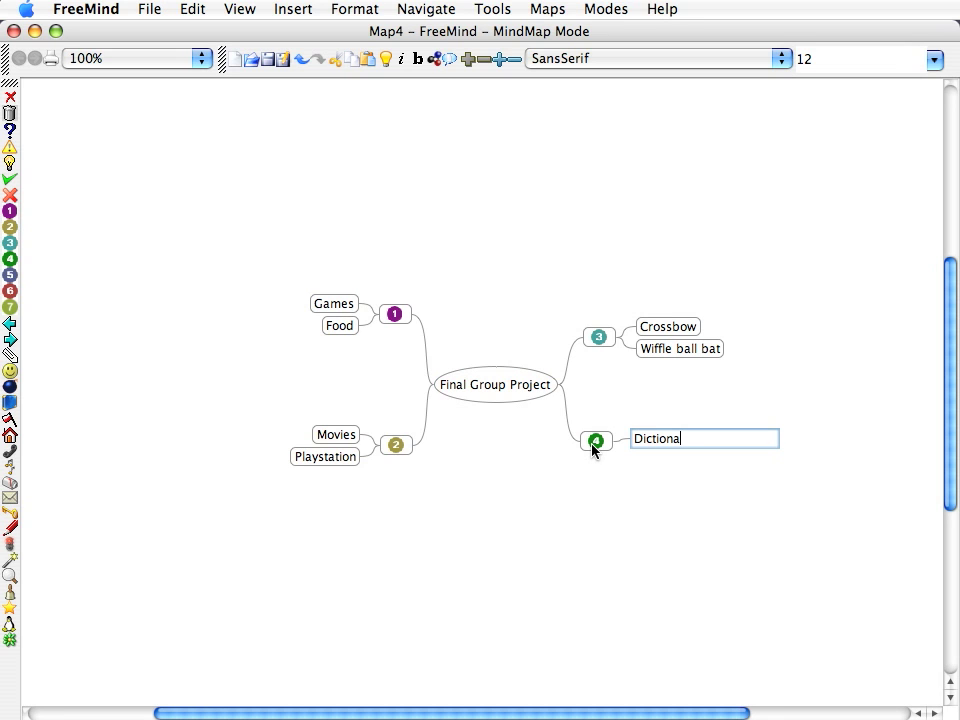
{"action": "key", "text": "Return"}
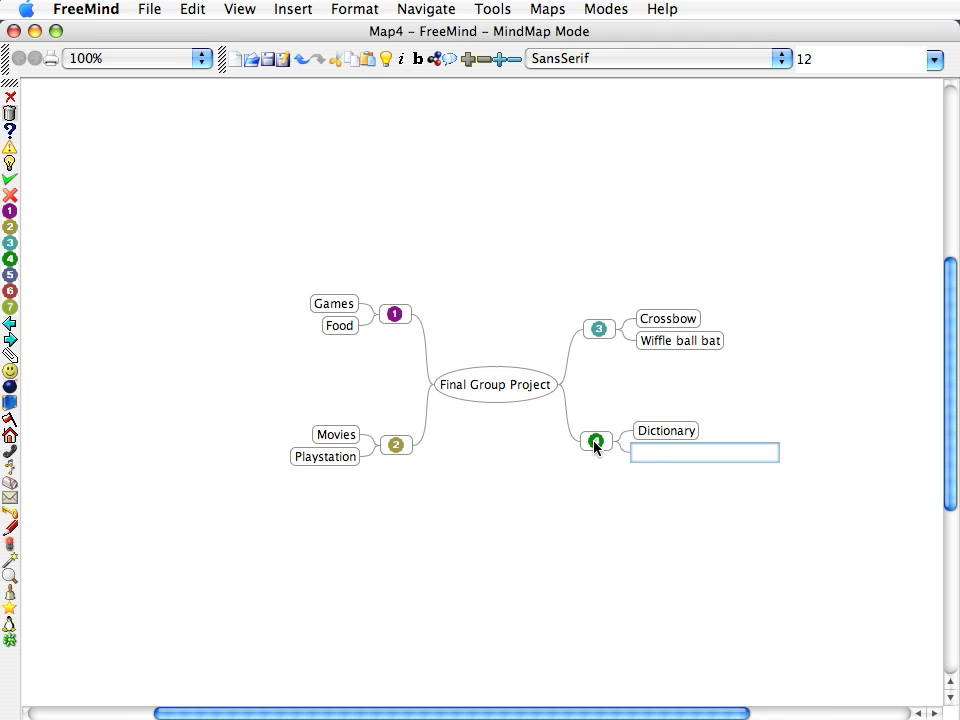
{"action": "type", "text": "Blan"}
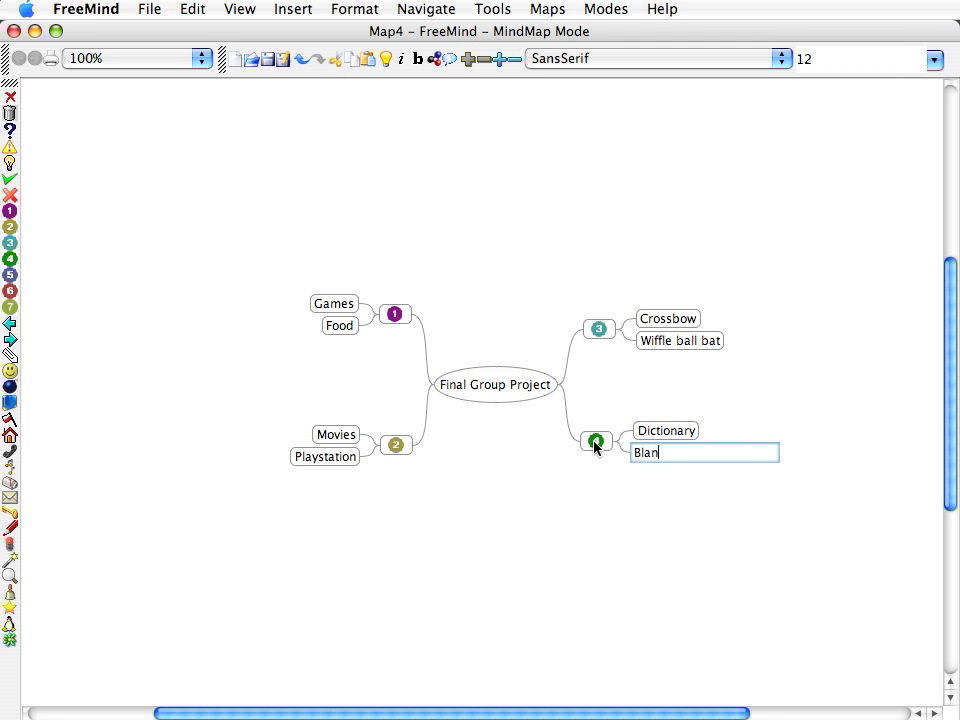
{"action": "type", "text": "k DVDs"}
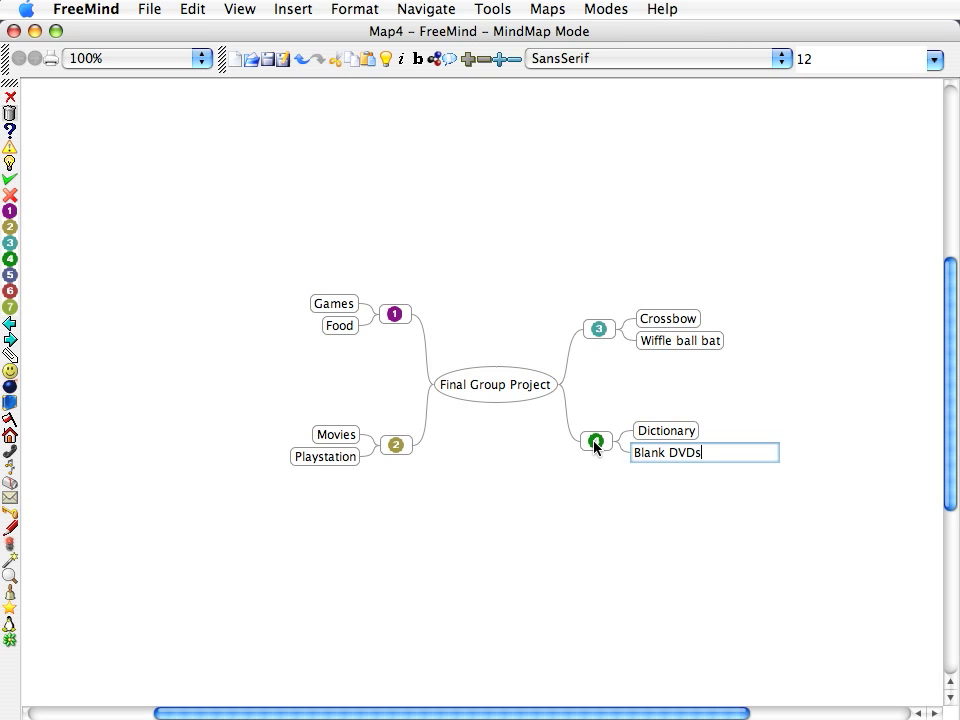
{"action": "key", "text": "Return"}
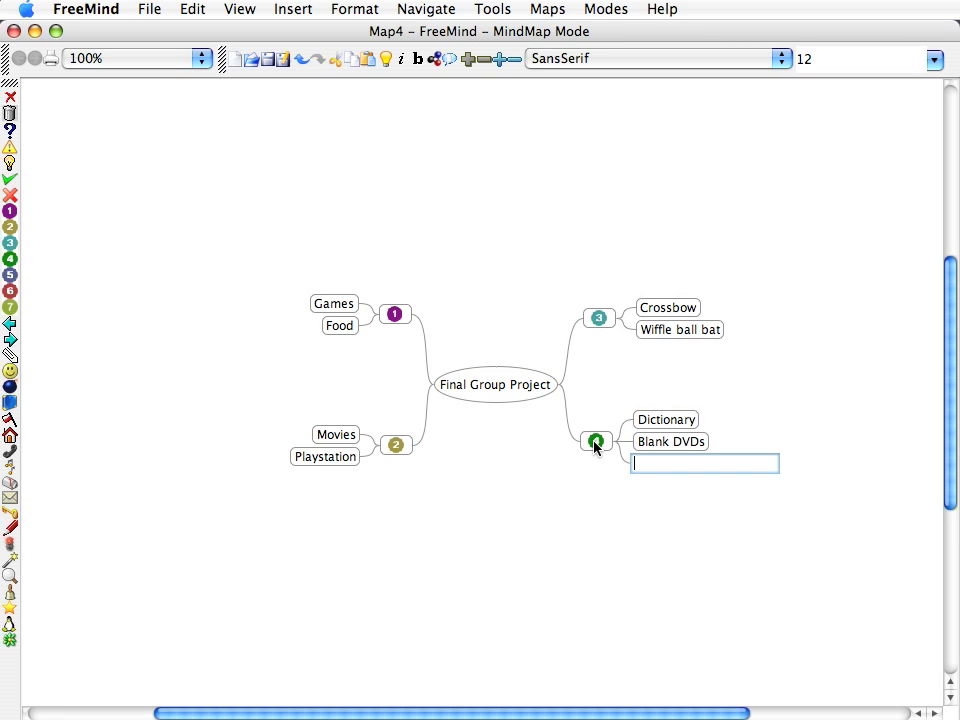
{"action": "type", "text": "Establish"}
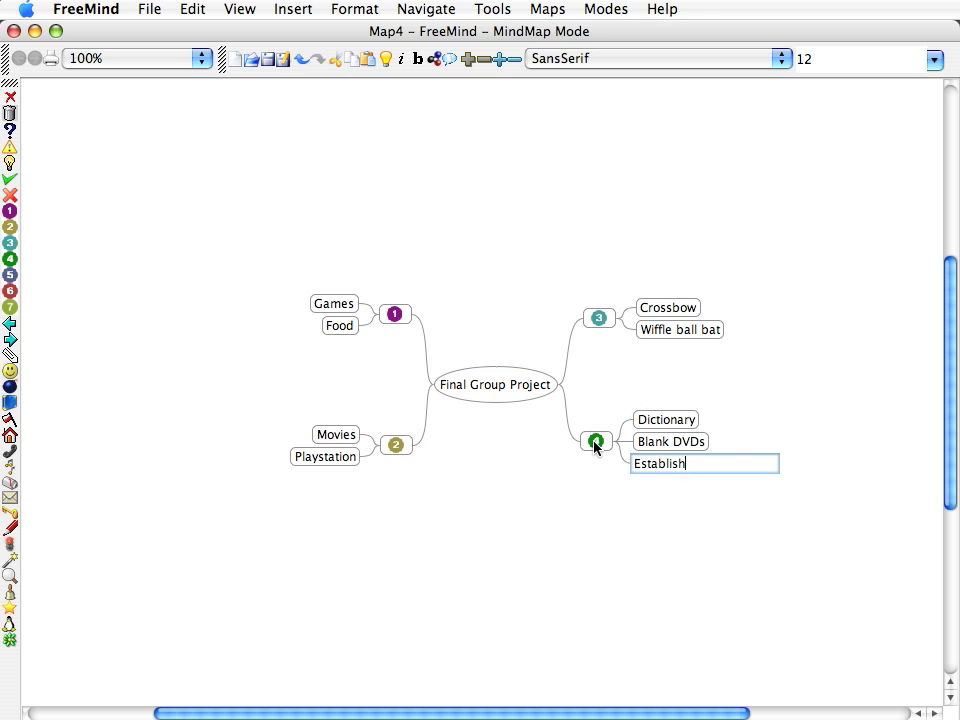
{"action": "type", "text": "ing World Pe"}
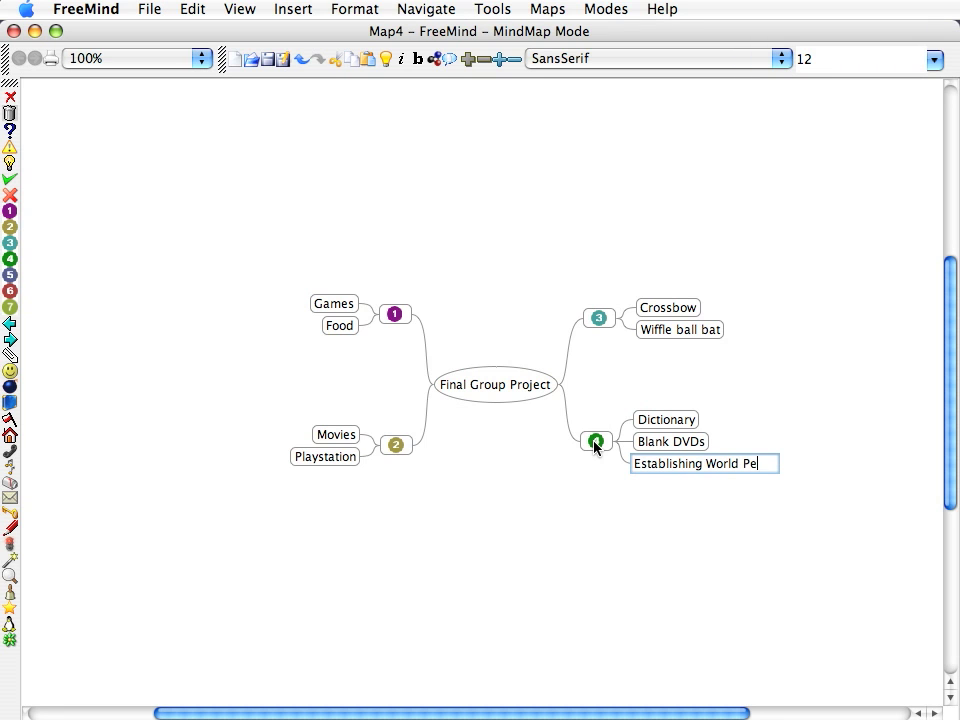
{"action": "key", "text": "Return"}
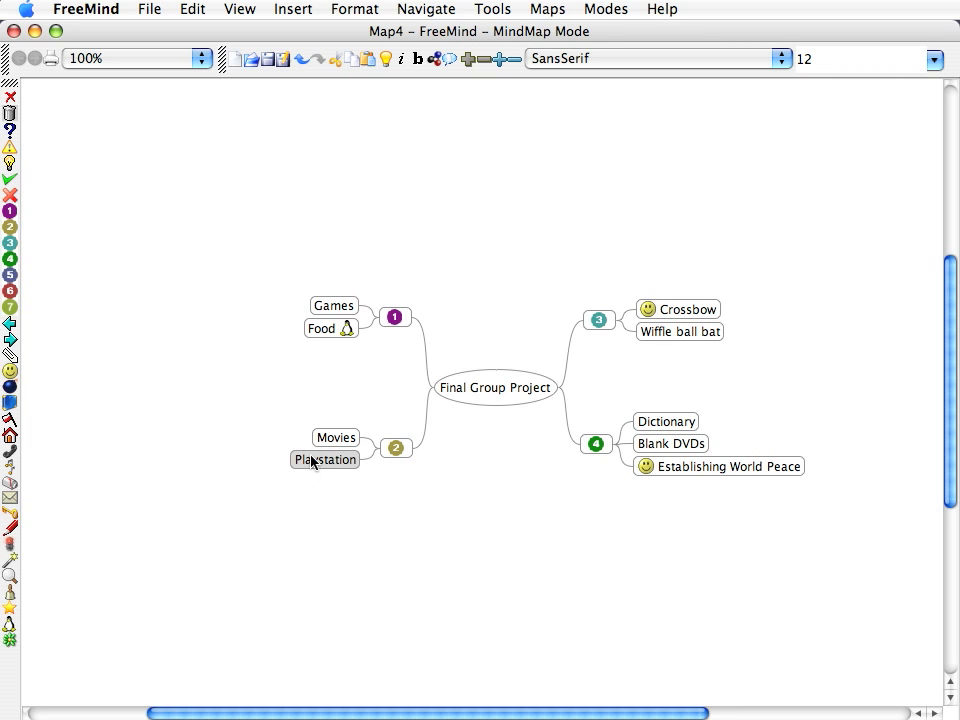
{"action": "mouse_move", "coordinate": [72, 448]}
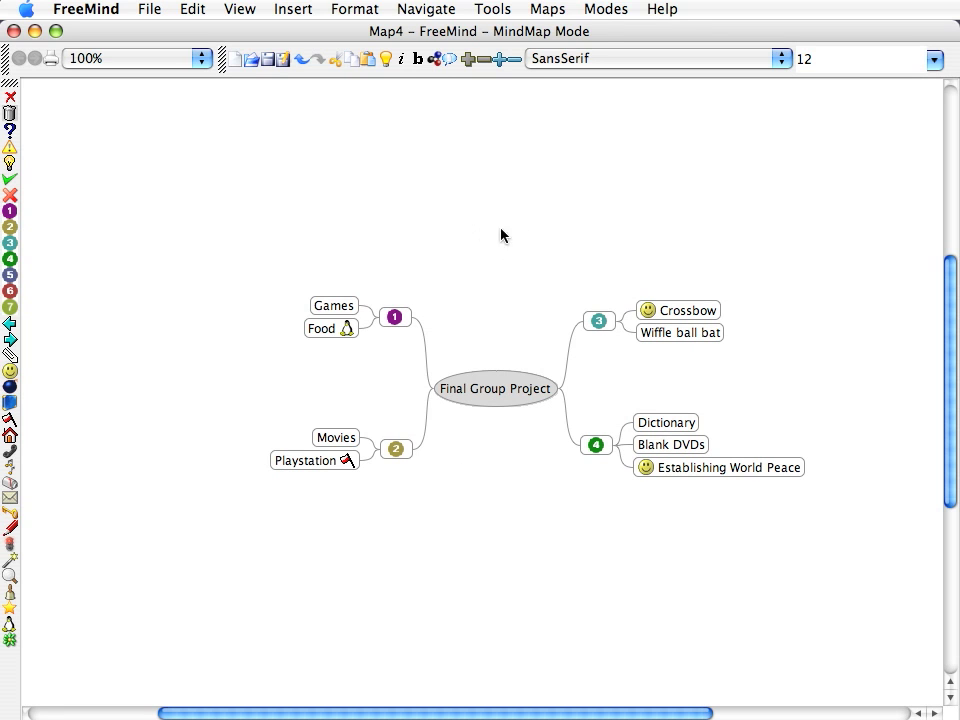
{"action": "mouse_move", "coordinate": [378, 202]}
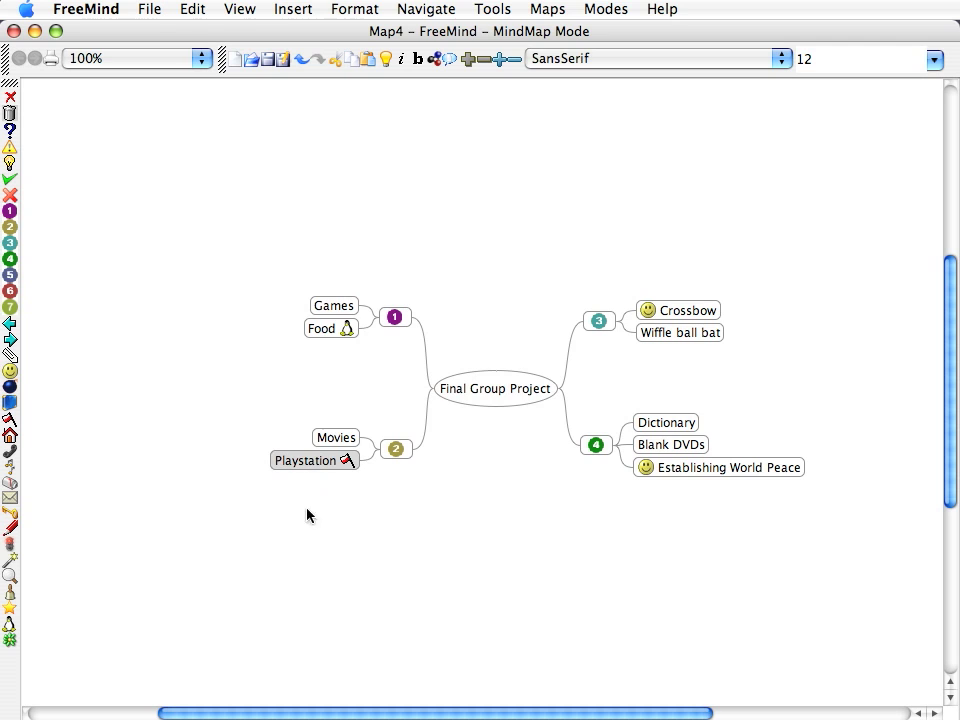
{"action": "mouse_move", "coordinate": [484, 572]}
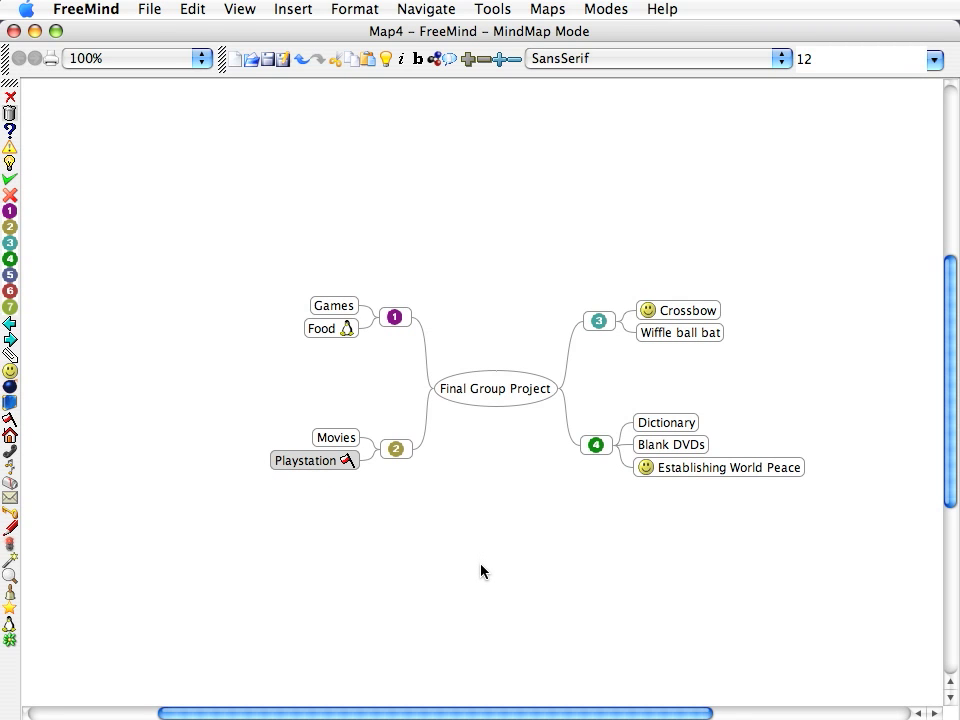
{"action": "mouse_move", "coordinate": [336, 520]}
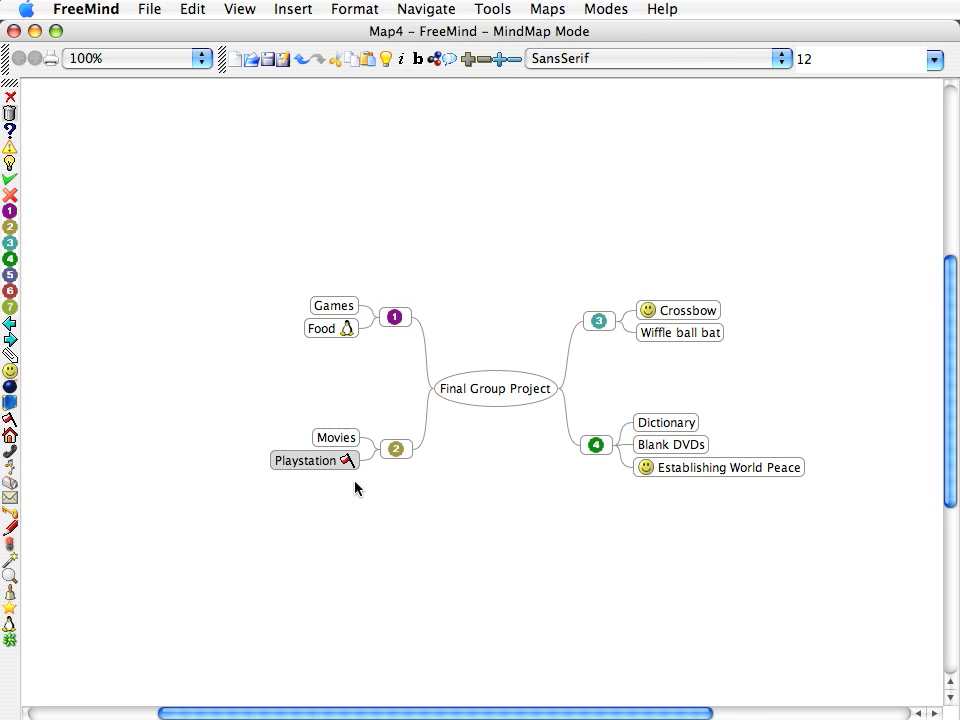
{"action": "mouse_move", "coordinate": [364, 492]}
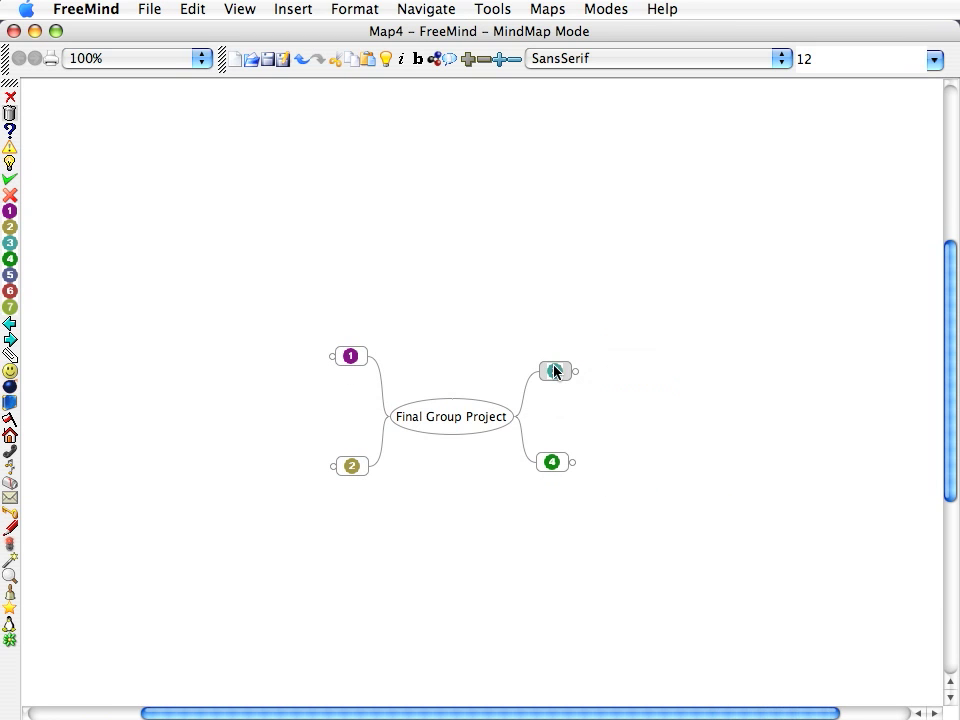
Unfold branch 3 to reveal Crossbow and Wiffle ball bat with their icons
{"action": "left_click", "coordinate": [556, 370]}
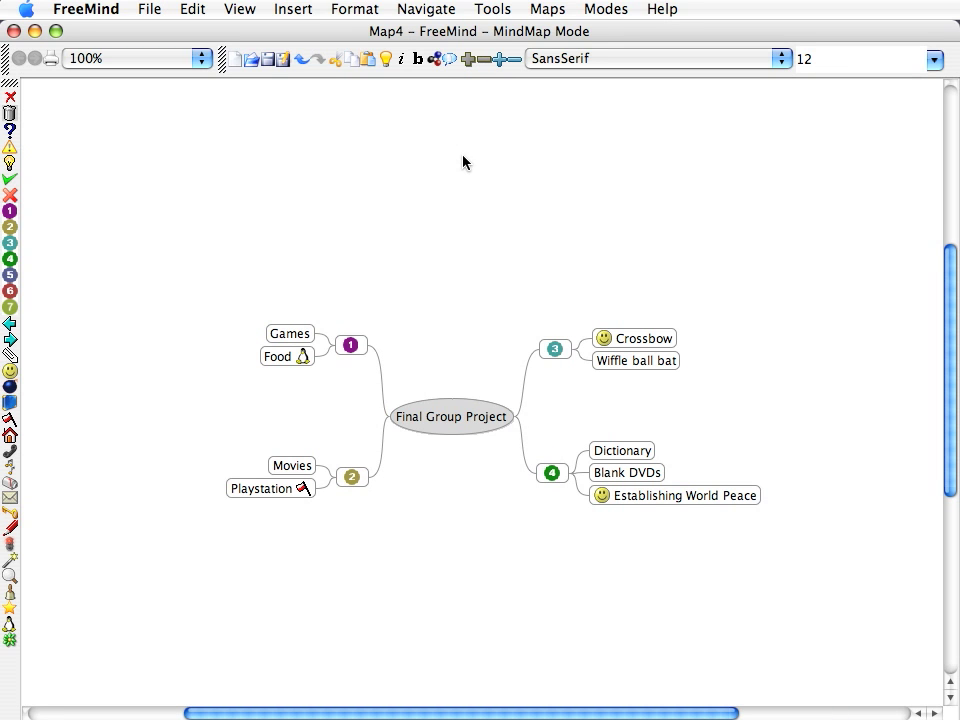
{"action": "mouse_move", "coordinate": [482, 192]}
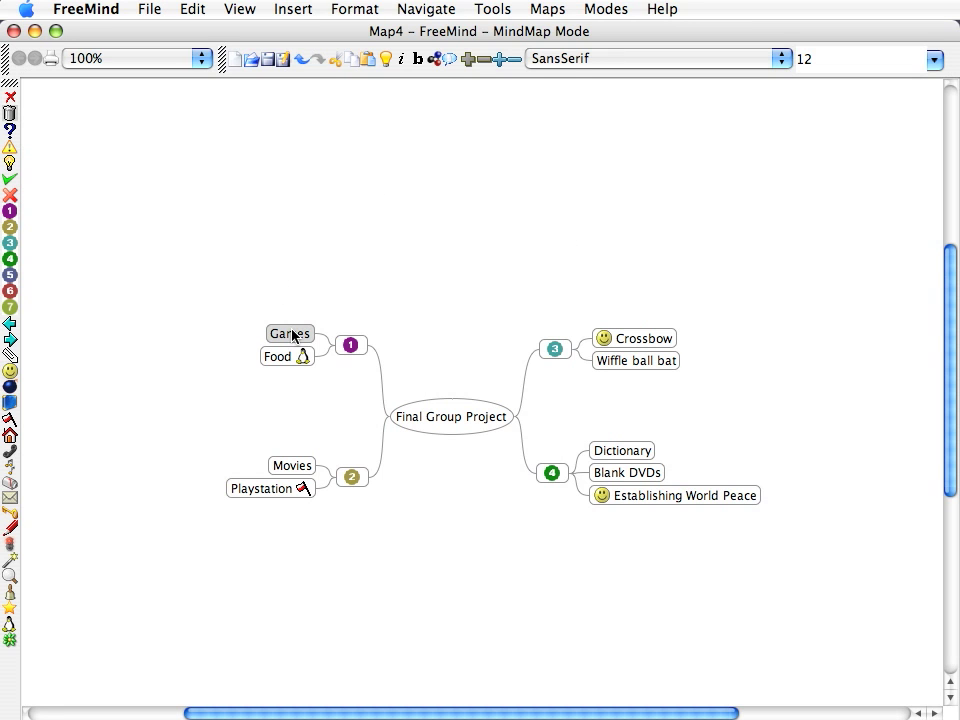
Push Games/Food higher above the root and Movies/Playstation lower below it, then reselect the root
{"action": "left_click", "coordinate": [292, 8]}
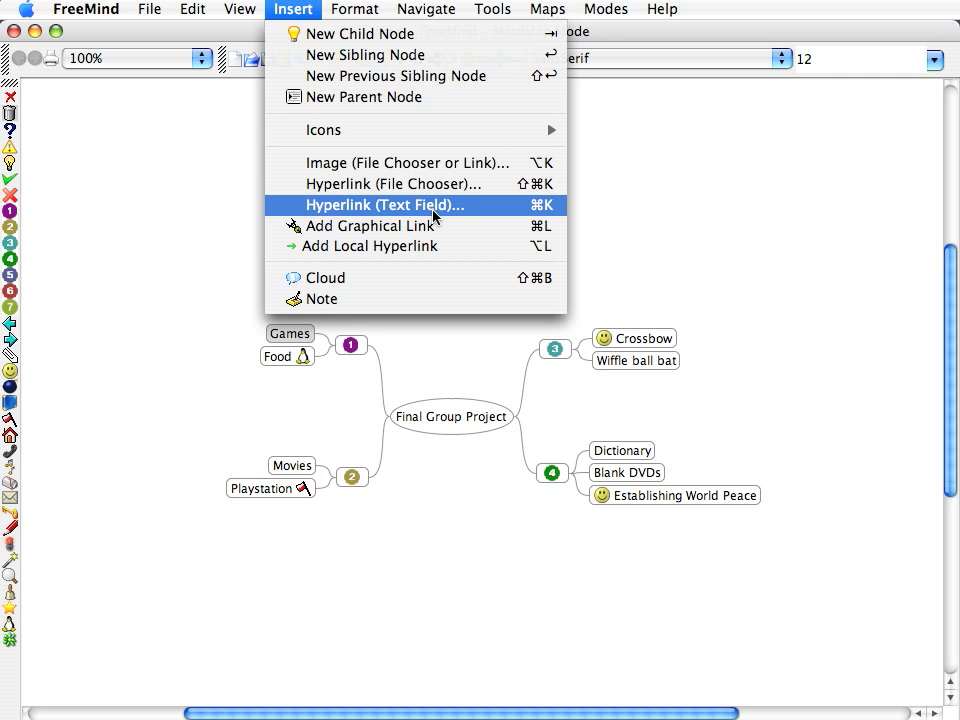
{"action": "mouse_move", "coordinate": [442, 162]}
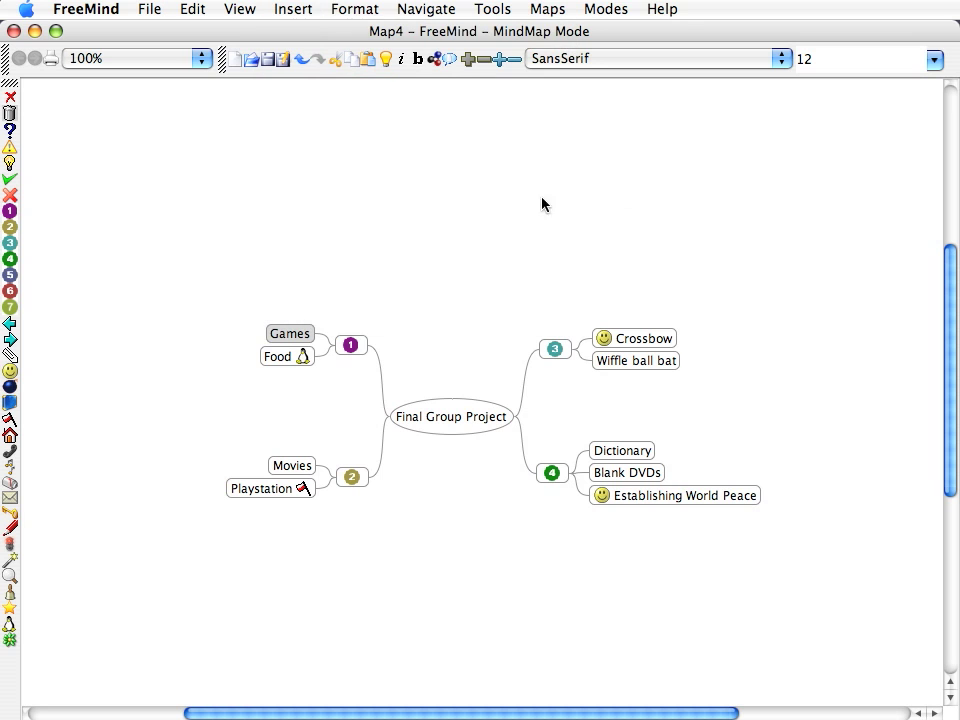
{"action": "left_click", "coordinate": [452, 416]}
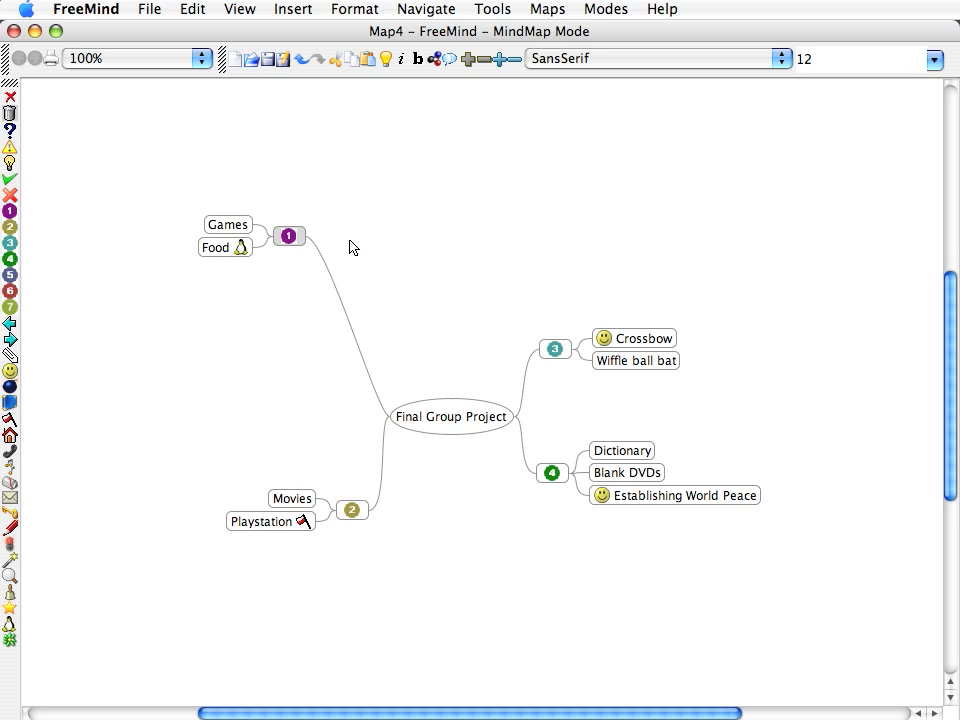
{"action": "left_click", "coordinate": [452, 416]}
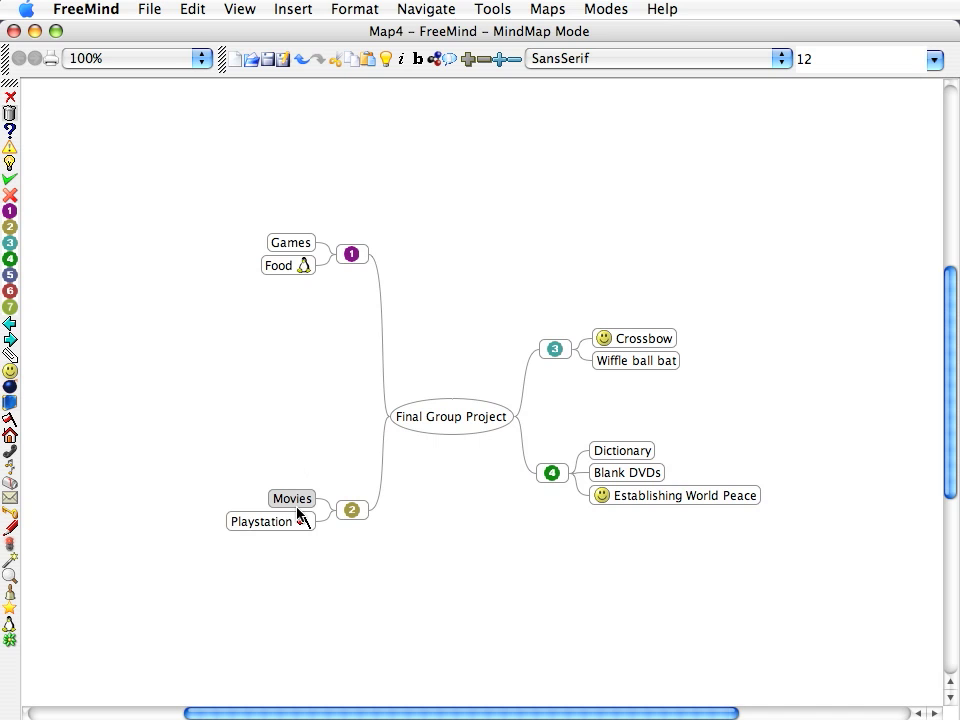
{"action": "mouse_move", "coordinate": [274, 360]}
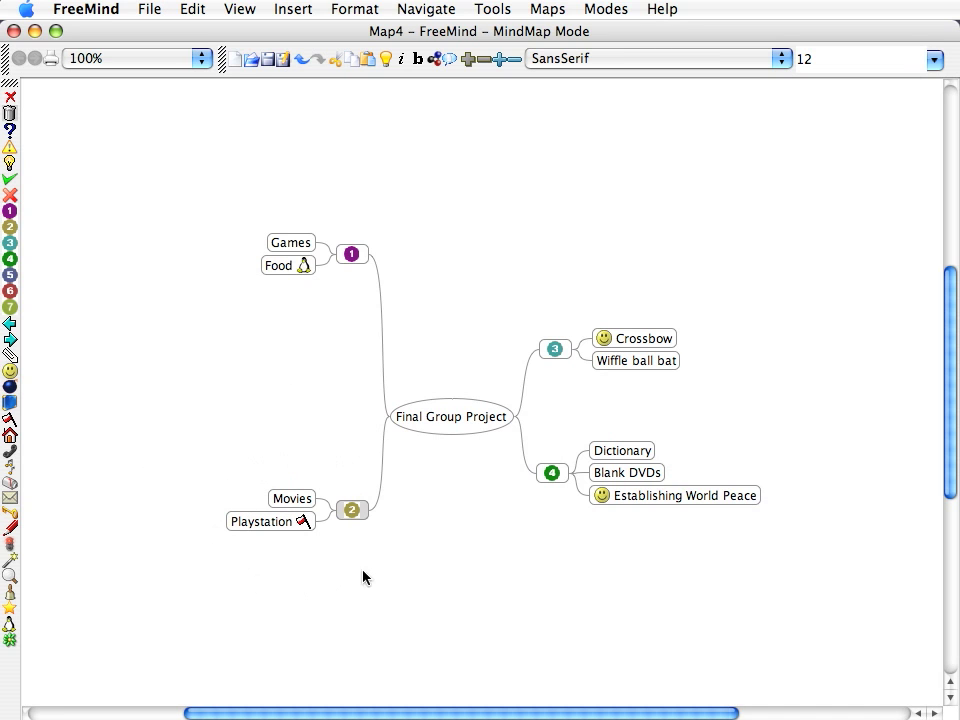
{"action": "left_click", "coordinate": [452, 416]}
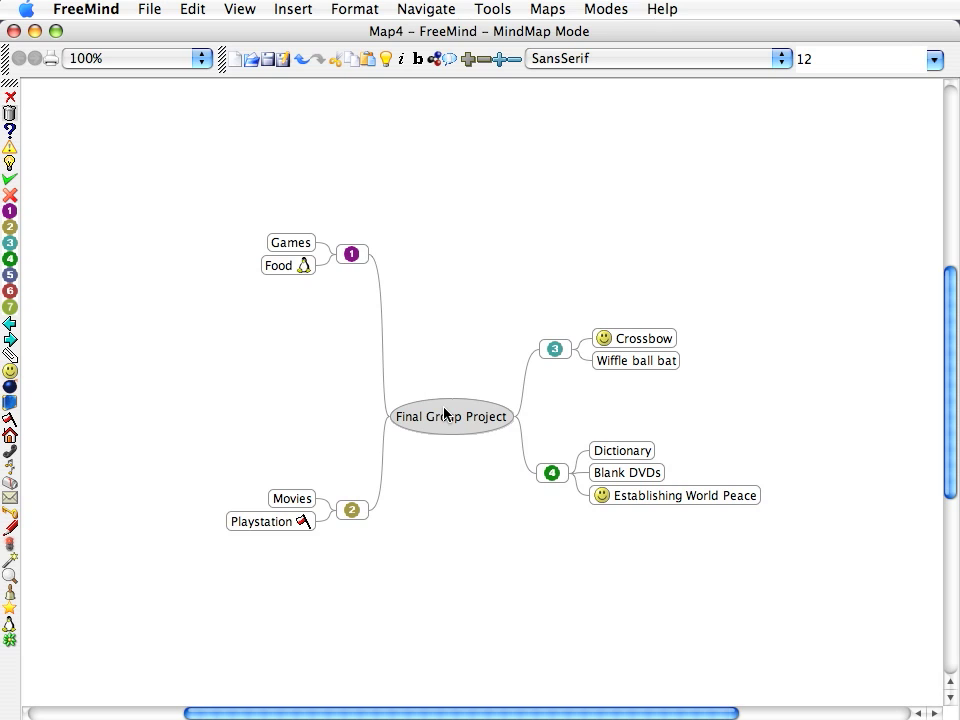
{"action": "mouse_move", "coordinate": [420, 462]}
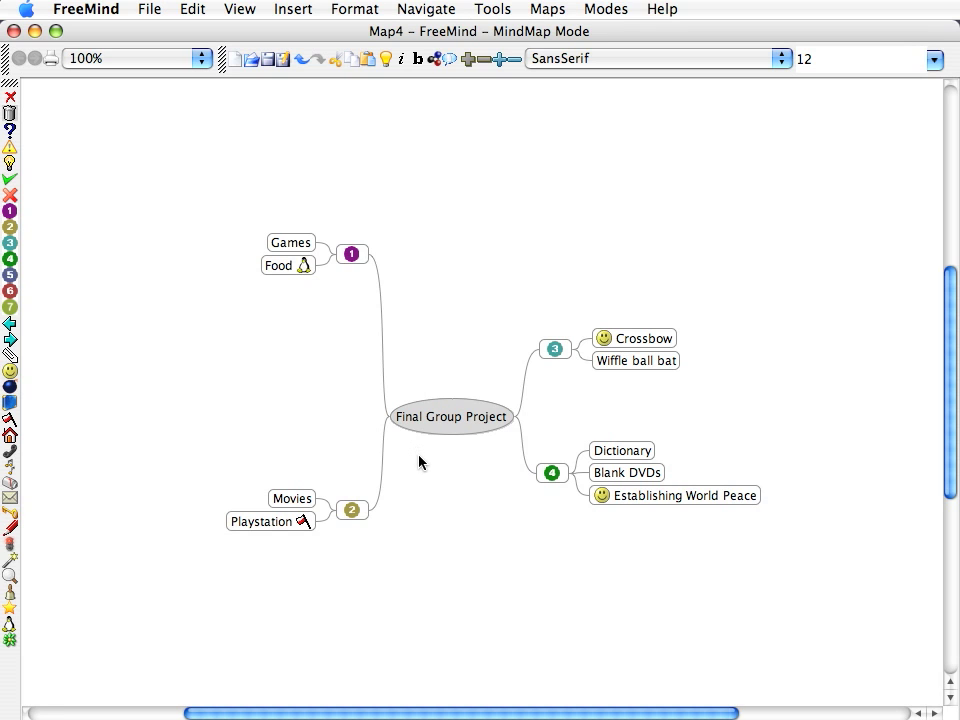
{"action": "mouse_move", "coordinate": [432, 498]}
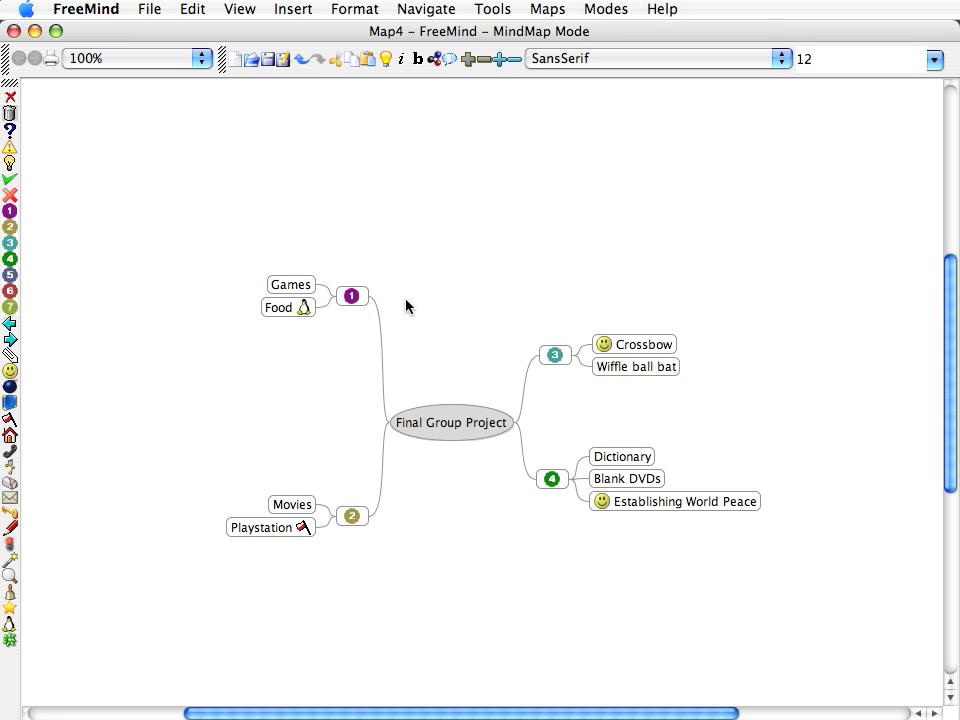
{"action": "mouse_move", "coordinate": [448, 306]}
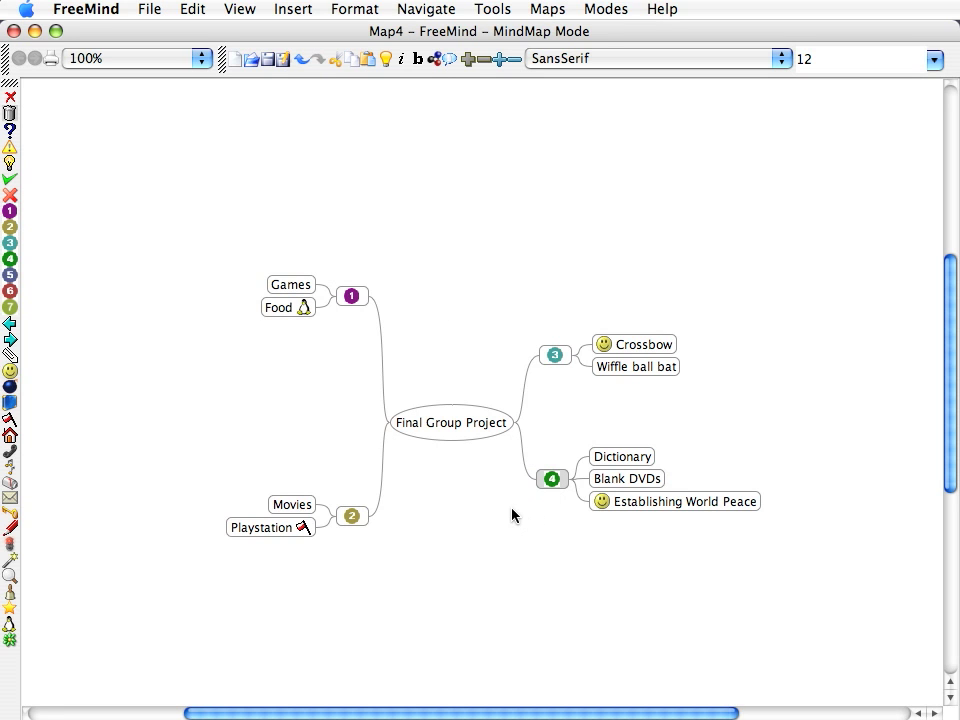
{"action": "mouse_move", "coordinate": [512, 564]}
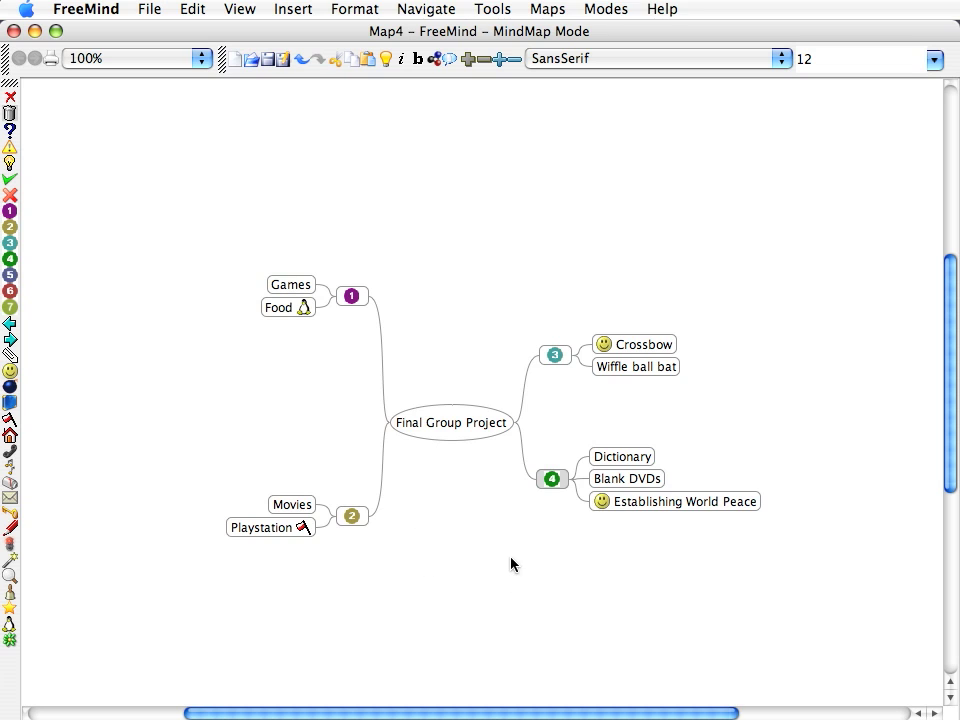
{"action": "mouse_move", "coordinate": [540, 580]}
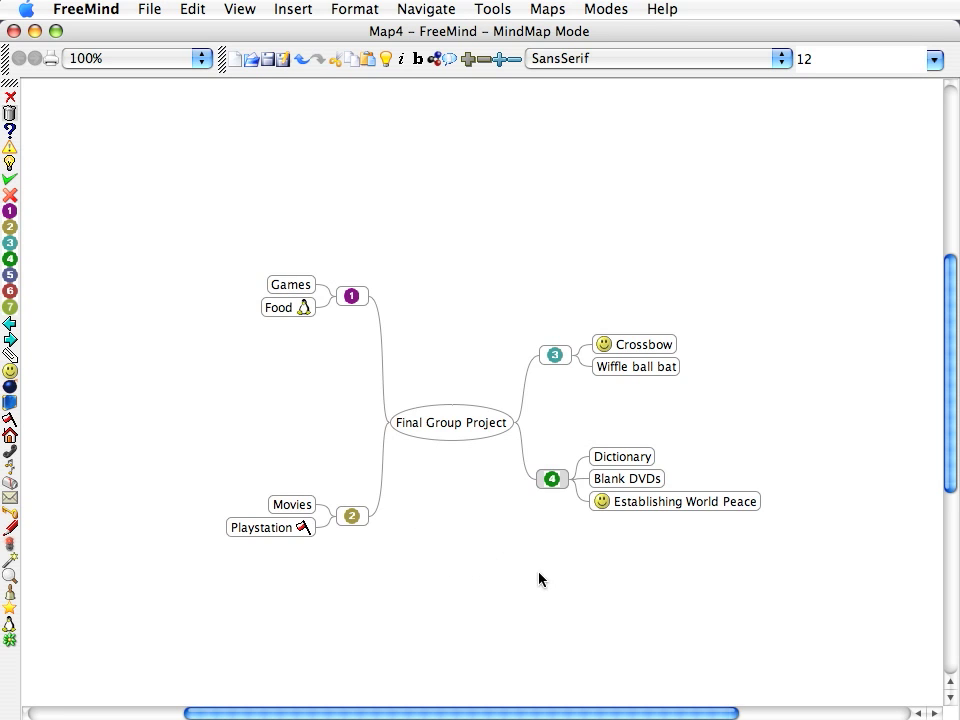
{"action": "mouse_move", "coordinate": [584, 508]}
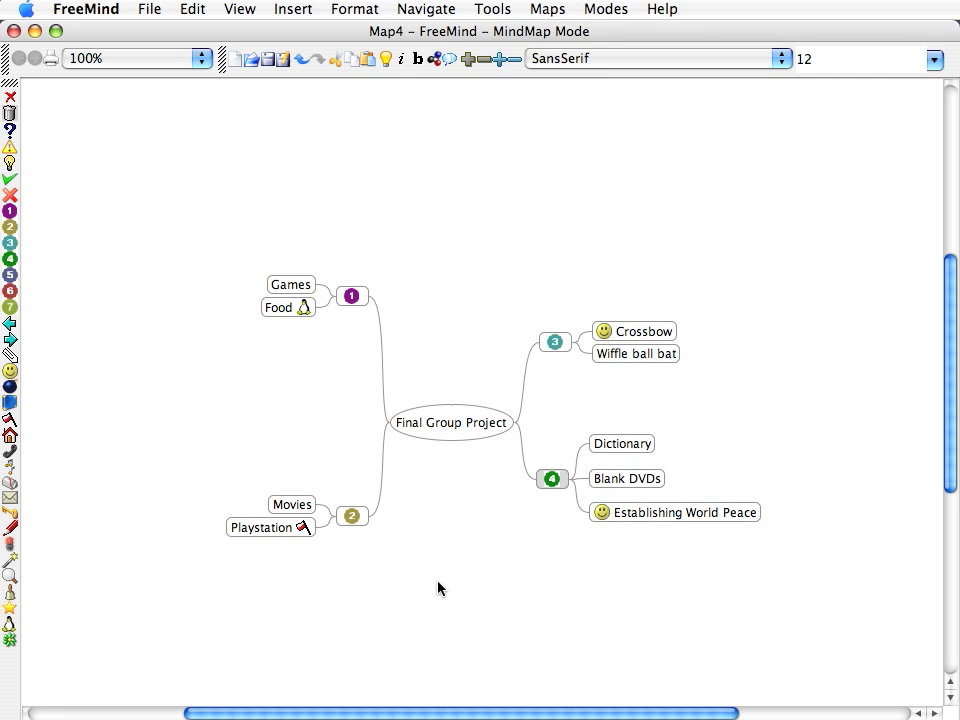
{"action": "mouse_move", "coordinate": [600, 590]}
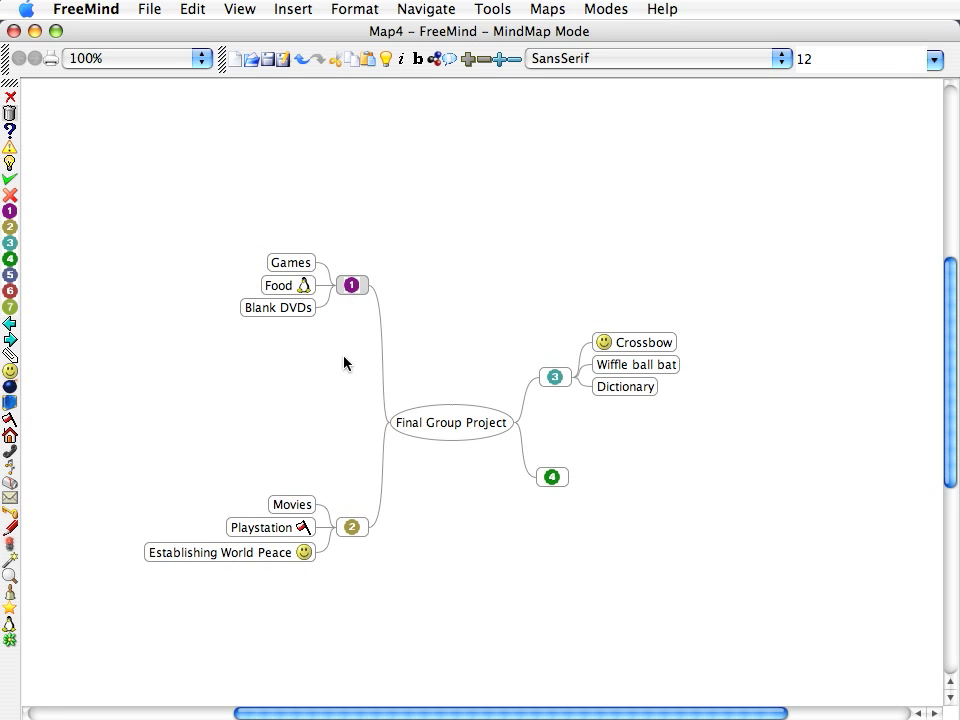
Finish redistributing branch 4's items and select the now-empty branch 4
{"action": "left_click", "coordinate": [450, 422]}
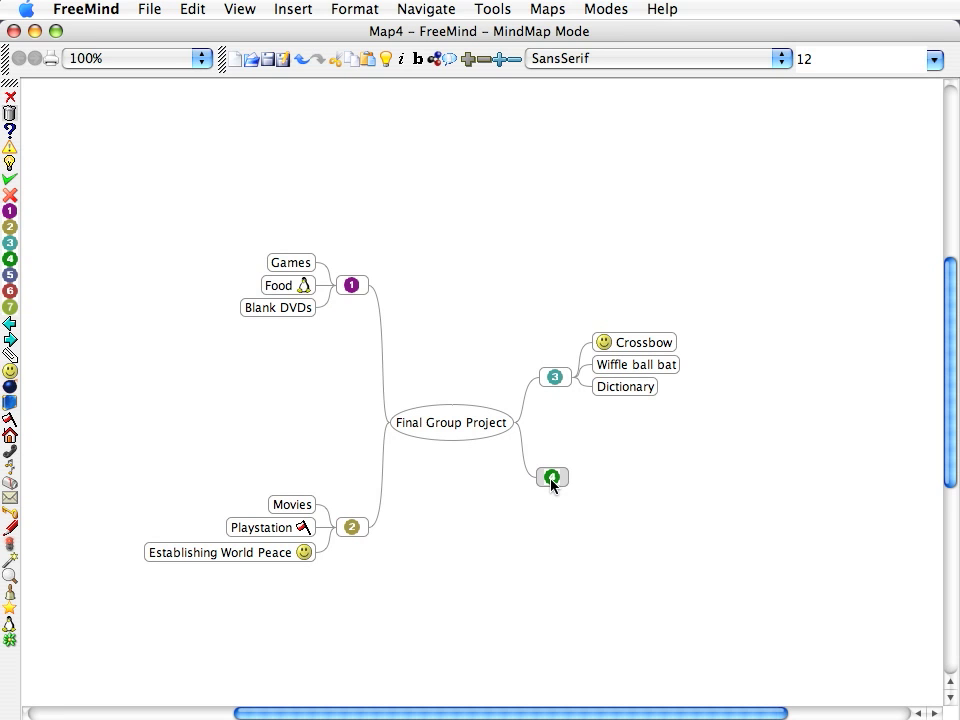
{"action": "left_click", "coordinate": [552, 476]}
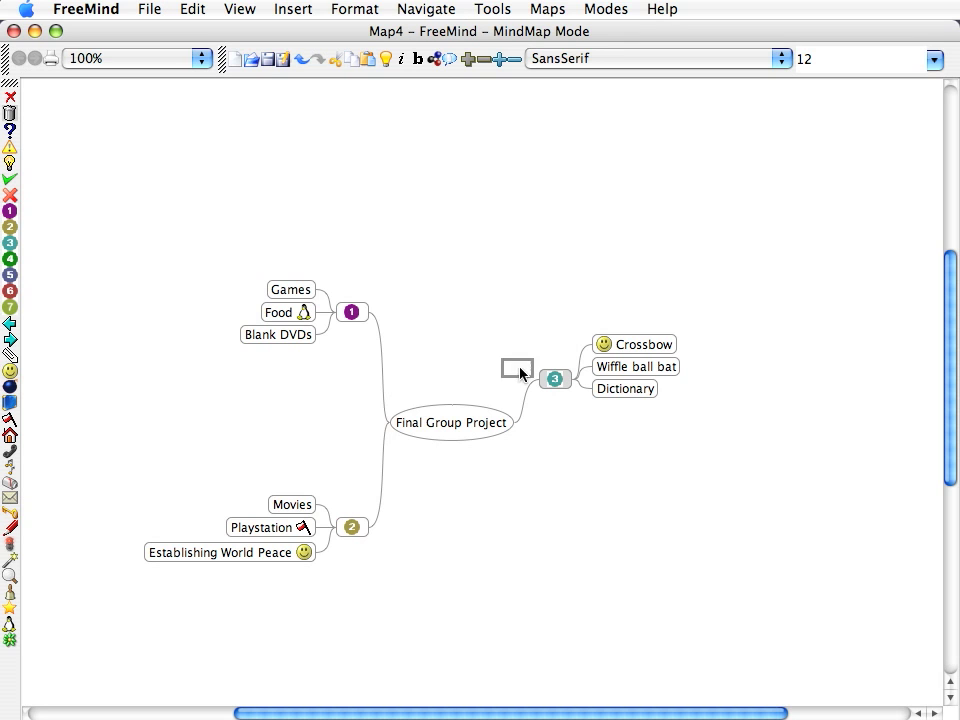
Delete empty branch 4 and stack branches 2, 1, 3 on the left of the root
{"action": "left_click", "coordinate": [352, 528]}
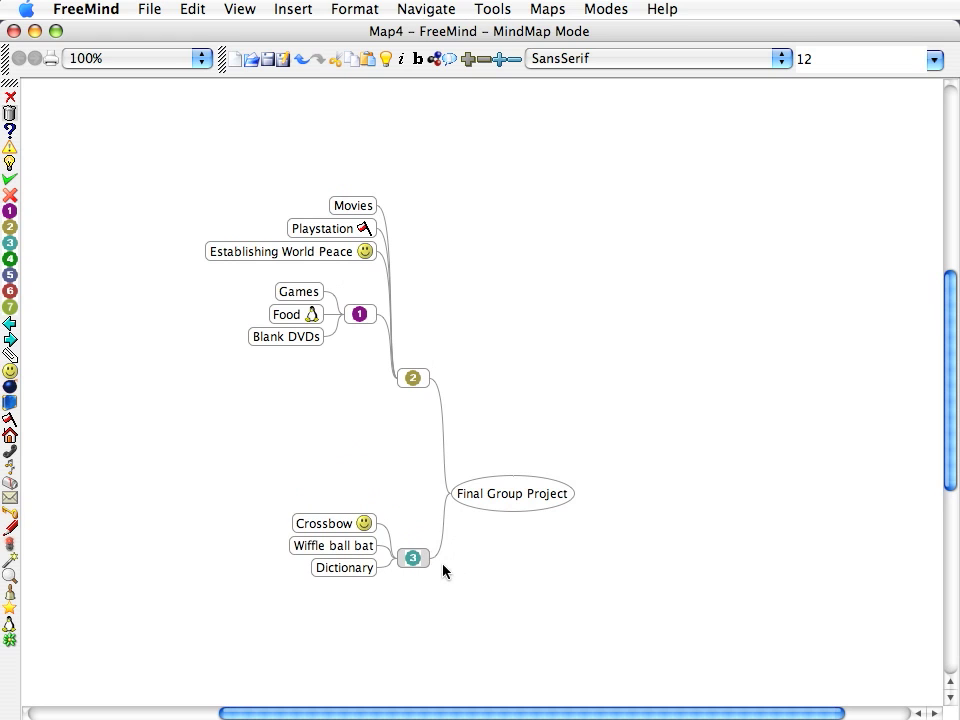
{"action": "mouse_move", "coordinate": [436, 384]}
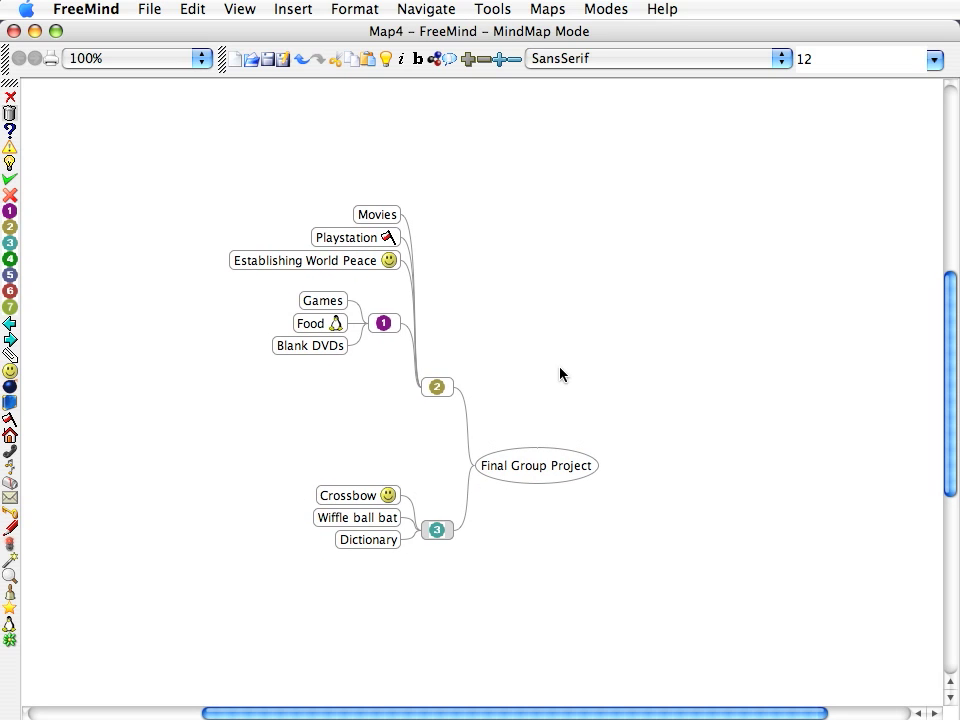
{"action": "mouse_move", "coordinate": [700, 412]}
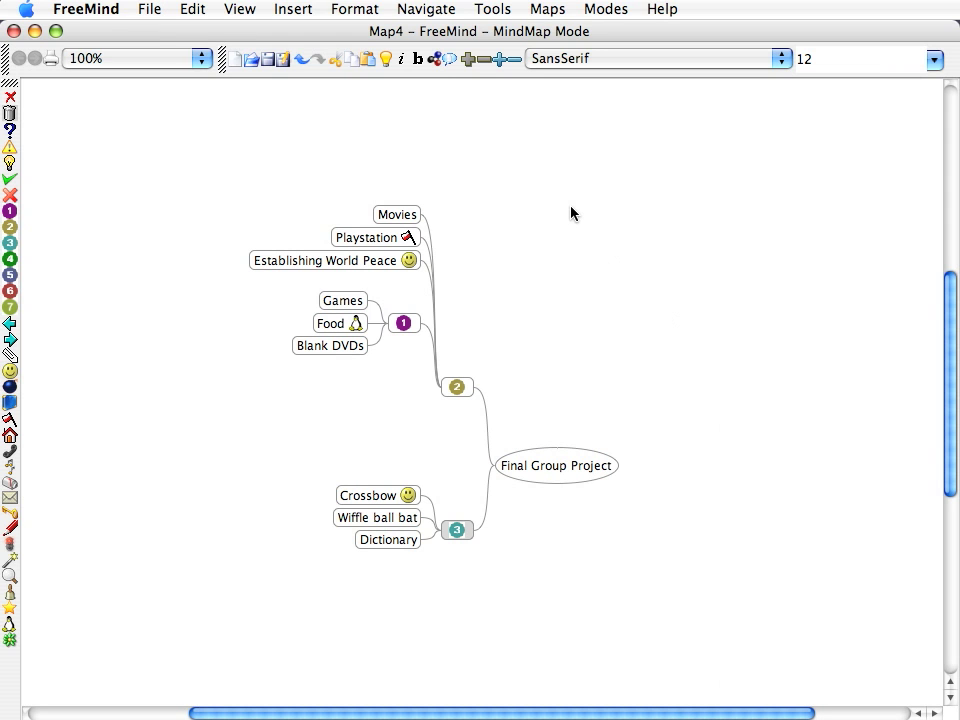
Save the Final Group Project map to the Desktop as sample.mm
{"action": "left_click", "coordinate": [148, 8]}
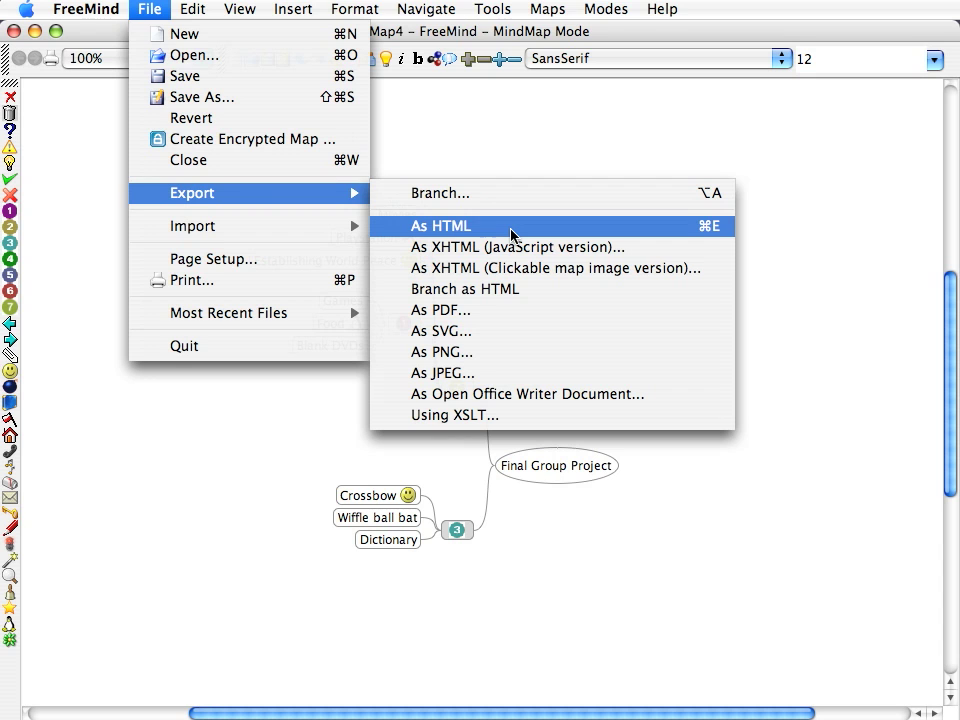
{"action": "mouse_move", "coordinate": [184, 76]}
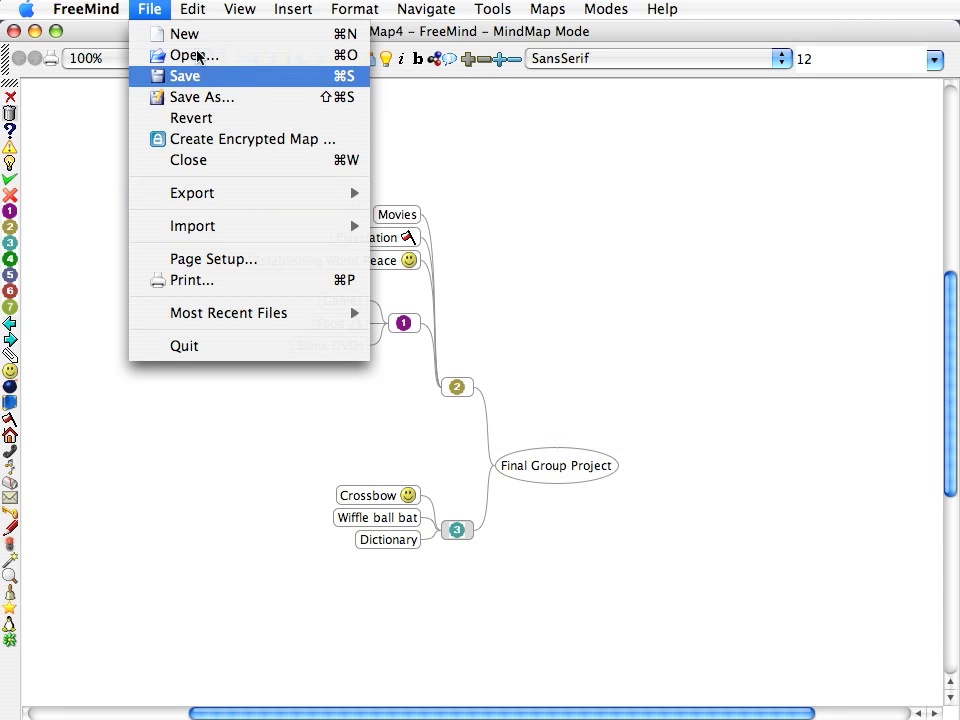
{"action": "mouse_move", "coordinate": [192, 192]}
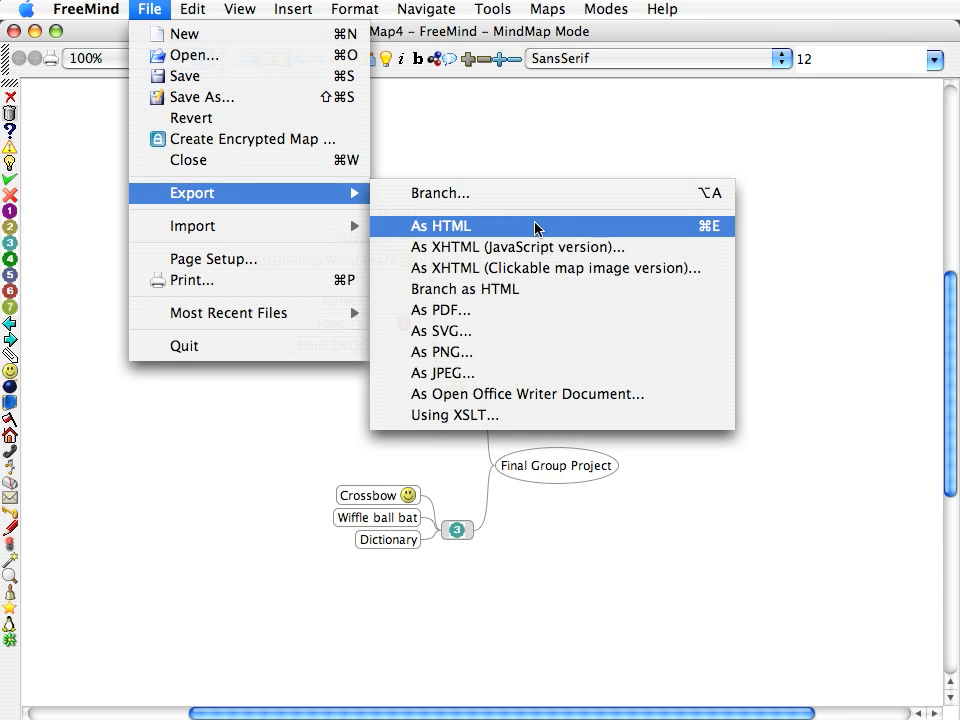
{"action": "mouse_move", "coordinate": [520, 248]}
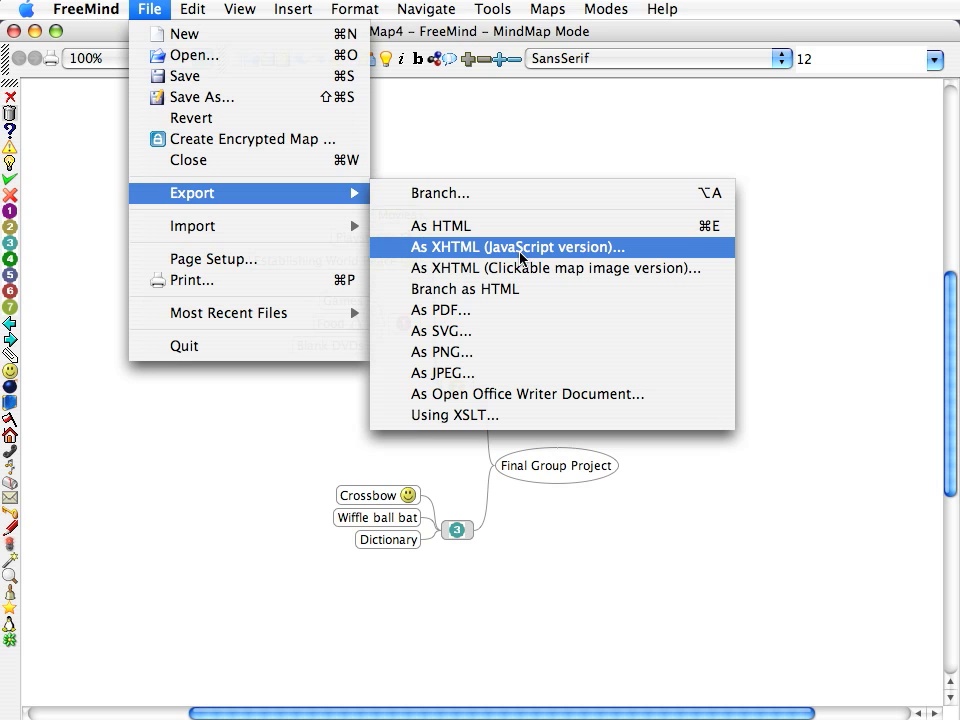
{"action": "mouse_move", "coordinate": [516, 310]}
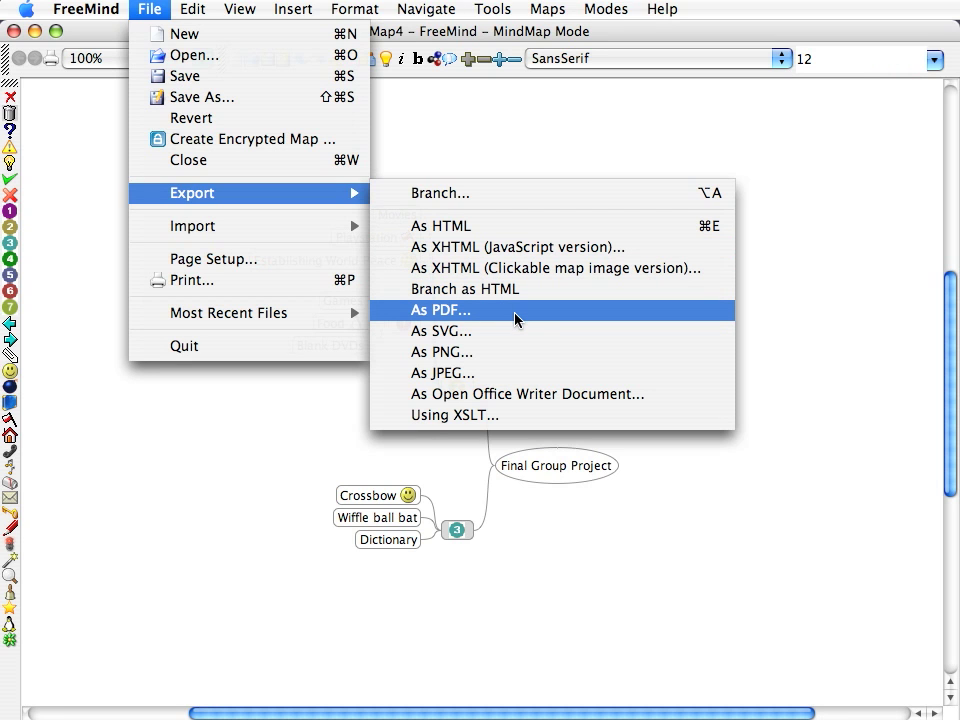
{"action": "mouse_move", "coordinate": [518, 332]}
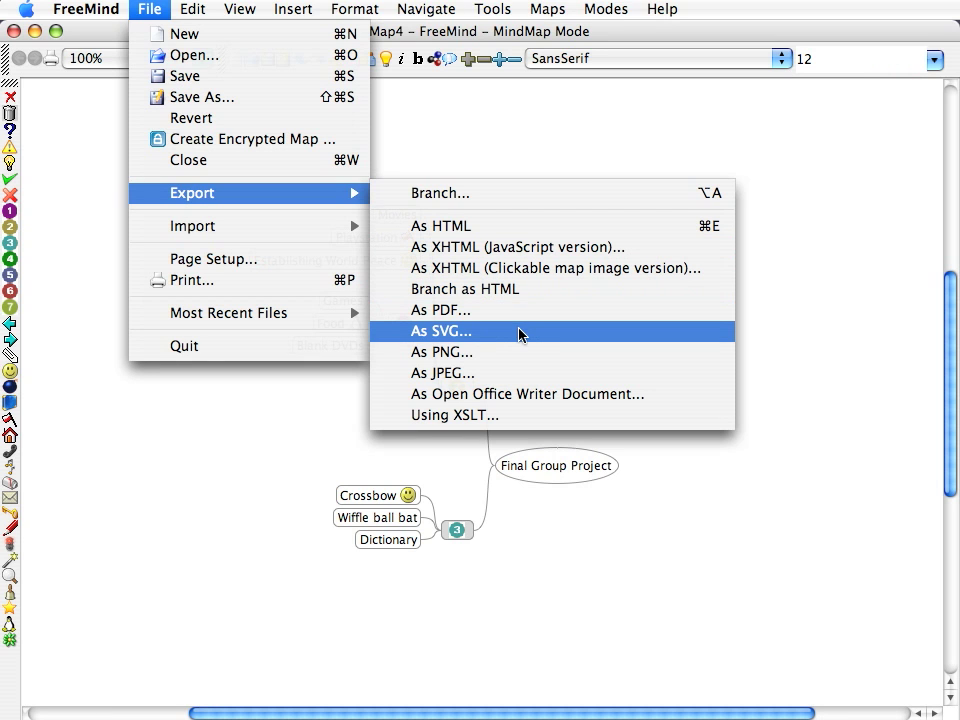
{"action": "mouse_move", "coordinate": [500, 374]}
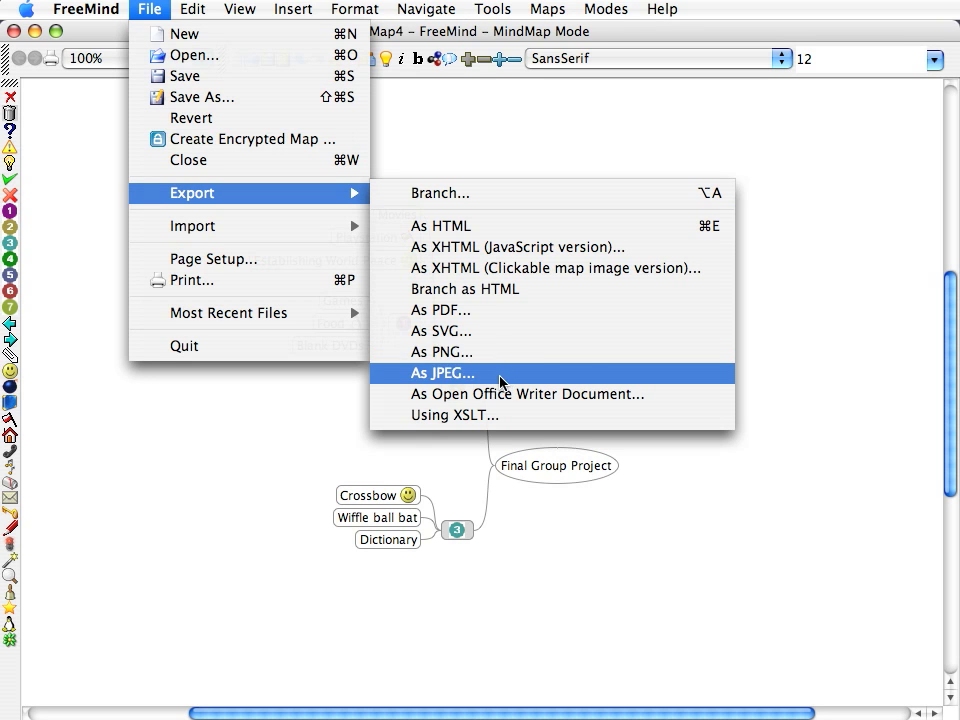
{"action": "mouse_move", "coordinate": [530, 332]}
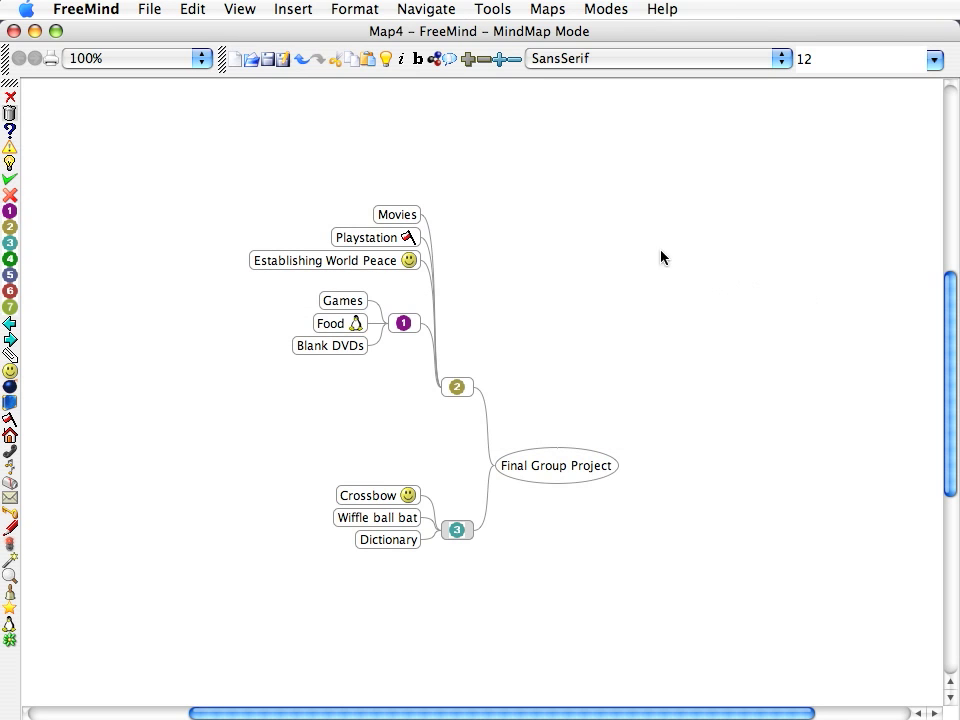
{"action": "mouse_move", "coordinate": [176, 164]}
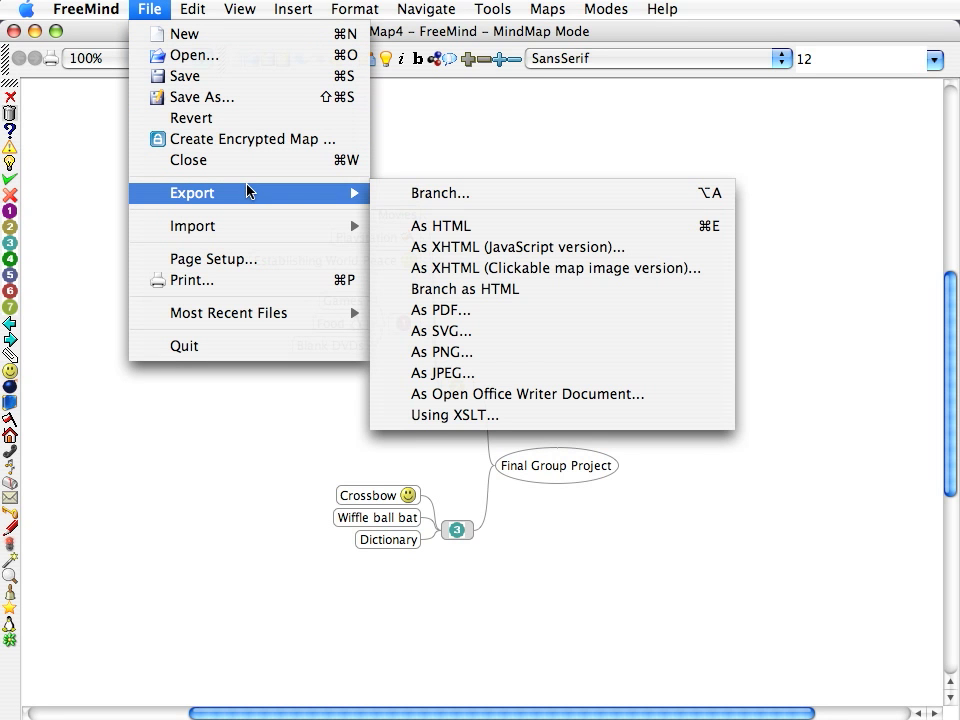
{"action": "mouse_move", "coordinate": [504, 228]}
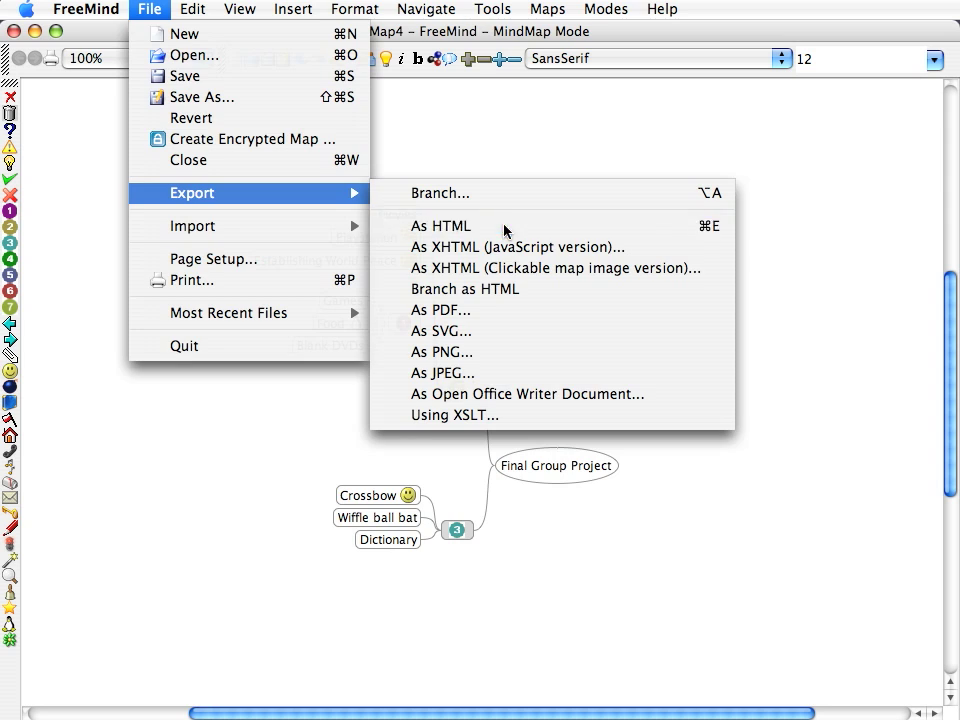
{"action": "left_click", "coordinate": [204, 96]}
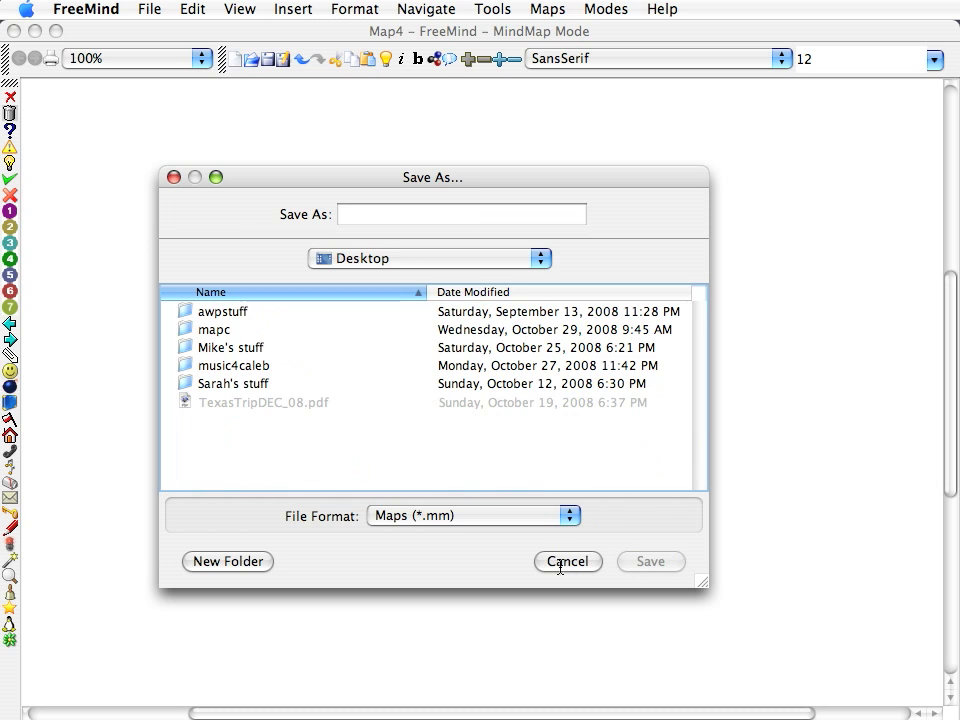
{"action": "type", "text": "sam"}
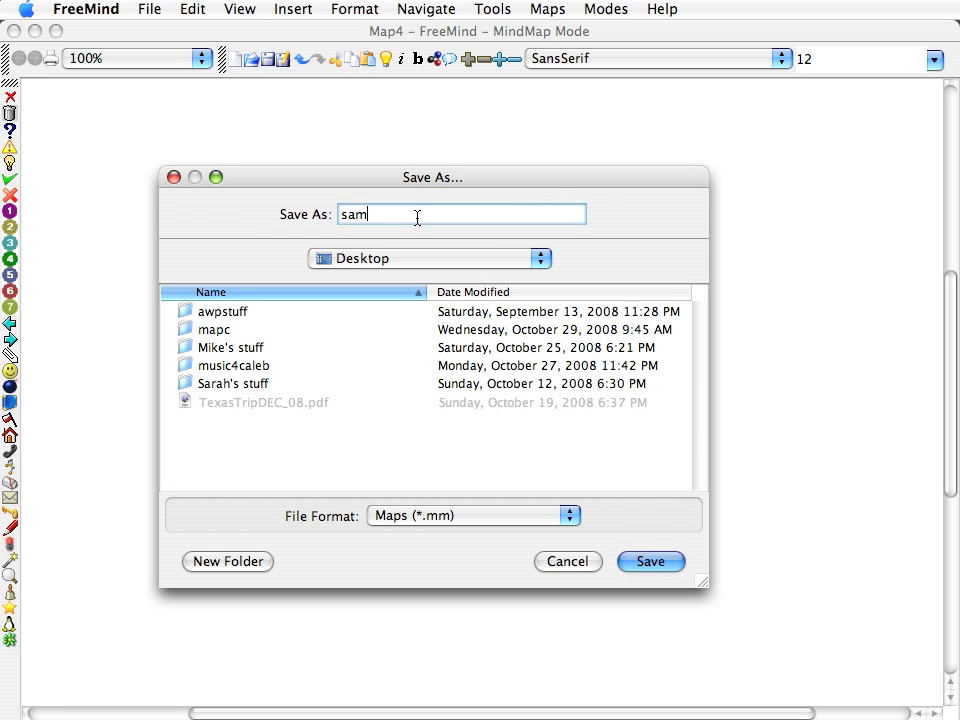
{"action": "left_click", "coordinate": [650, 560]}
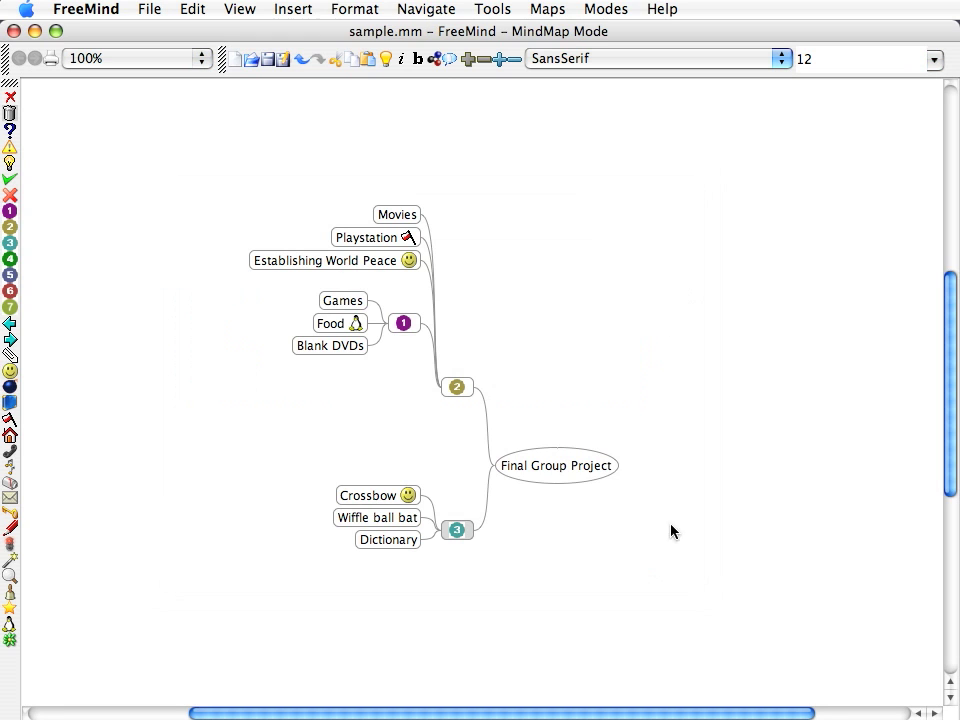
Review the sample.mm.html outline in Safari and close its tab
{"action": "left_click", "coordinate": [148, 8]}
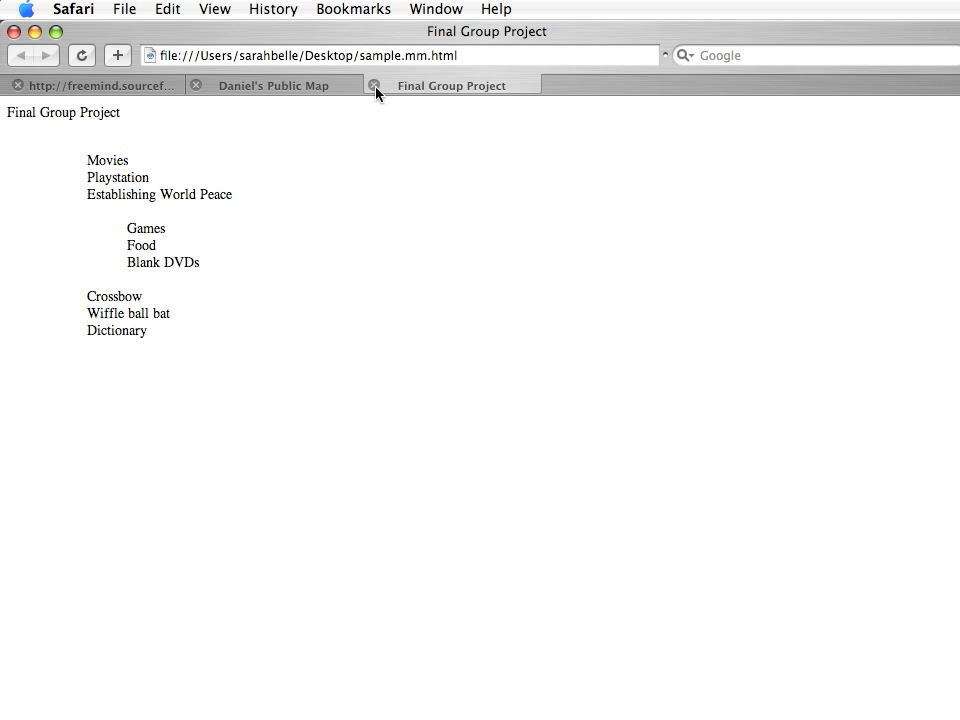
{"action": "left_click", "coordinate": [376, 84]}
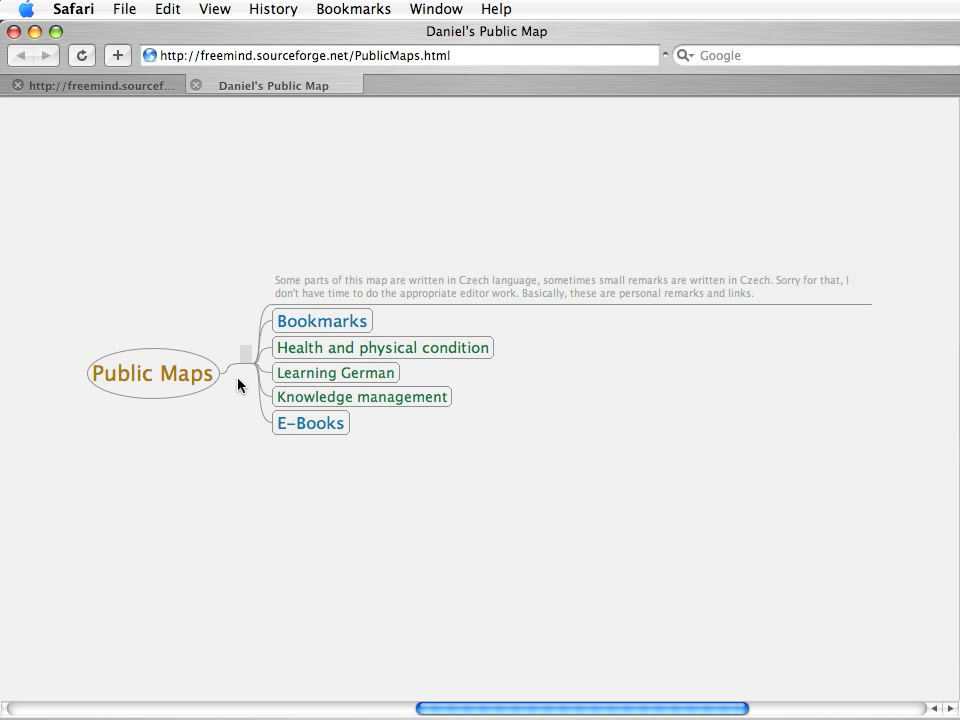
{"action": "mouse_move", "coordinate": [252, 368]}
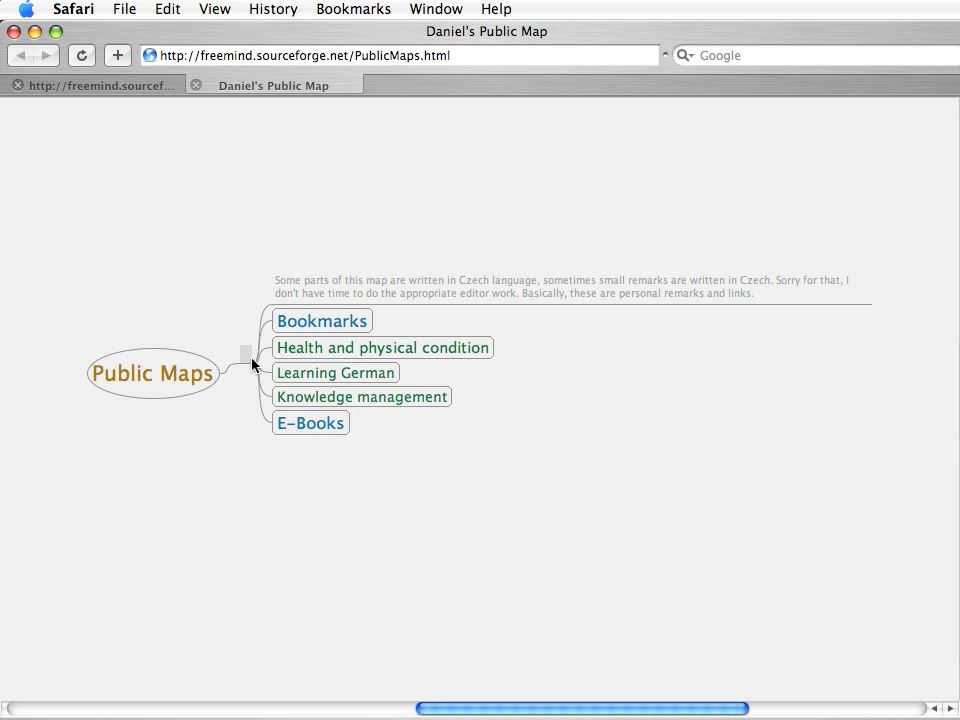
Expand and collapse Health and physical condition, Sleep and Dieting branches on the Public Maps example pages
{"action": "left_click", "coordinate": [382, 348]}
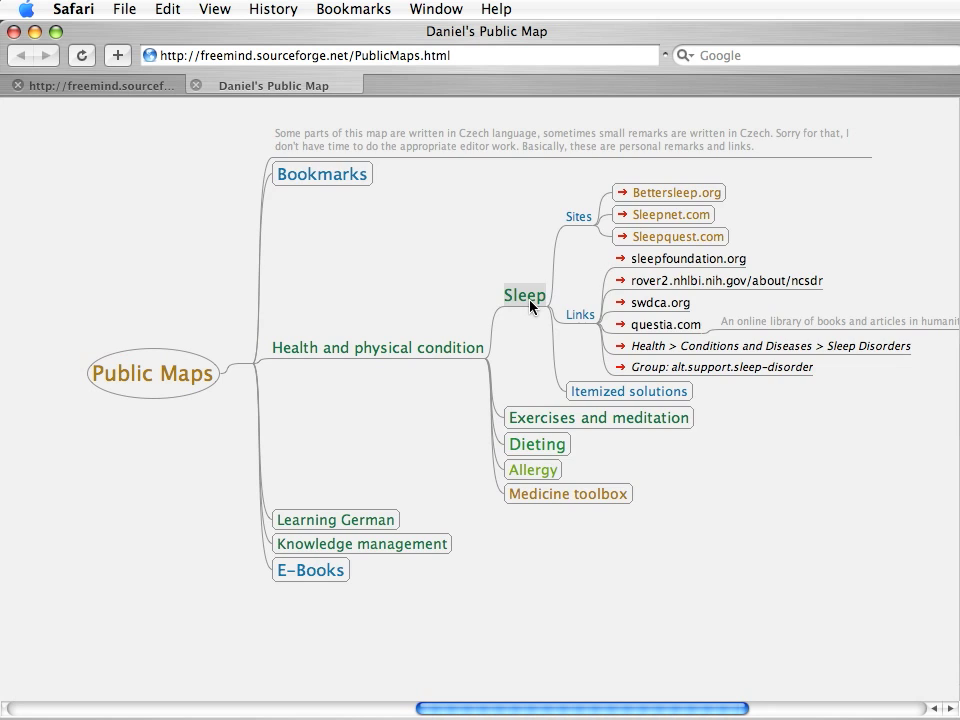
{"action": "left_click", "coordinate": [524, 296]}
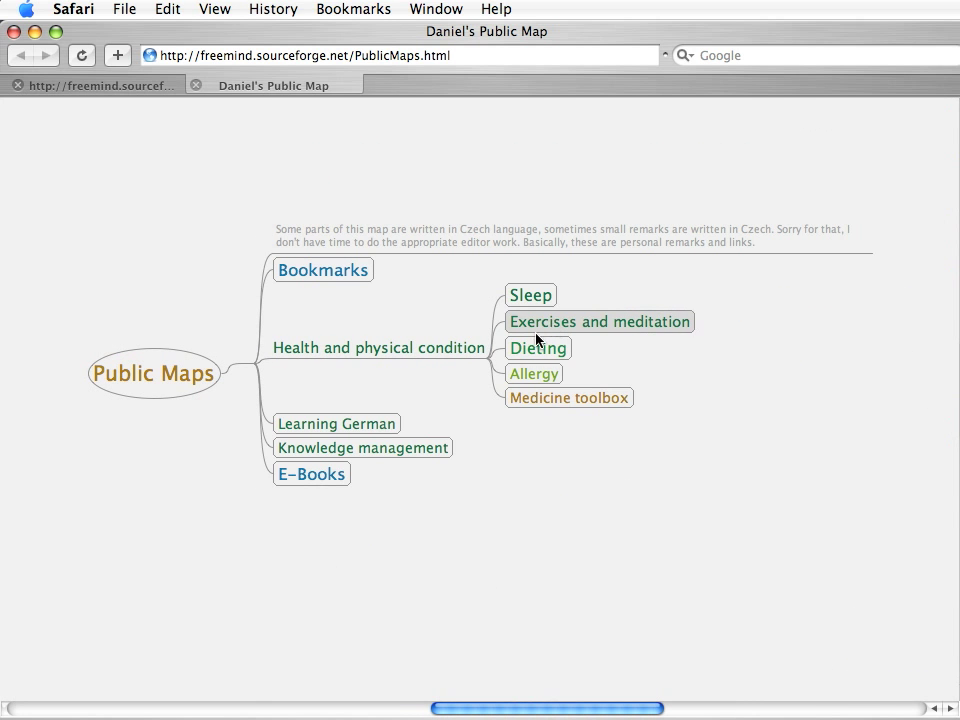
{"action": "left_click", "coordinate": [538, 348]}
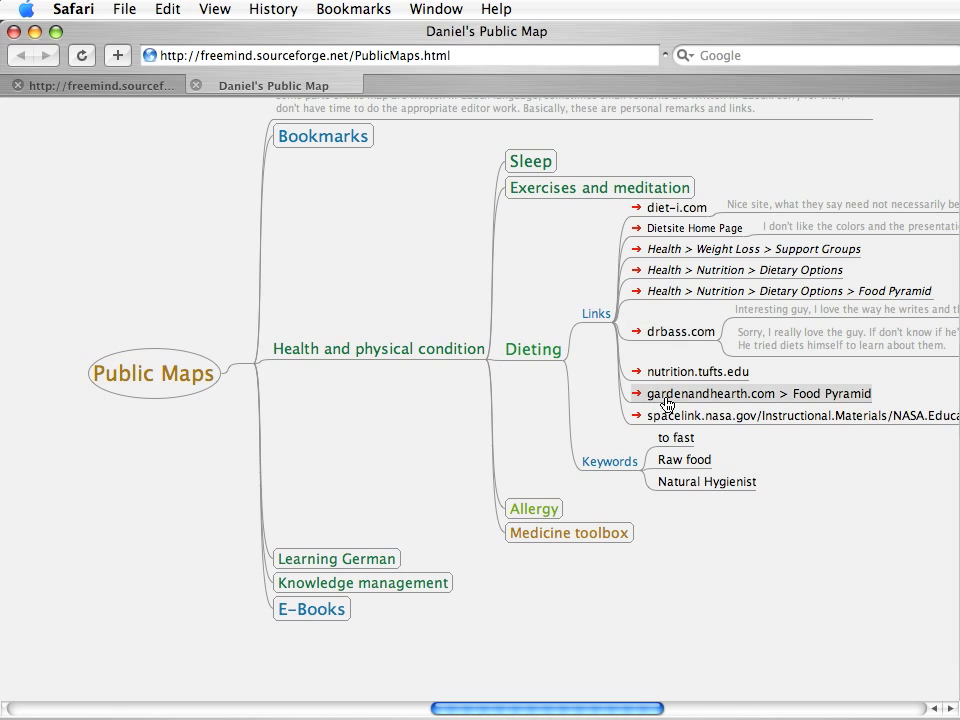
{"action": "left_click", "coordinate": [532, 348]}
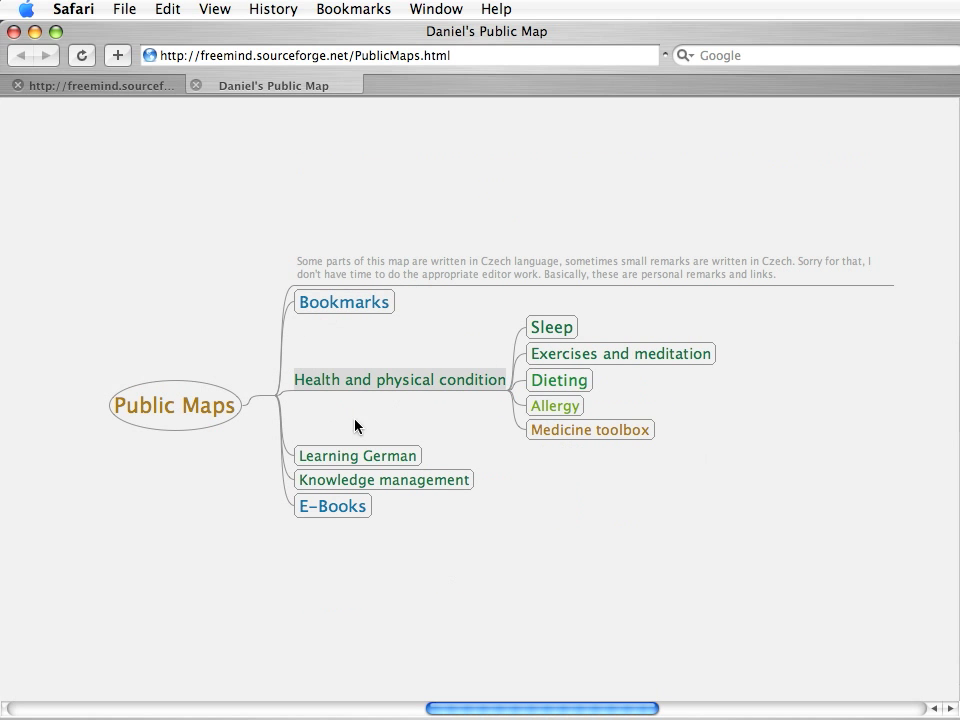
{"action": "mouse_move", "coordinate": [362, 490]}
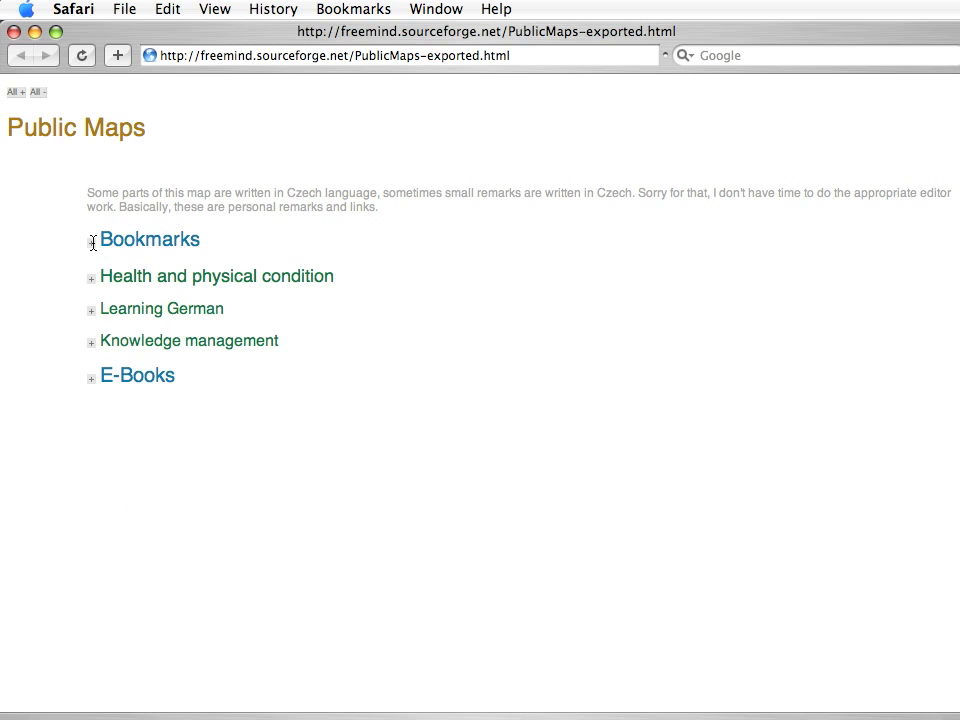
{"action": "left_click", "coordinate": [92, 280]}
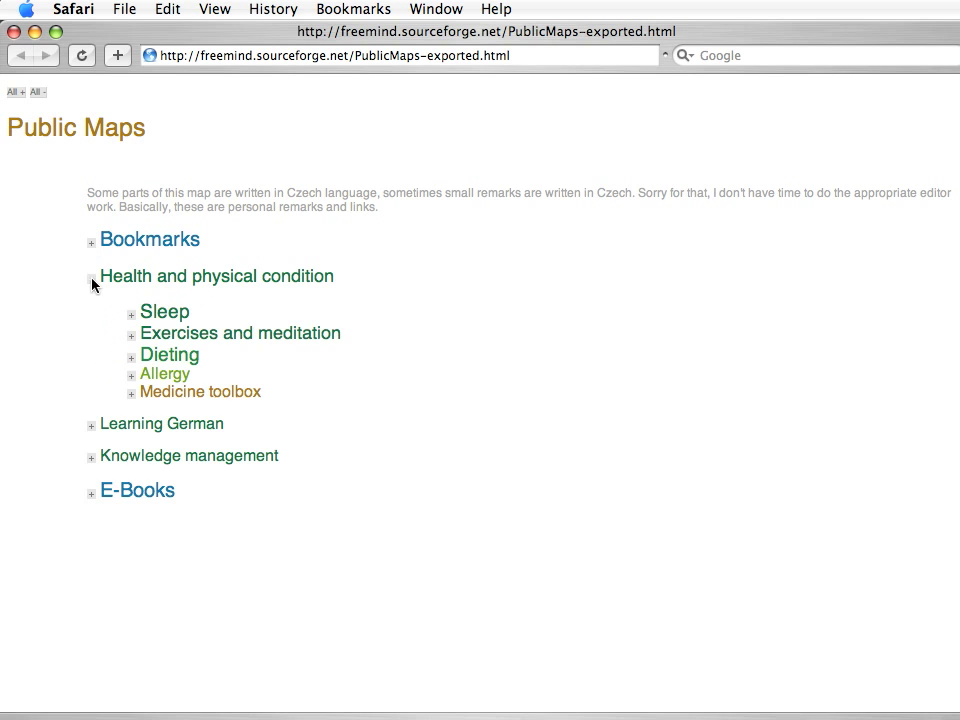
{"action": "left_click", "coordinate": [132, 314]}
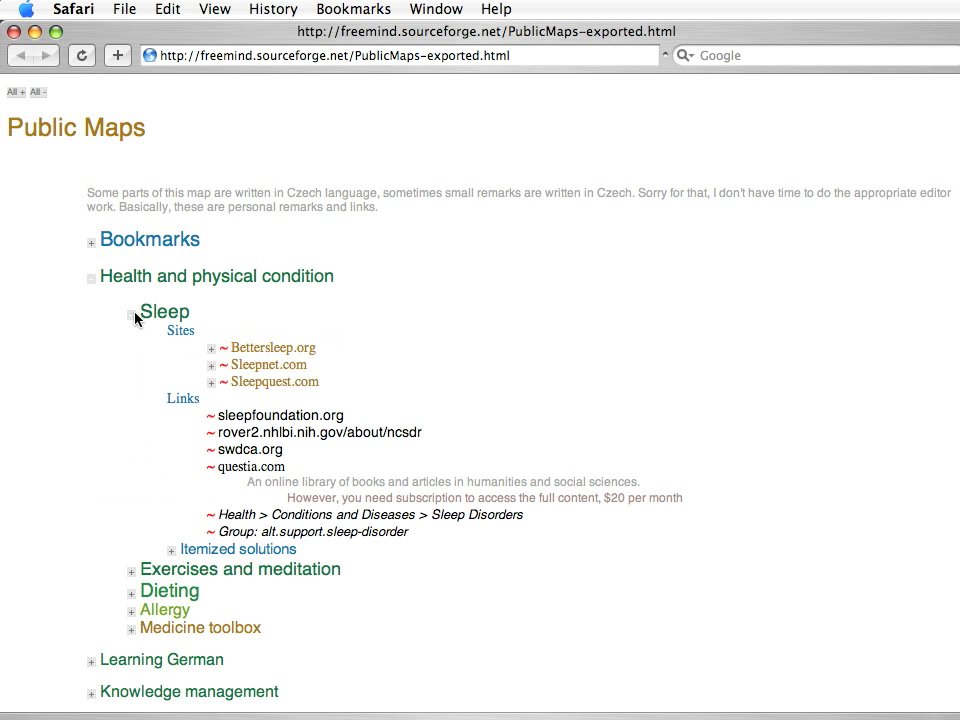
{"action": "left_click", "coordinate": [92, 276]}
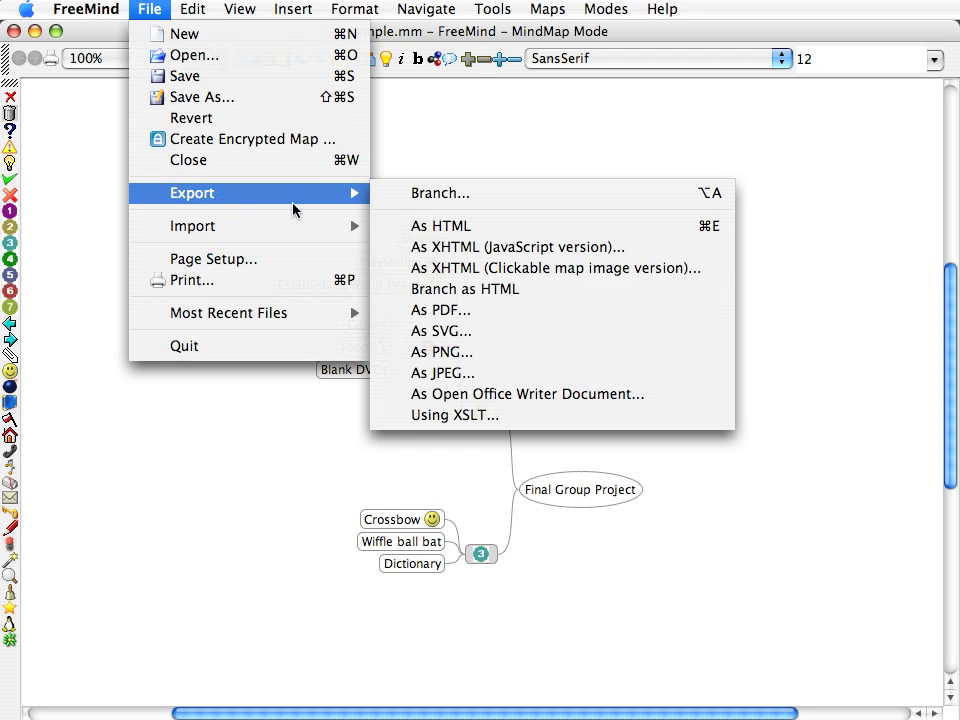
Export the map as sample.pdf to the Desktop, view the one-page PDF in Preview and close it
{"action": "left_click", "coordinate": [440, 310]}
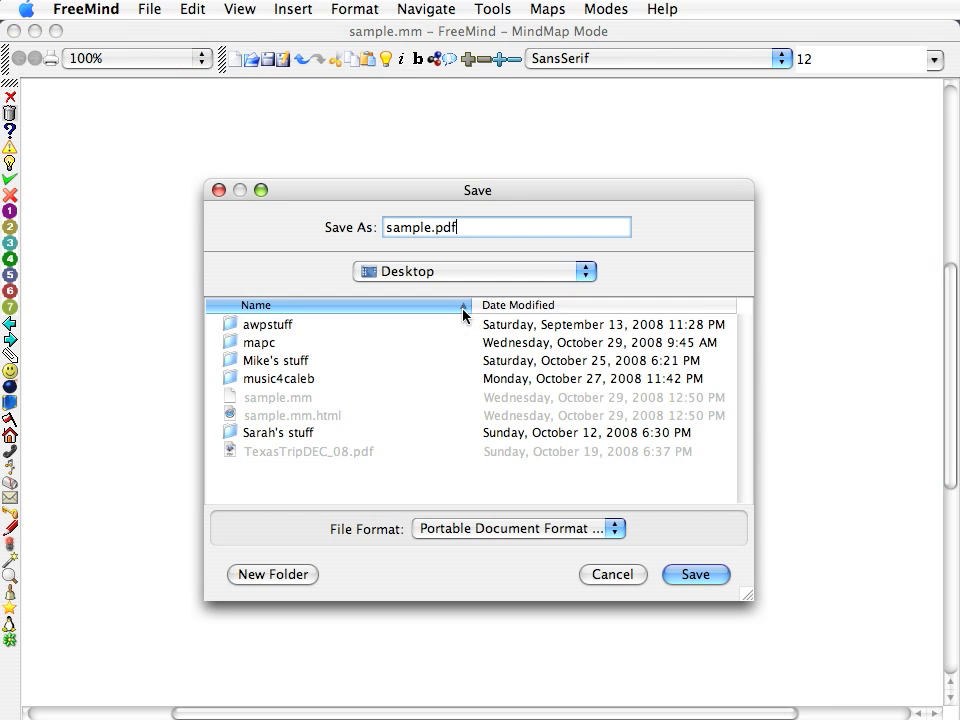
{"action": "left_click", "coordinate": [696, 574]}
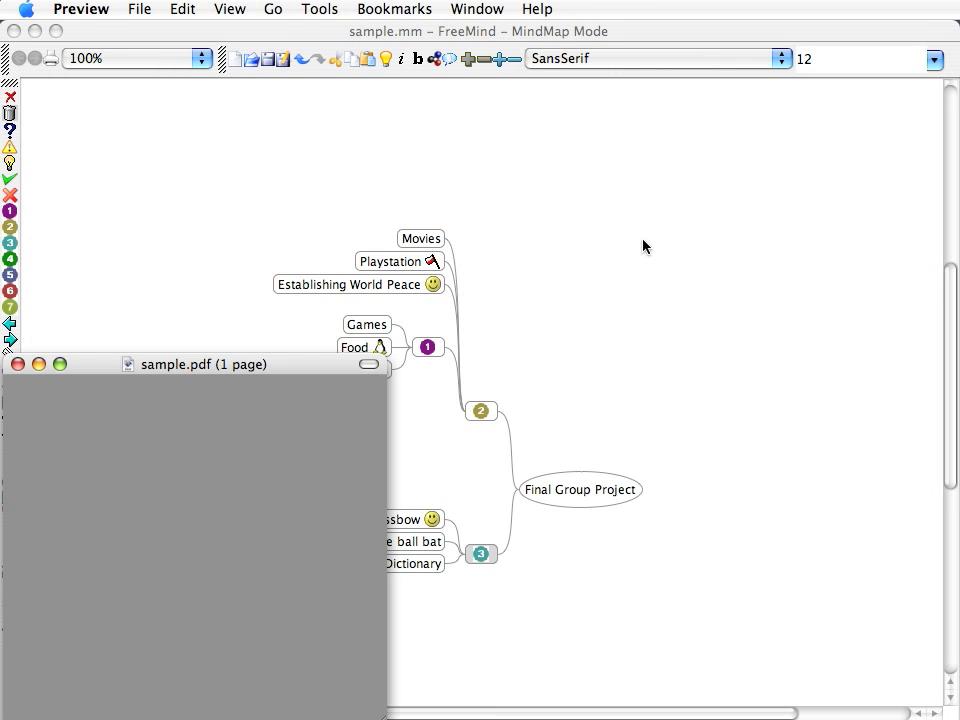
{"action": "left_click_drag", "start_coordinate": [204, 364], "coordinate": [246, 132]}
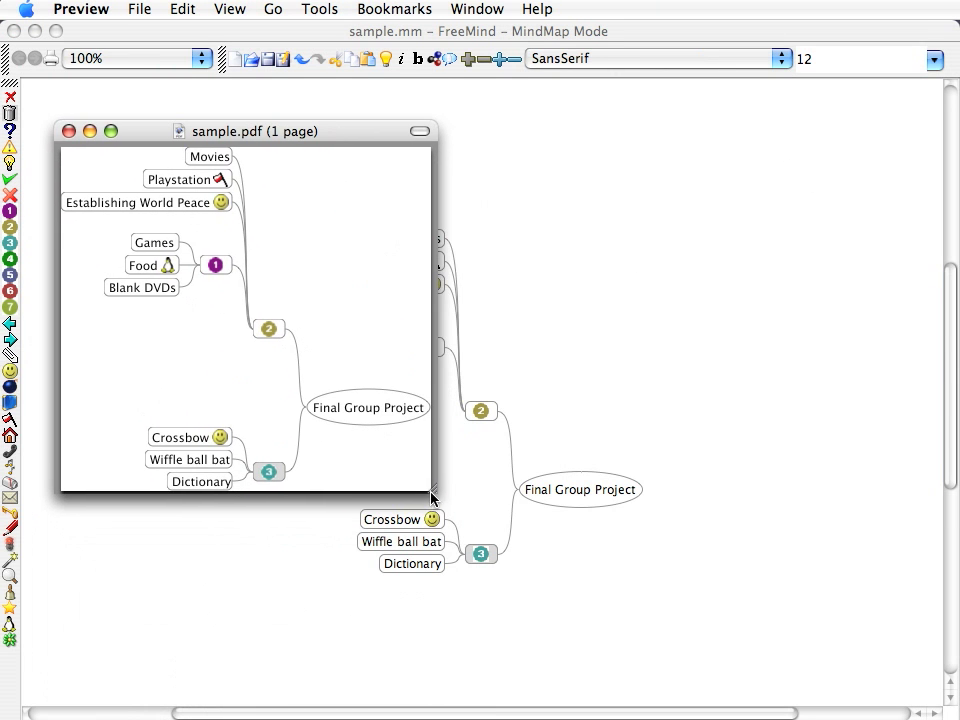
{"action": "left_click_drag", "start_coordinate": [432, 500], "coordinate": [708, 652]}
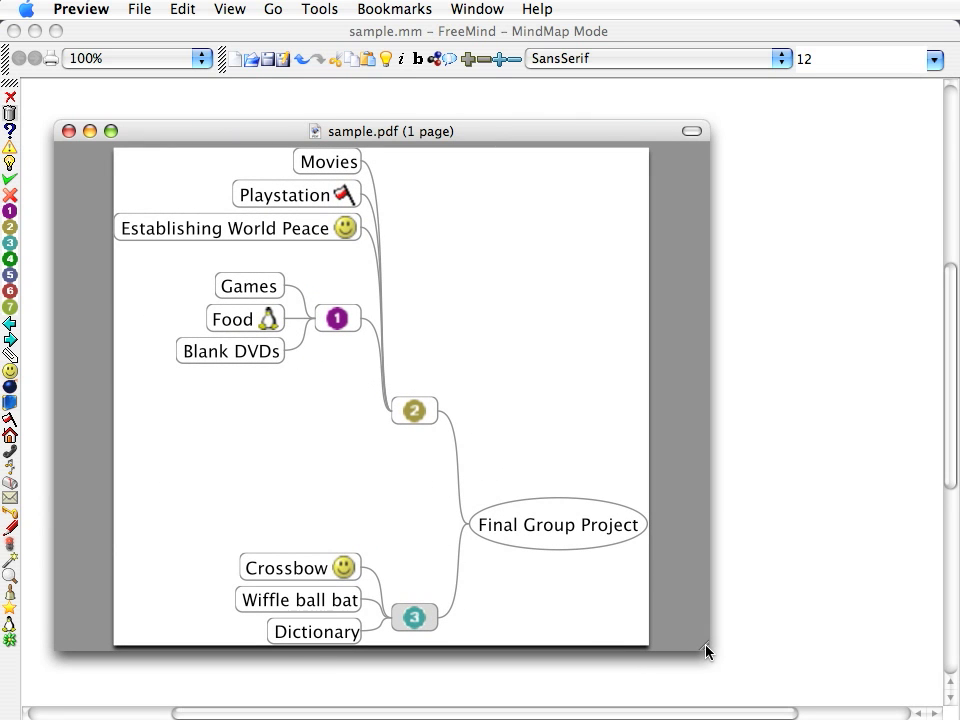
{"action": "mouse_move", "coordinate": [592, 152]}
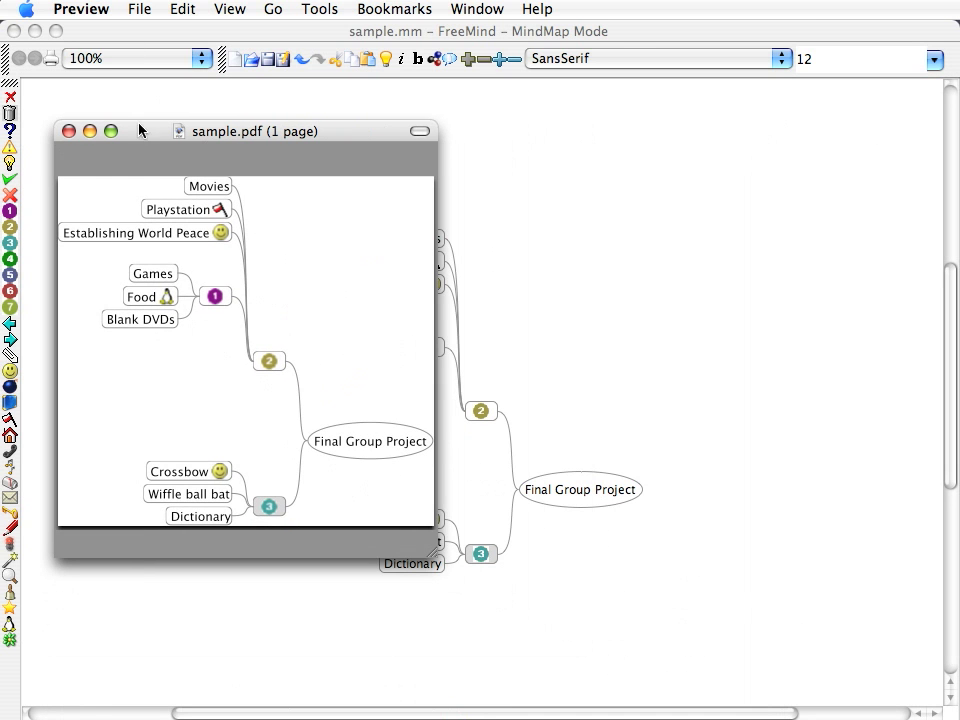
{"action": "left_click", "coordinate": [68, 132]}
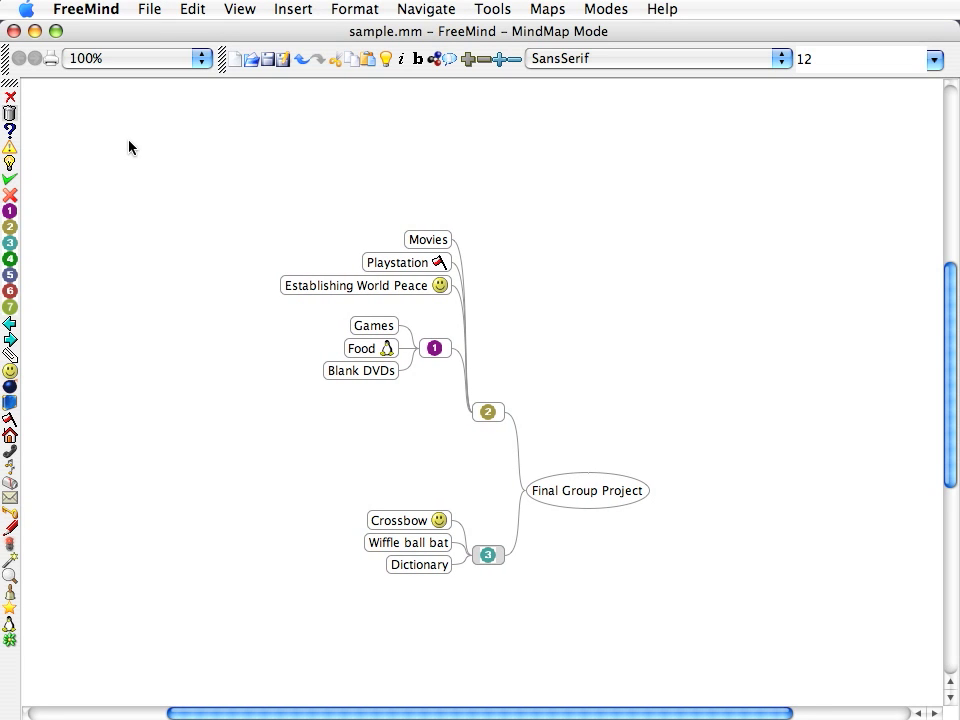
{"action": "mouse_move", "coordinate": [556, 184]}
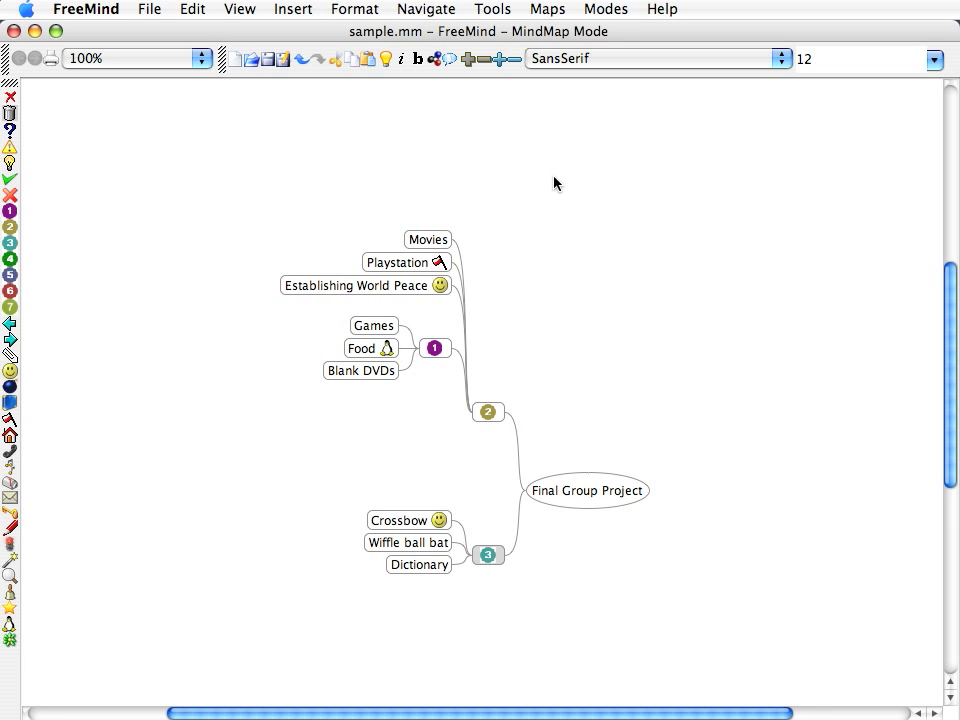
{"action": "mouse_move", "coordinate": [444, 332]}
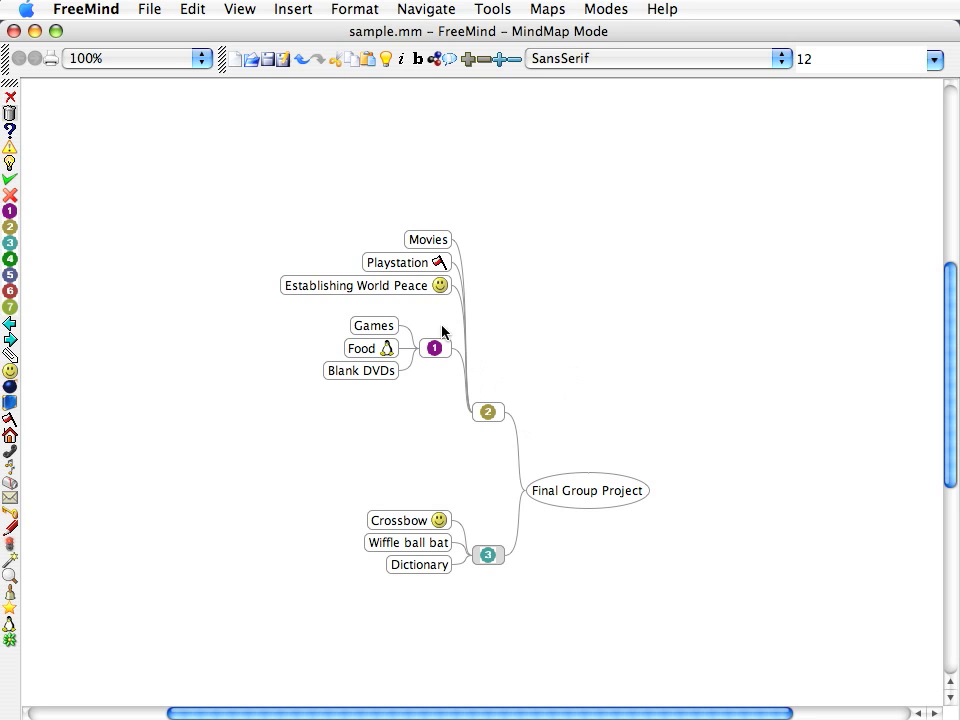
{"action": "mouse_move", "coordinate": [490, 336]}
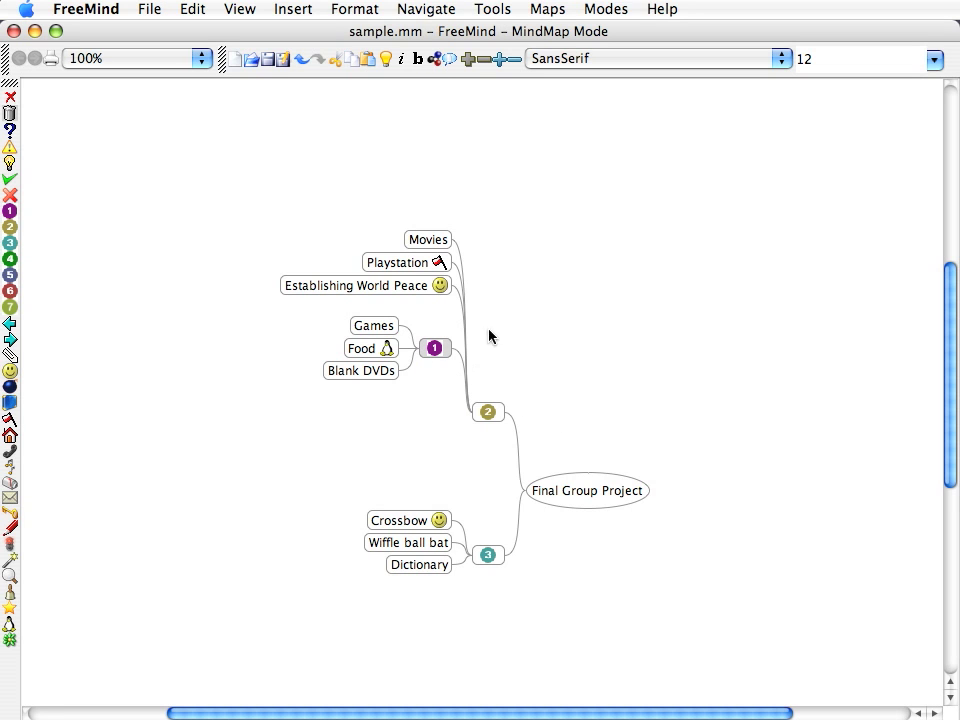
Format the root node 'Final Group Project' as bold 18-point text
{"action": "left_click", "coordinate": [588, 492]}
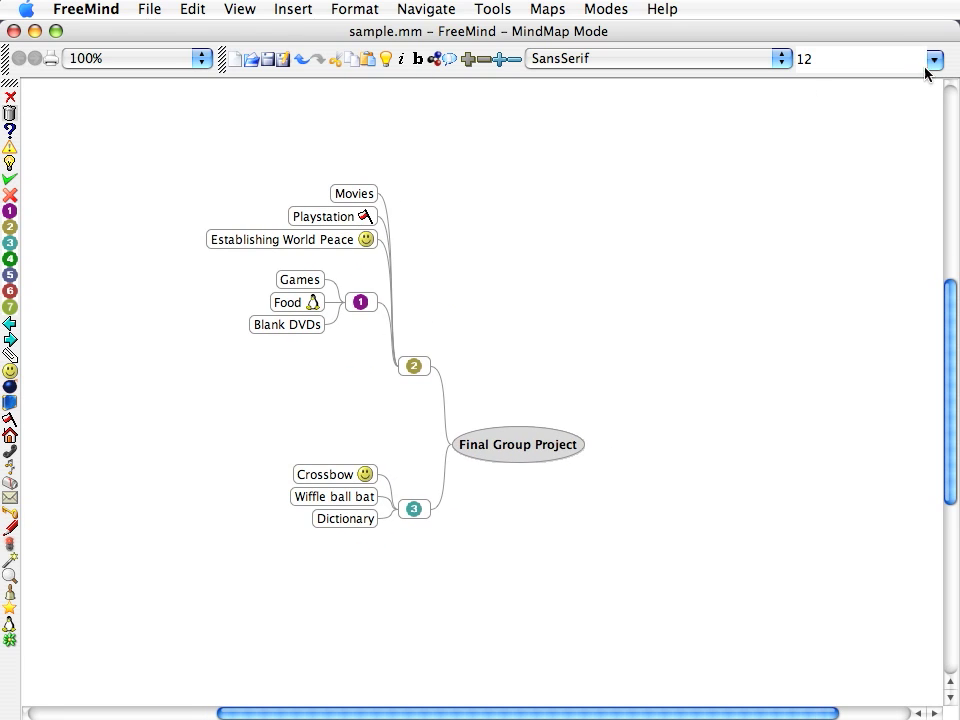
{"action": "left_click", "coordinate": [934, 60]}
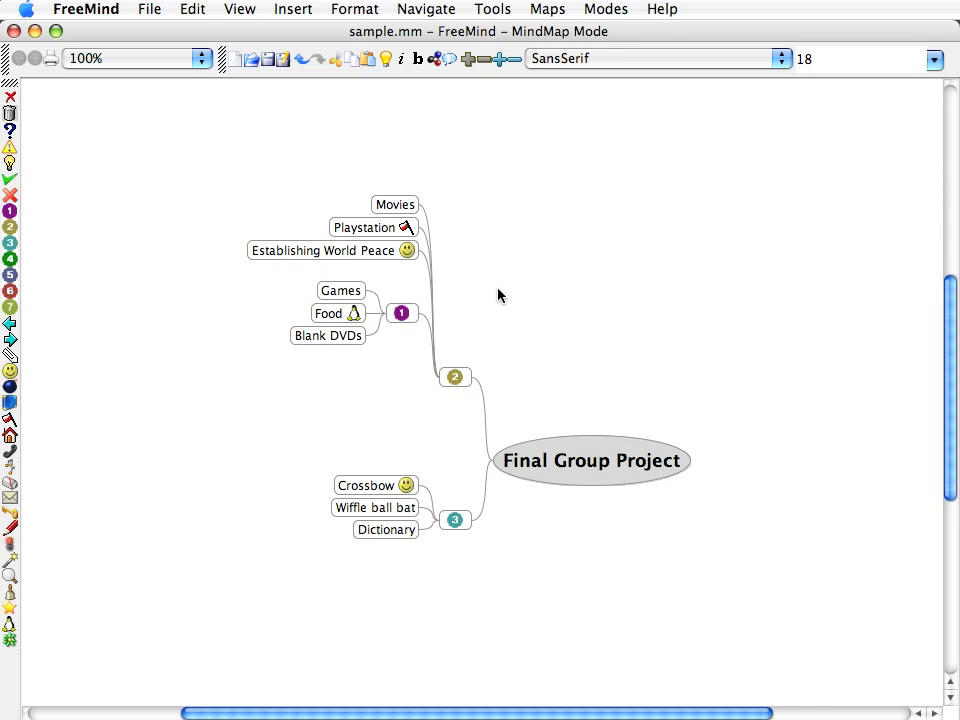
{"action": "mouse_move", "coordinate": [538, 306]}
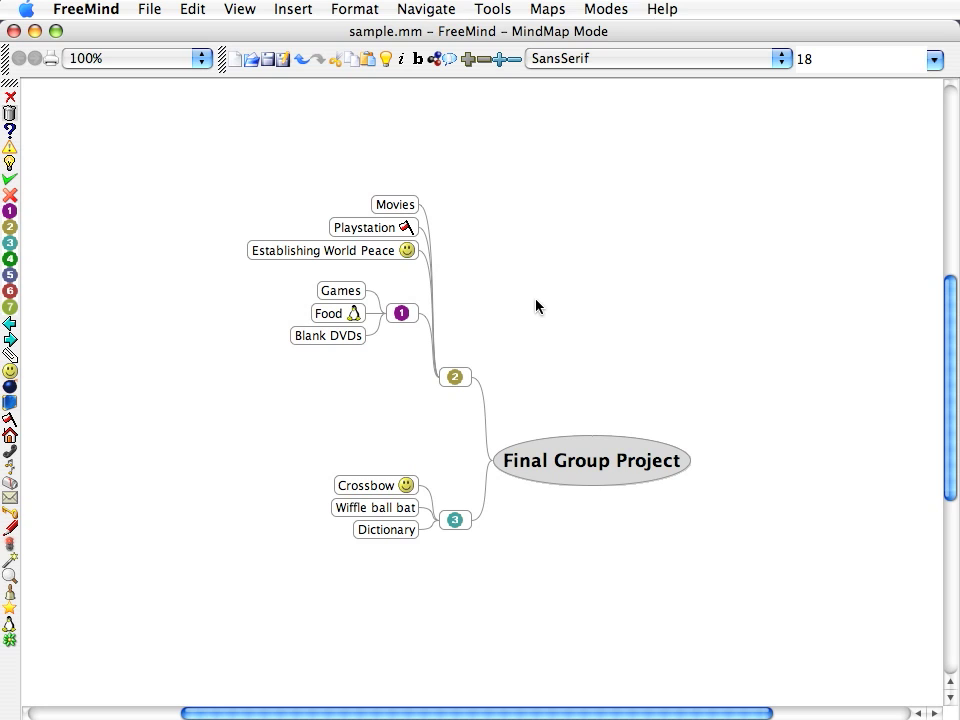
{"action": "mouse_move", "coordinate": [700, 392]}
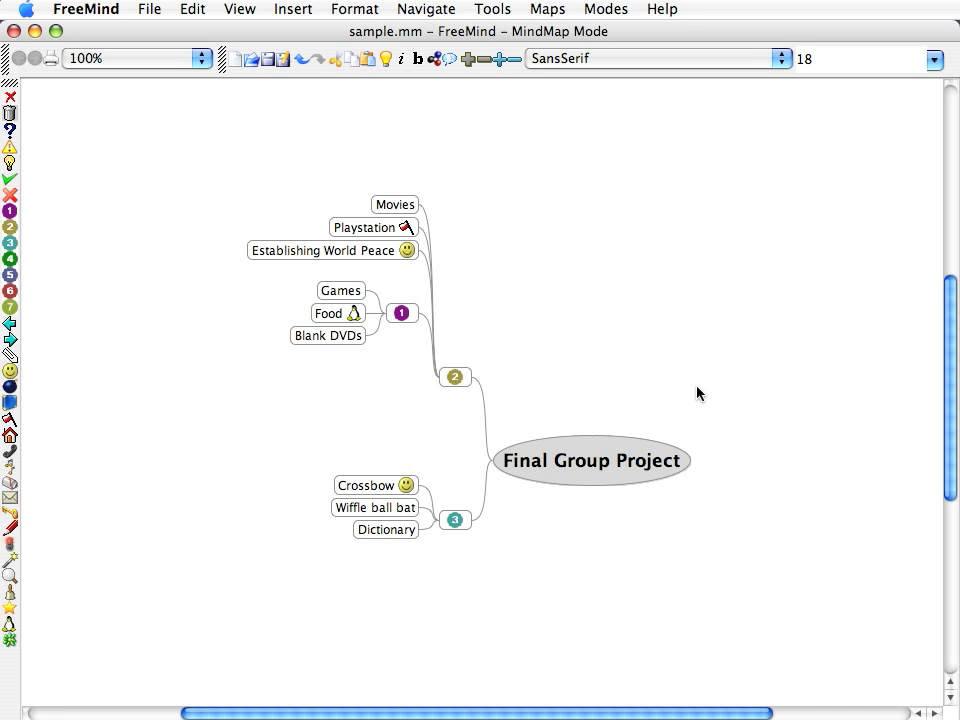
{"action": "mouse_move", "coordinate": [684, 390]}
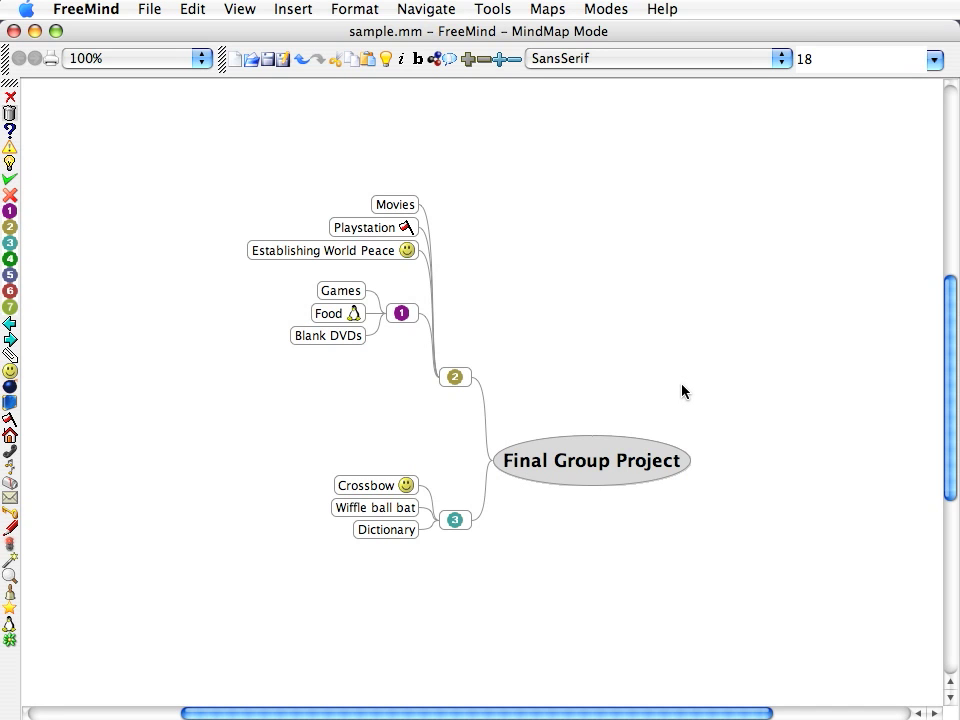